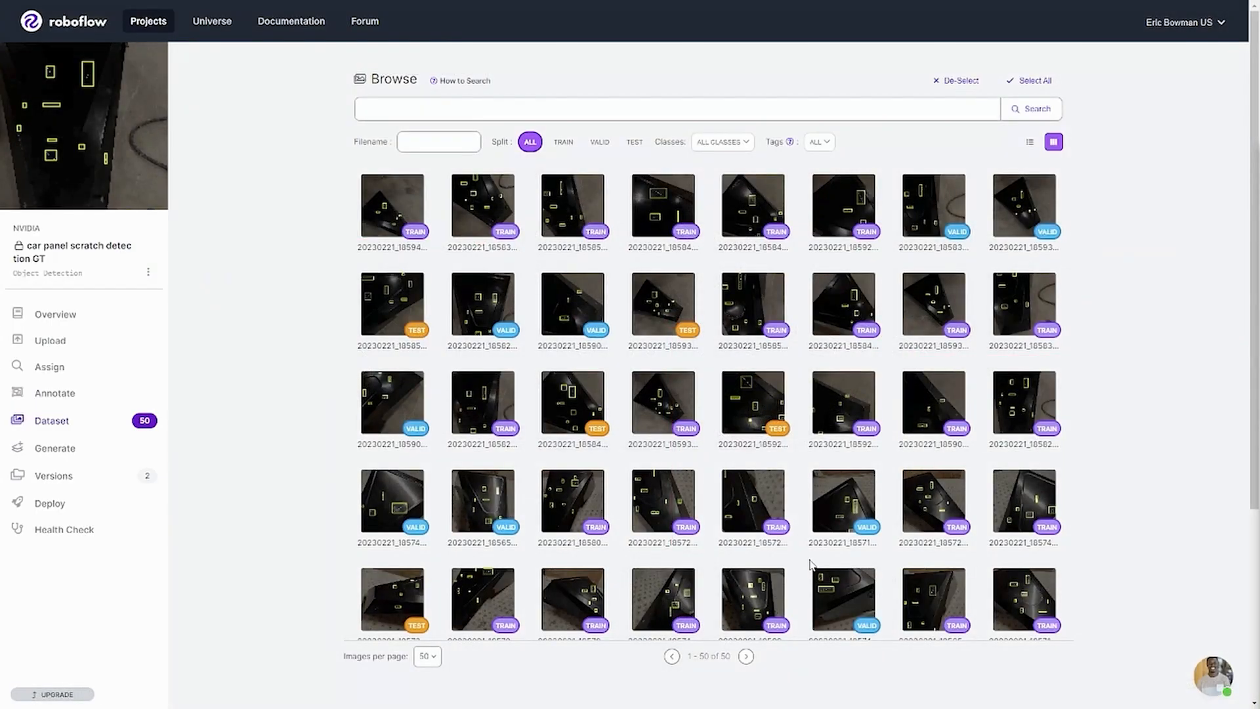
pyautogui.moveTo(296, 320)
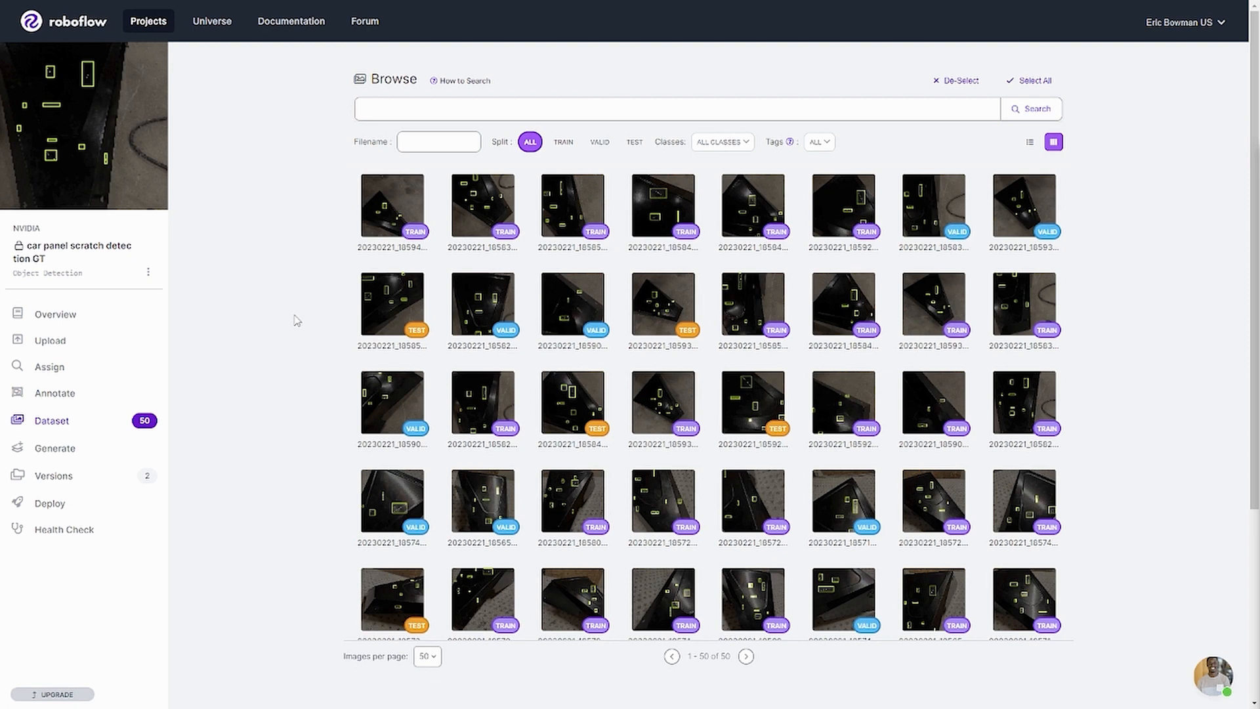
pyautogui.moveTo(272, 295)
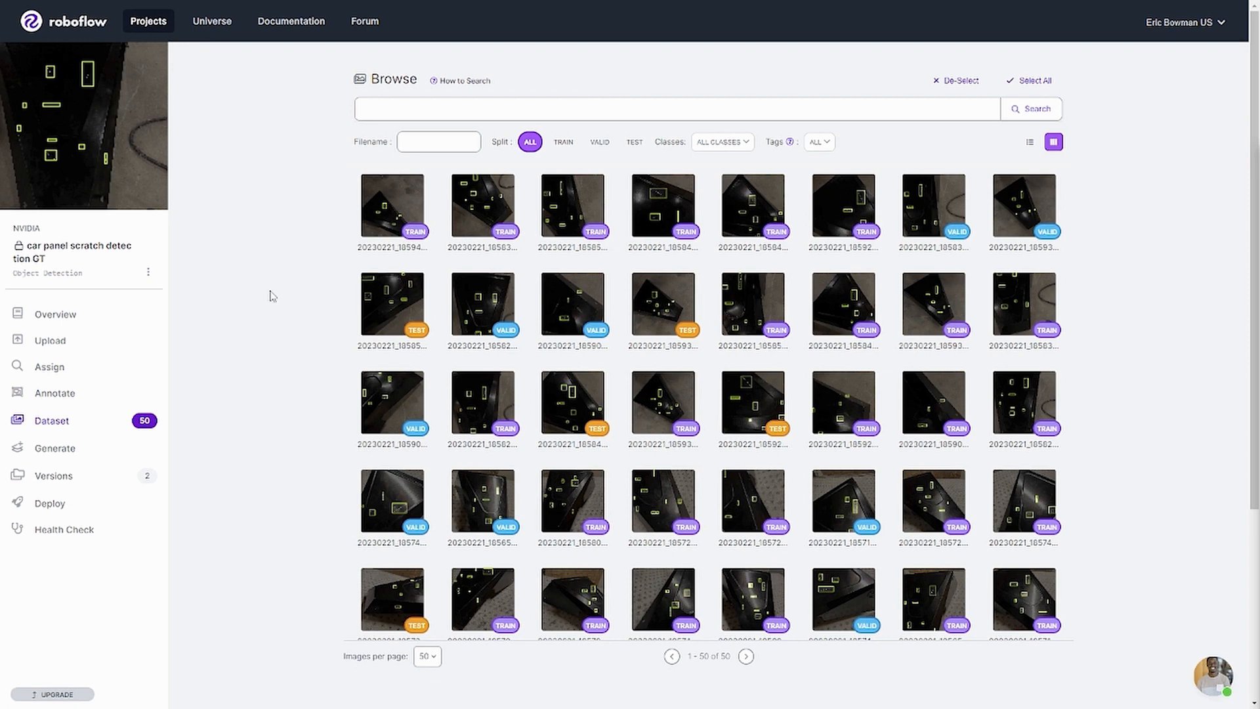
pyautogui.moveTo(275, 292)
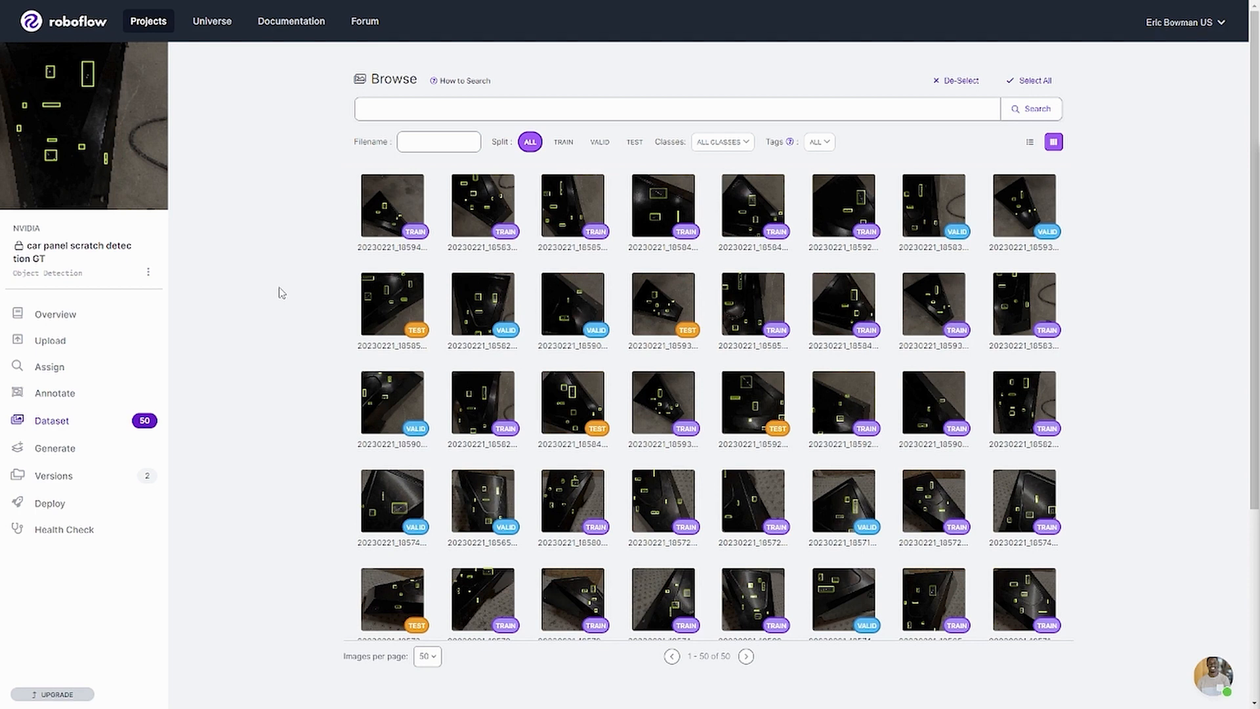
# Step: Inspect a dataset image's scratch annotations, then go to the trained model's Versions page
pyautogui.click(391, 306)
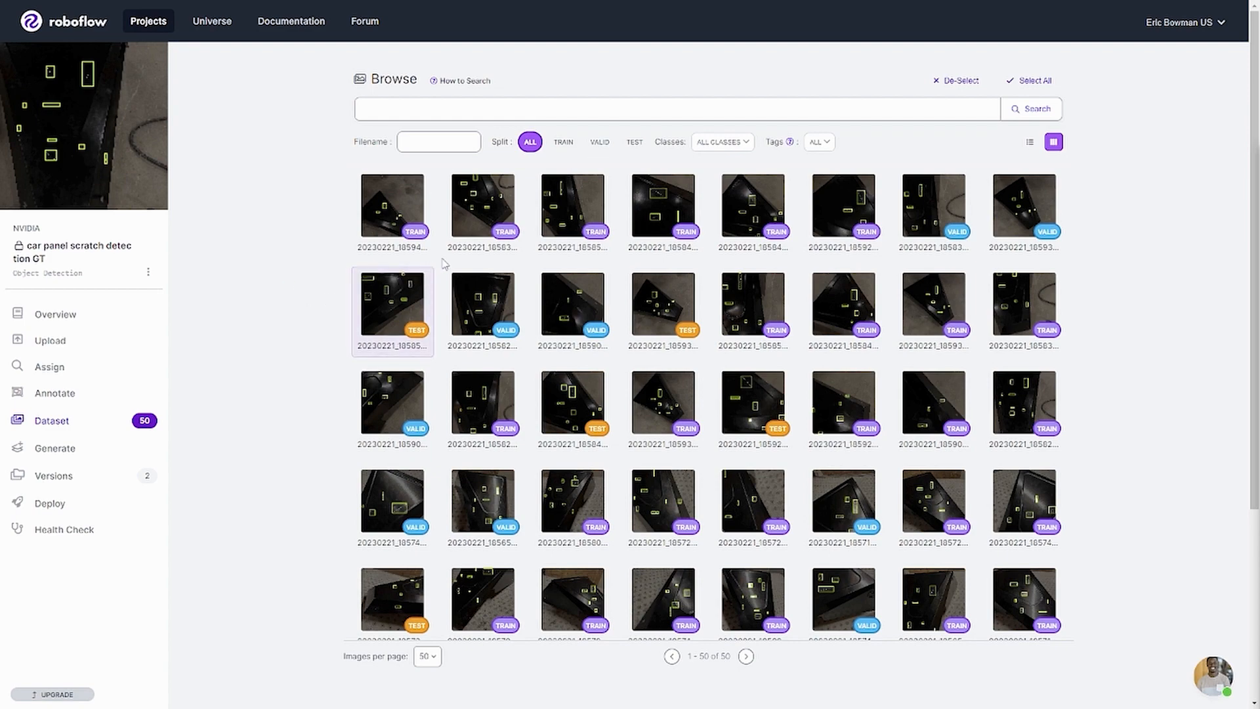
pyautogui.doubleClick(391, 303)
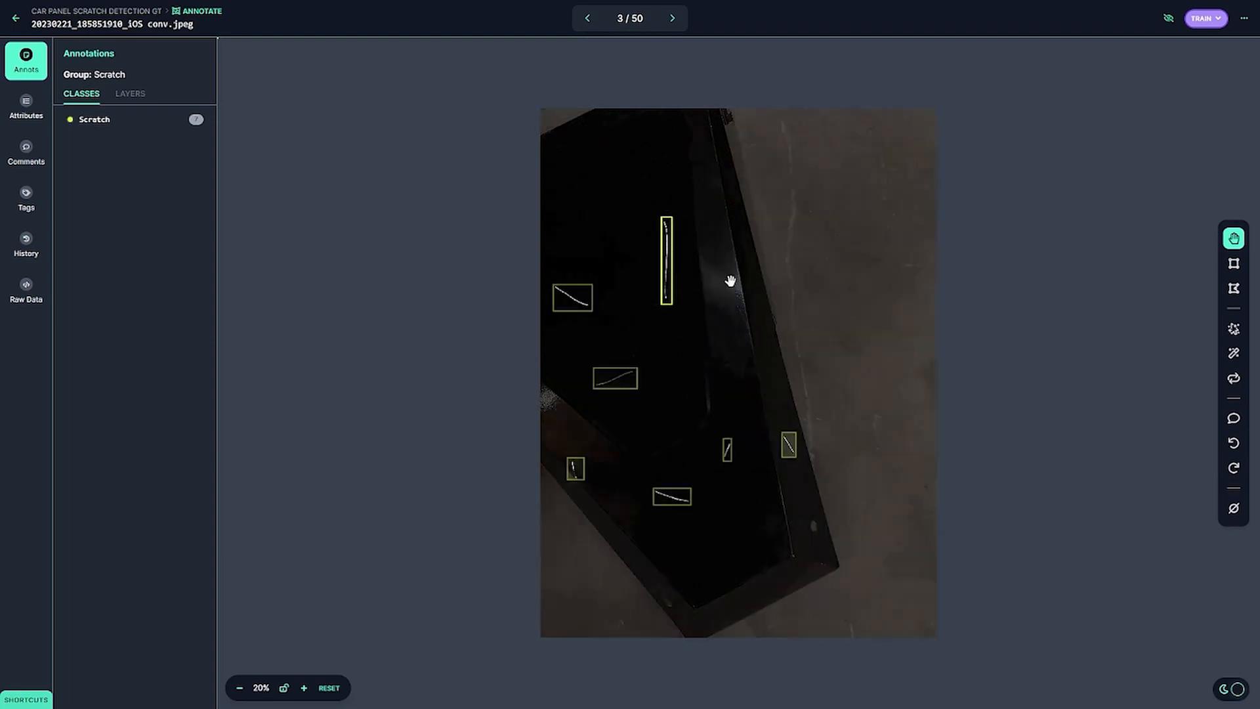
pyautogui.click(14, 17)
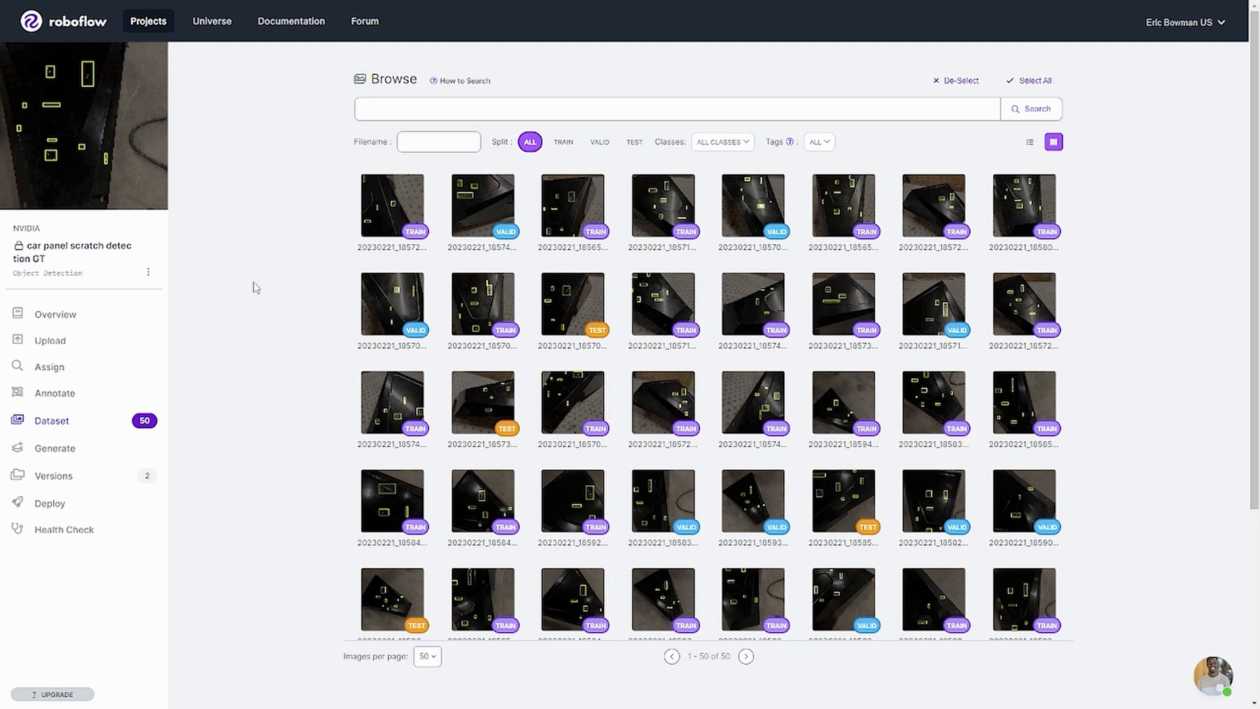
pyautogui.click(53, 476)
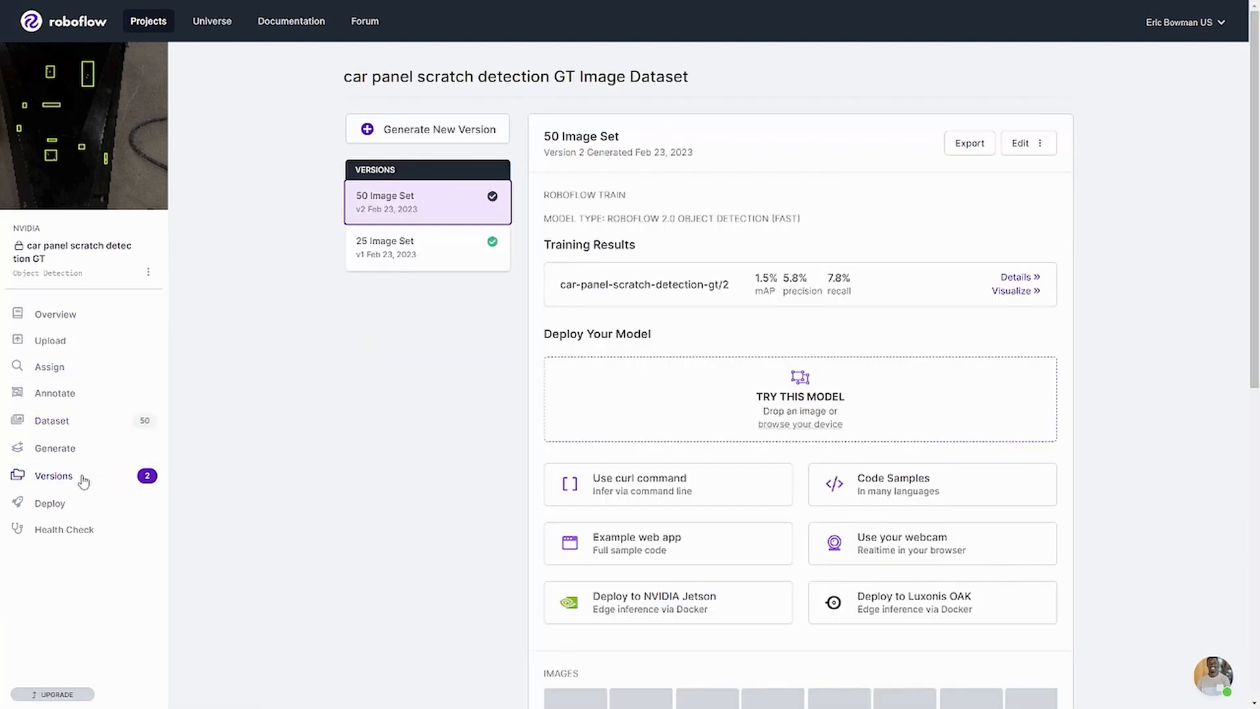
pyautogui.moveTo(412, 248)
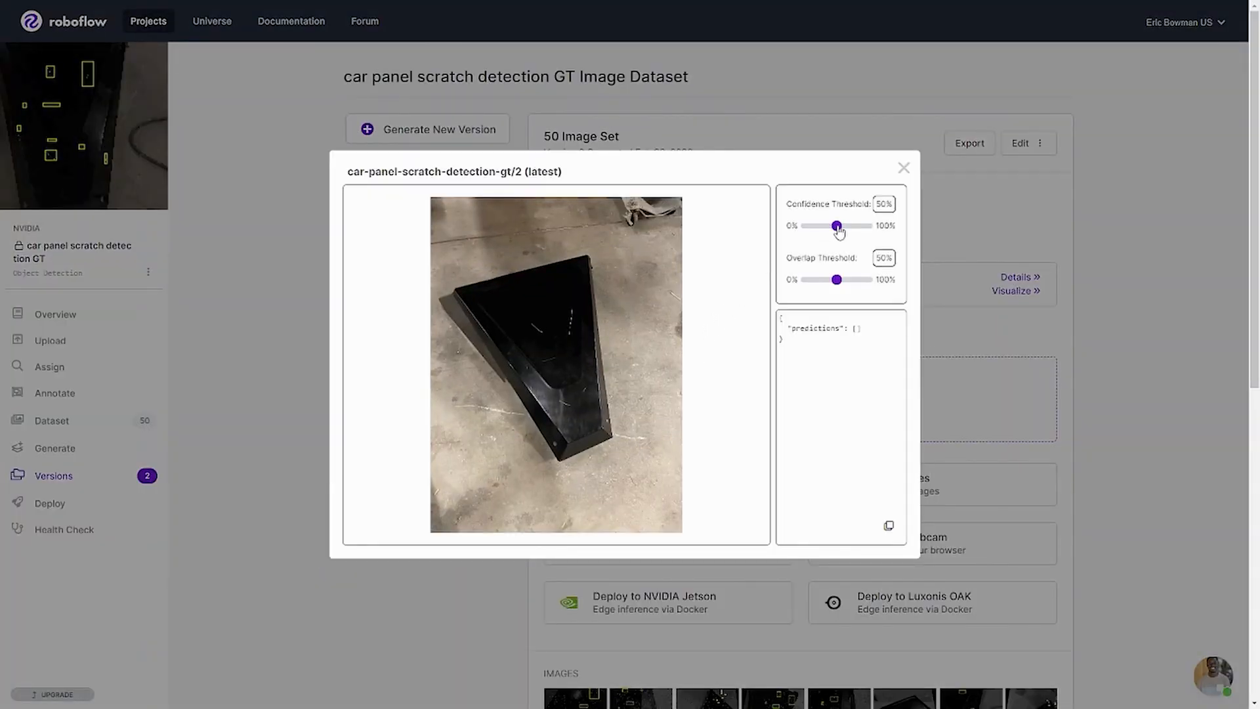
# Step: Try the model on car panel photos with the confidence threshold dropped to 1% to reveal scratches
pyautogui.moveTo(837, 226); pyautogui.dragTo(819, 225)
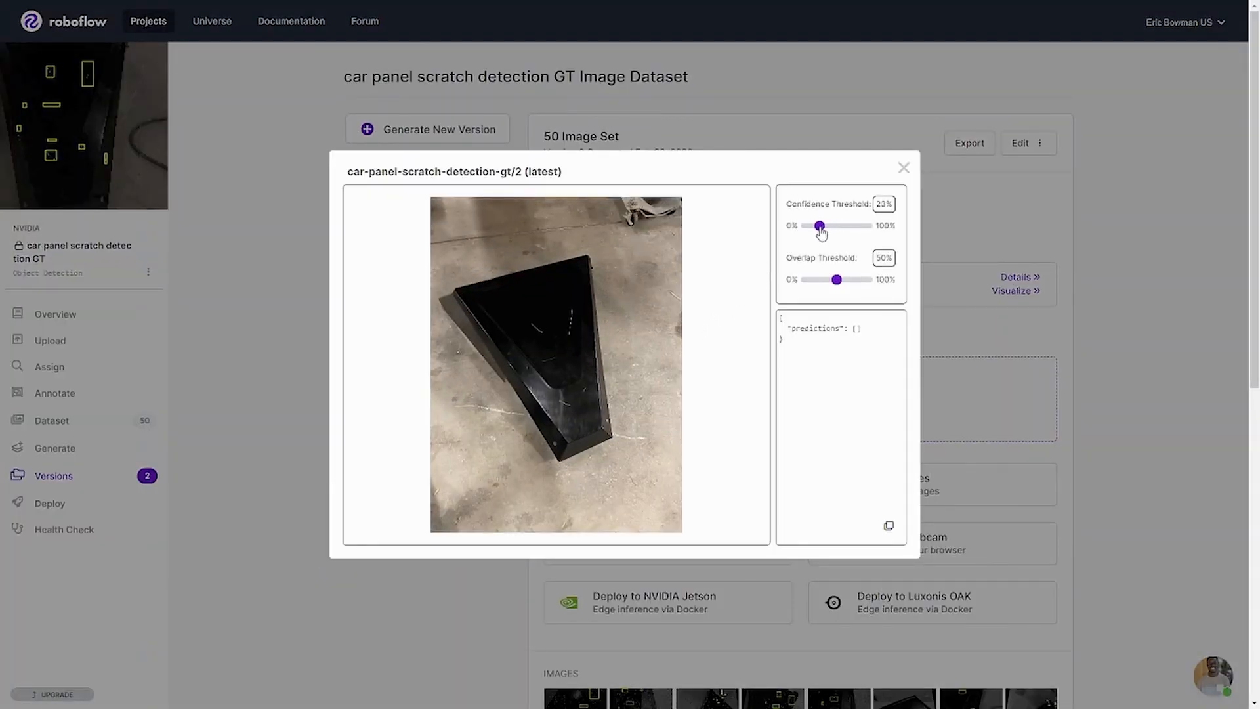
pyautogui.moveTo(819, 224); pyautogui.dragTo(806, 225)
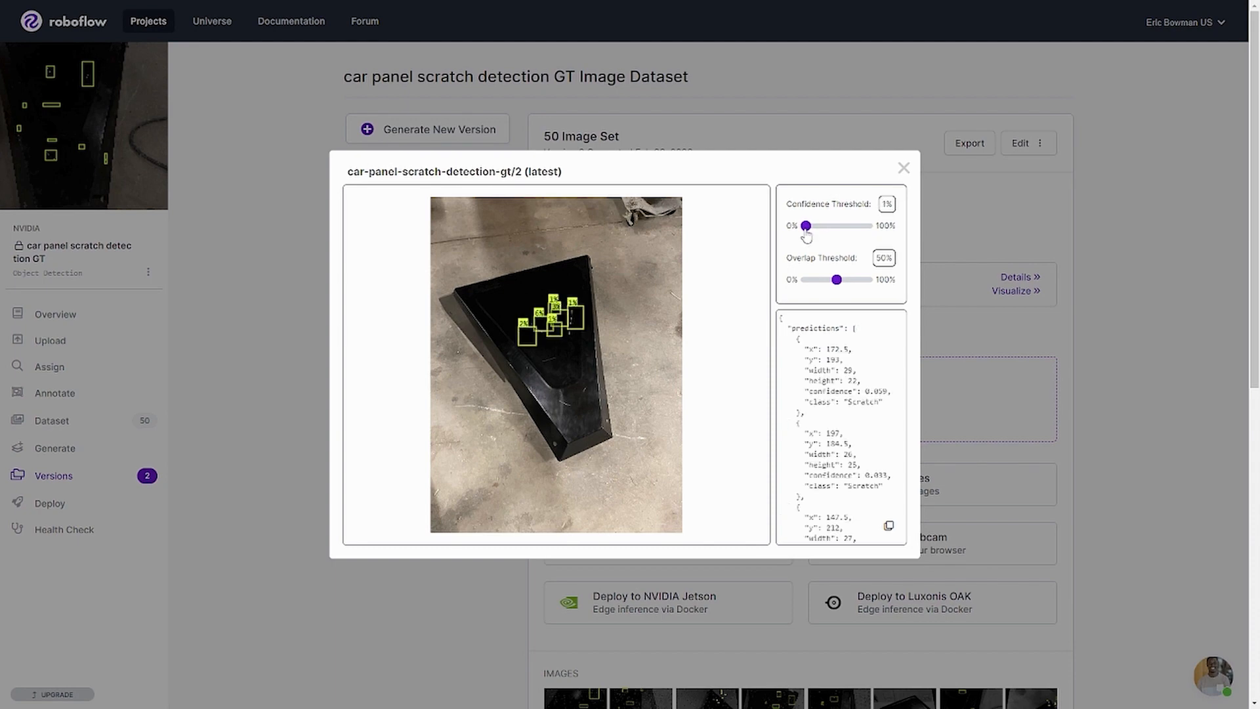
pyautogui.moveTo(860, 203)
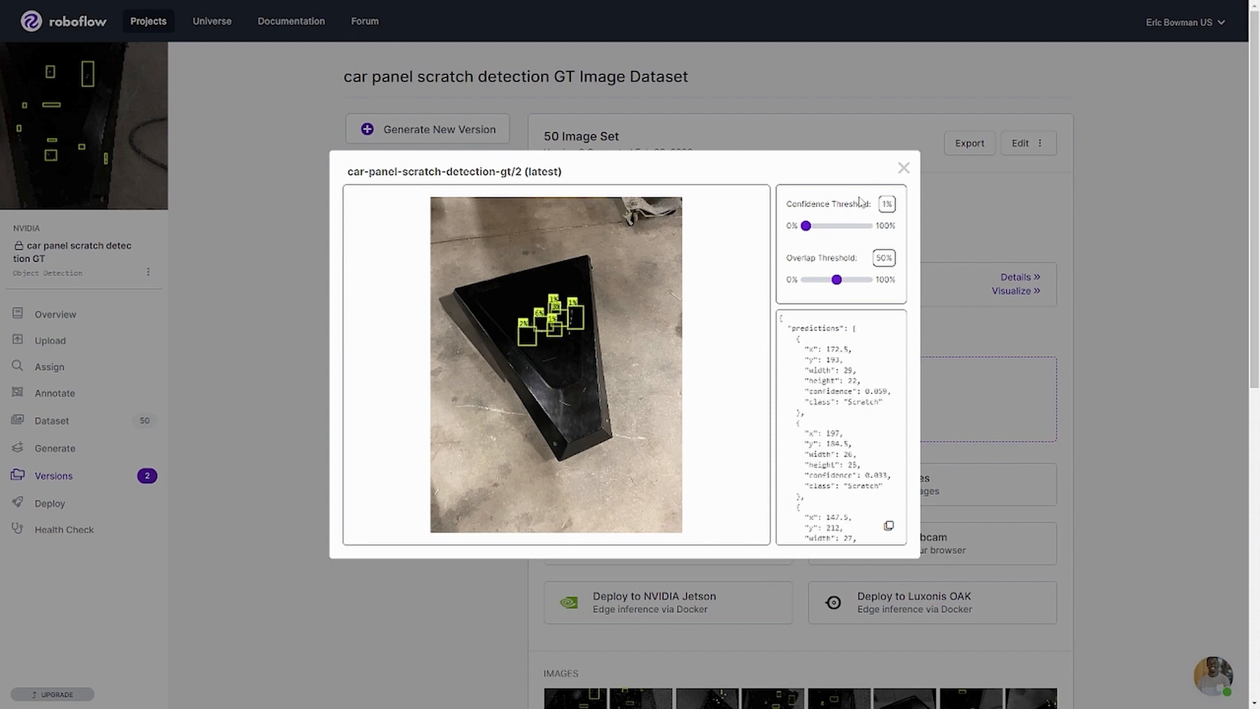
pyautogui.moveTo(861, 202)
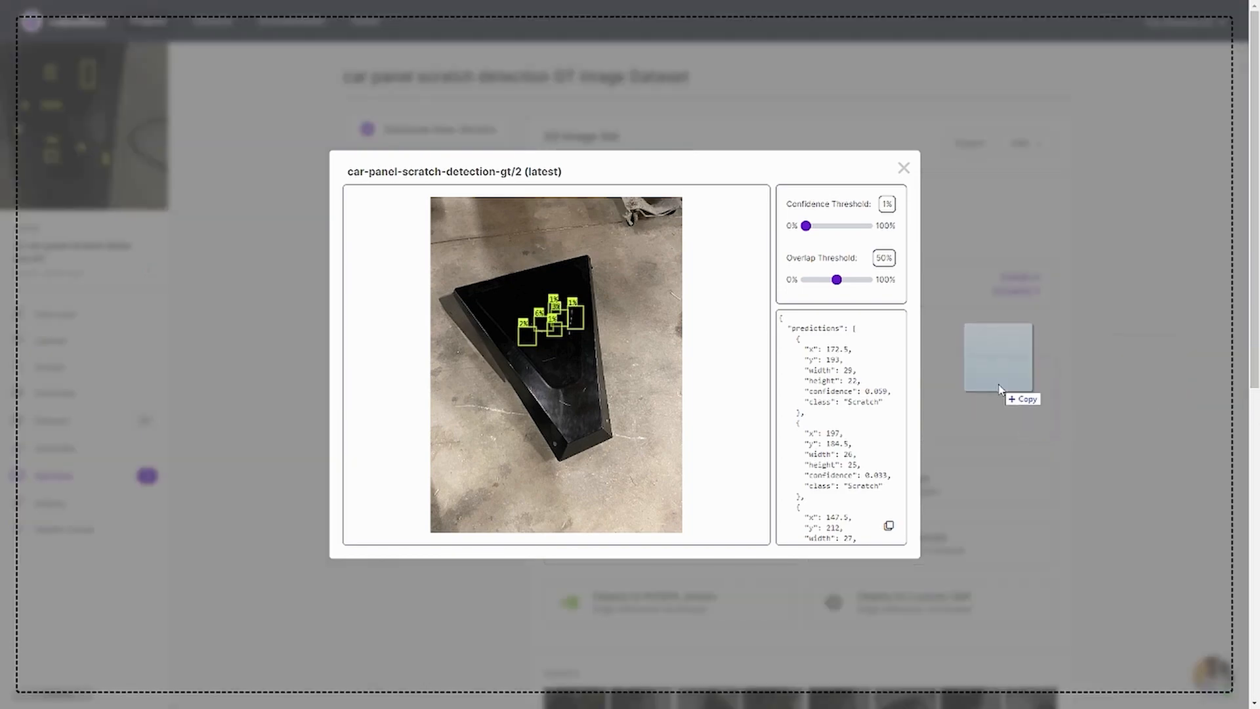
pyautogui.moveTo(805, 224); pyautogui.dragTo(817, 225)
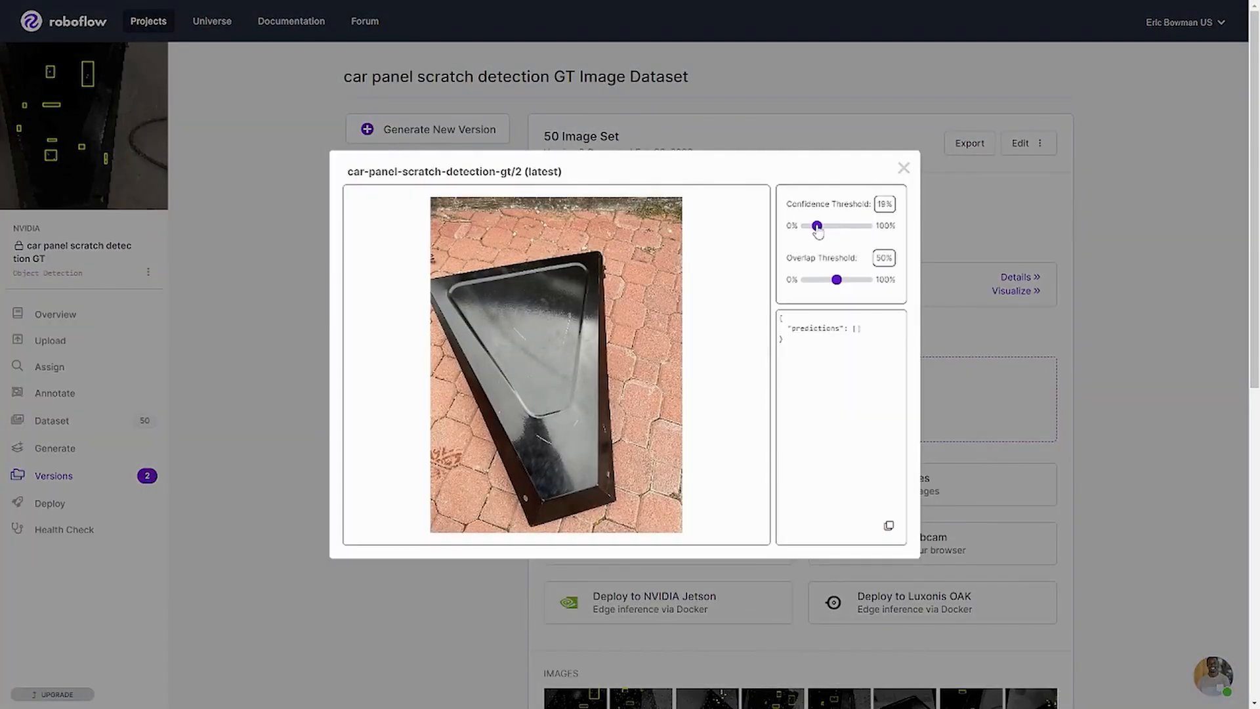
pyautogui.moveTo(816, 226); pyautogui.dragTo(804, 225)
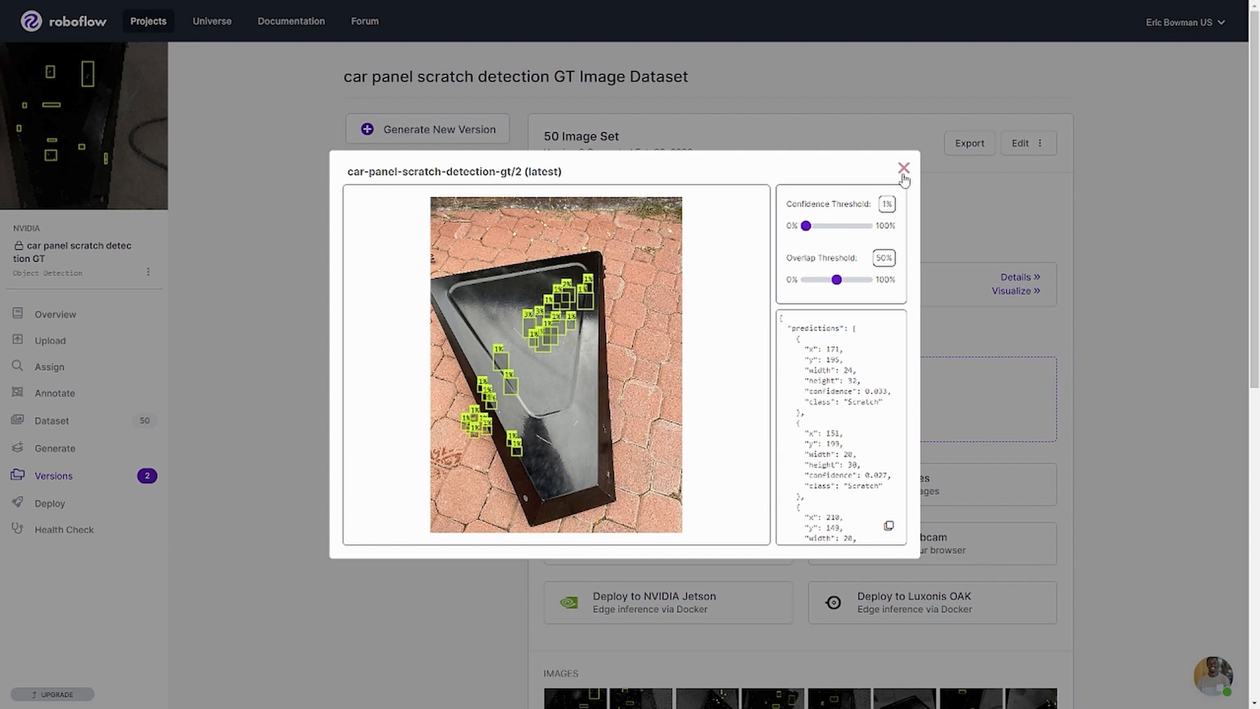
pyautogui.moveTo(907, 179)
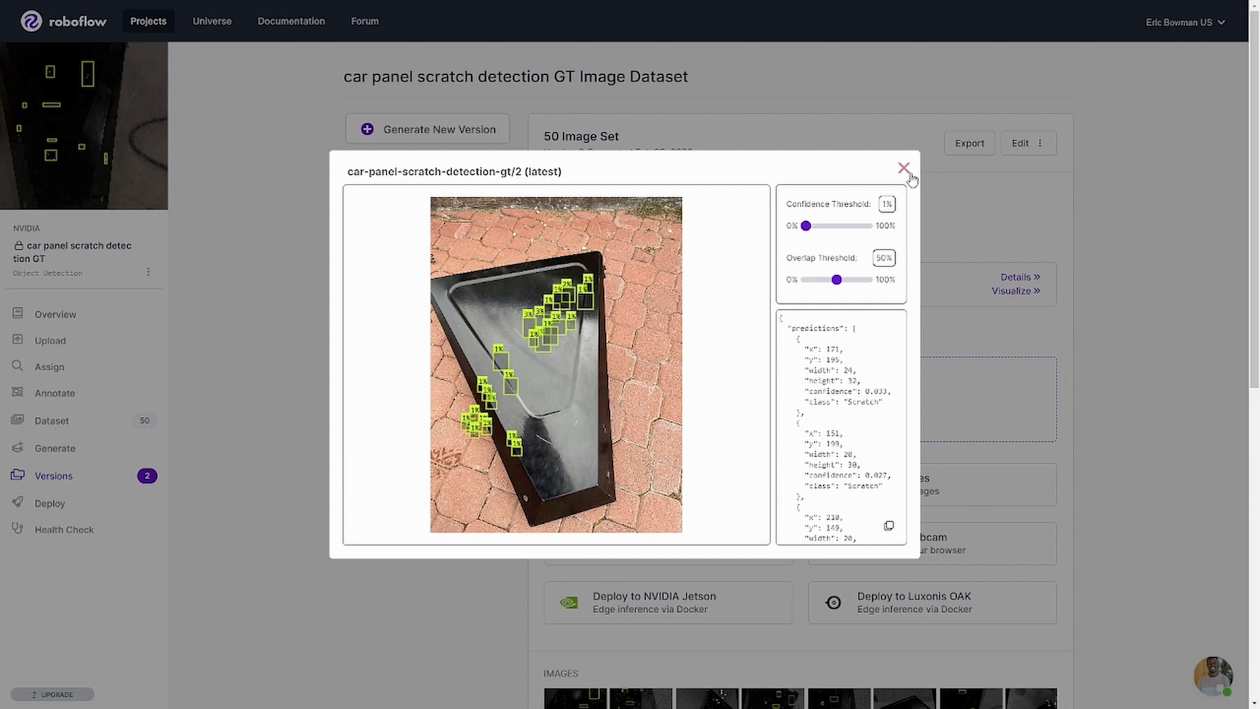
pyautogui.moveTo(903, 169)
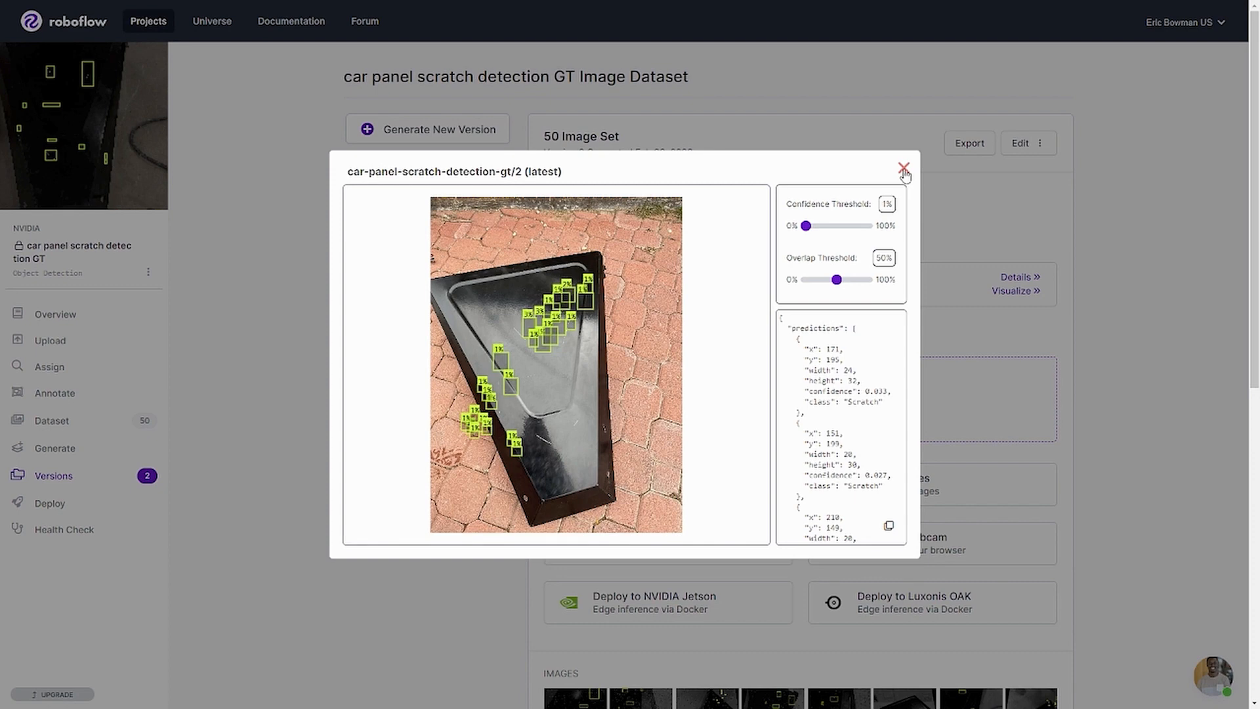
pyautogui.click(903, 171)
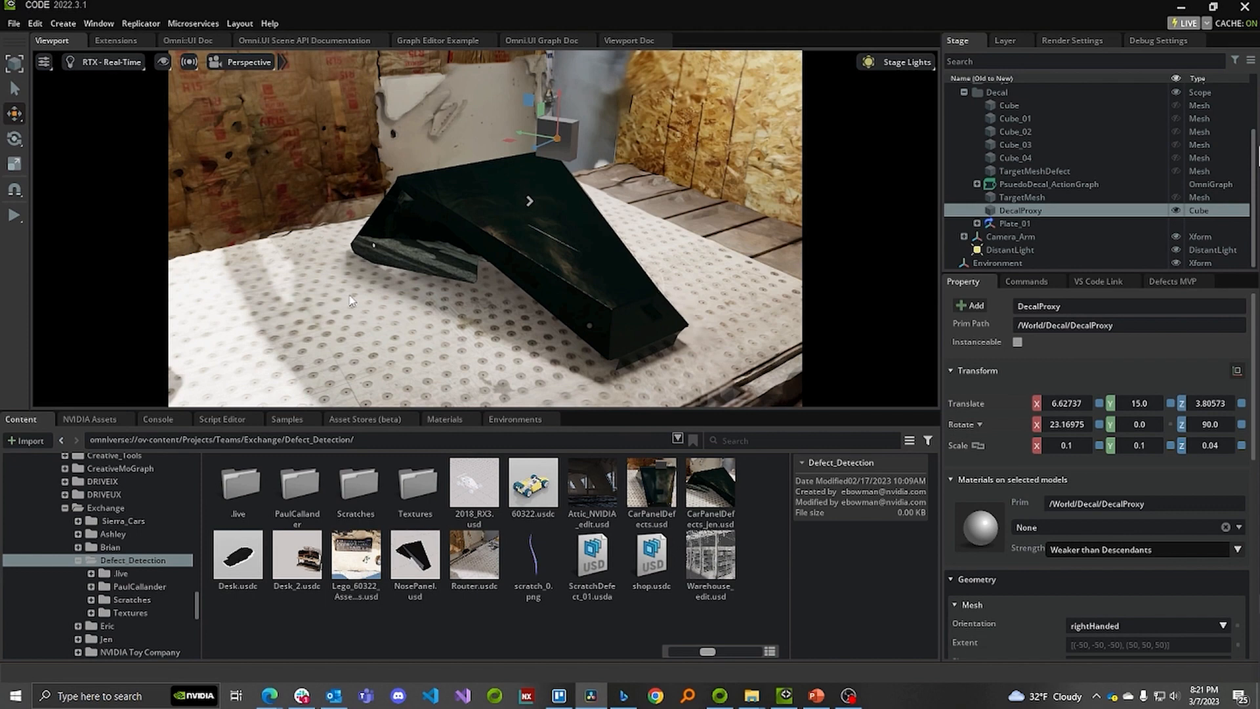
pyautogui.moveTo(349, 302)
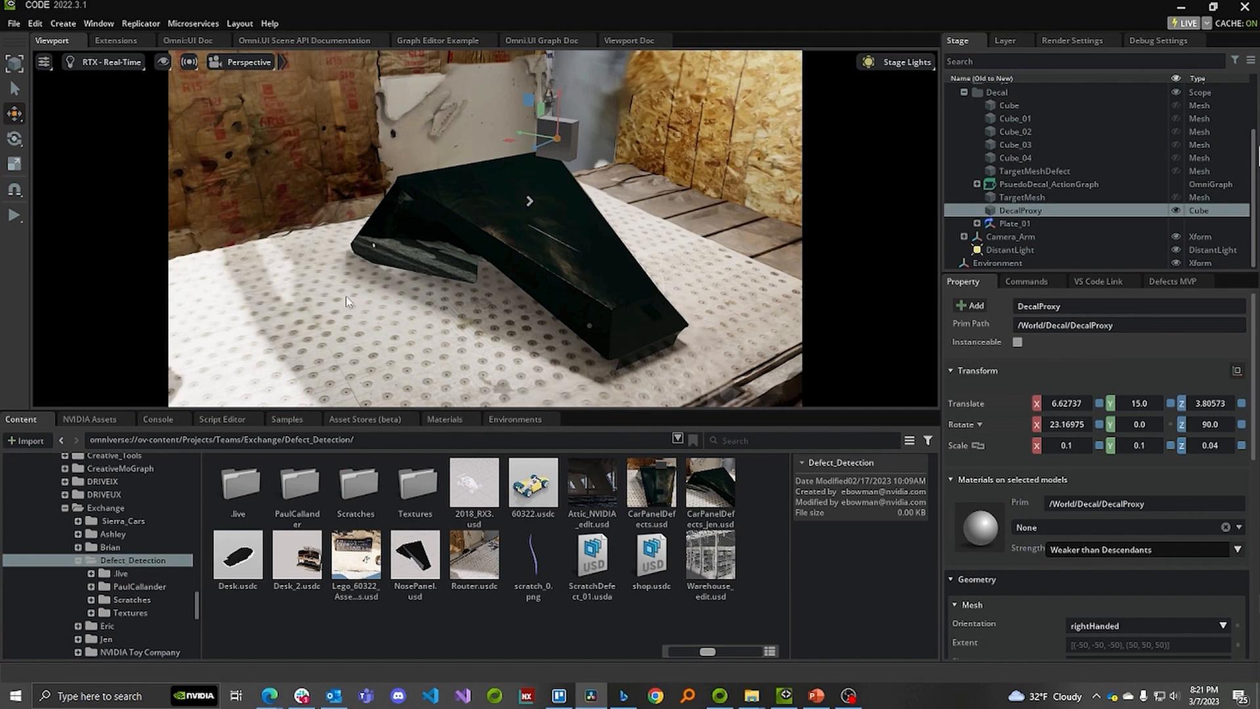
pyautogui.moveTo(267, 283)
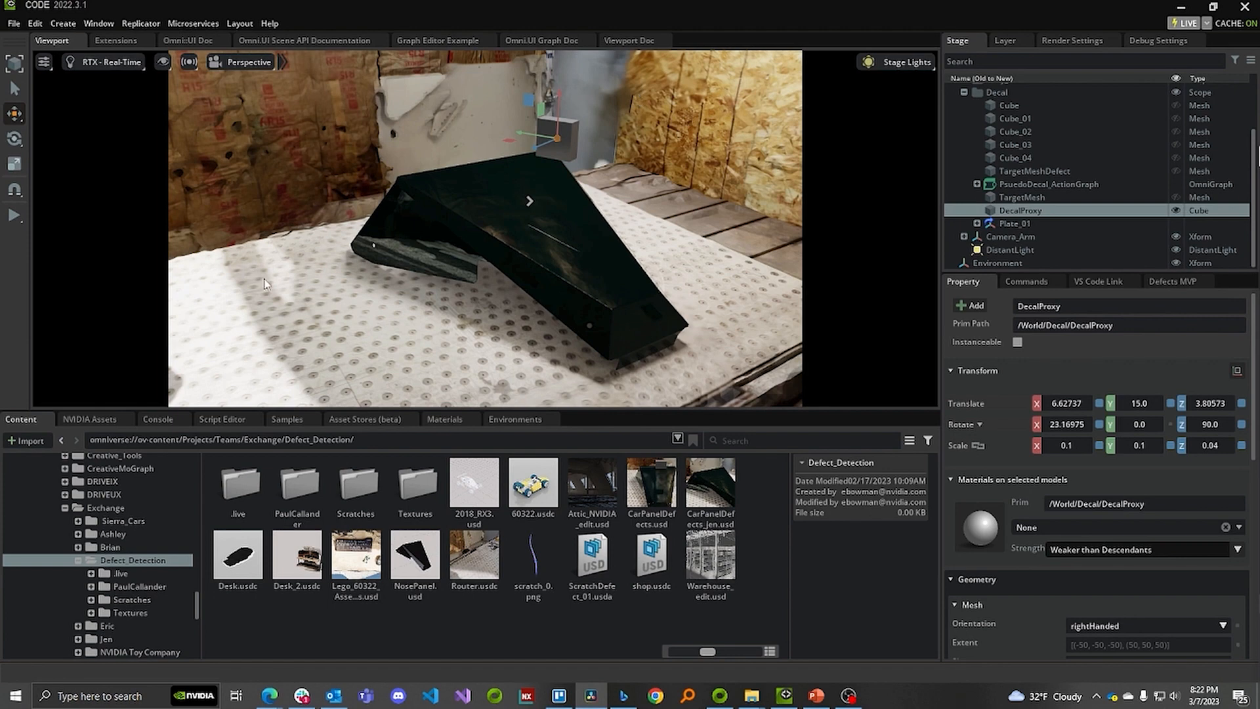
pyautogui.moveTo(618, 149)
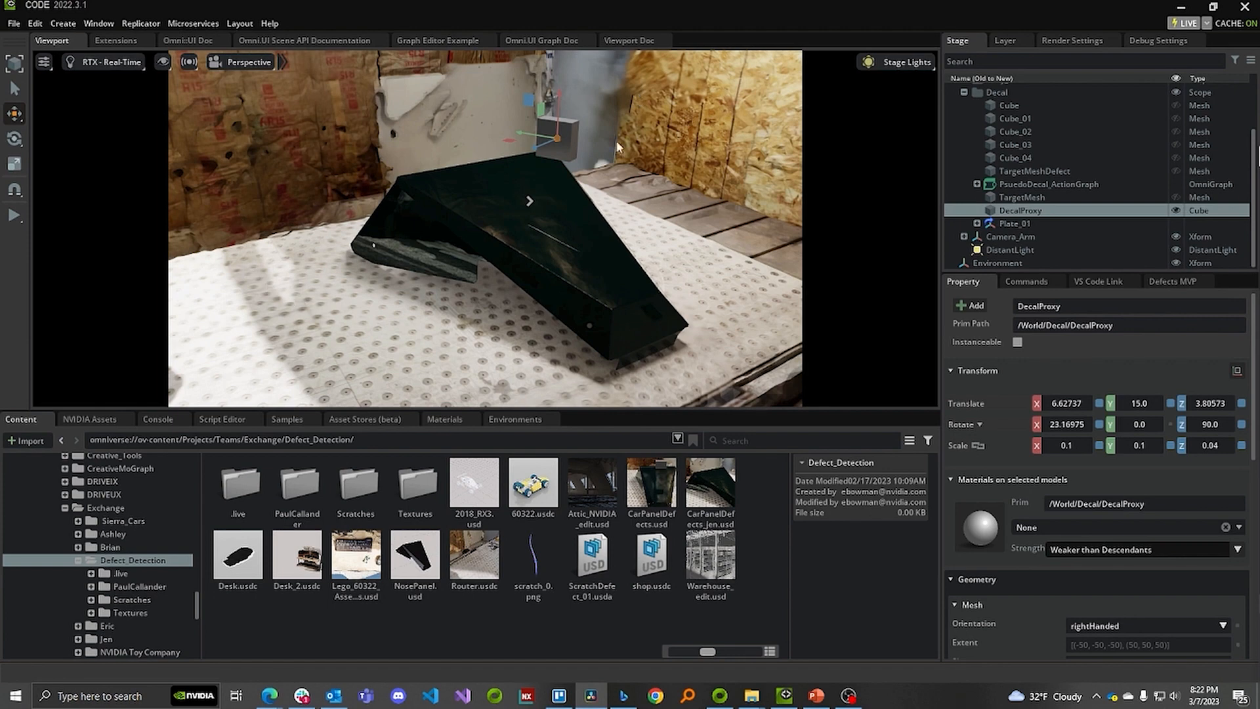
pyautogui.moveTo(411, 110)
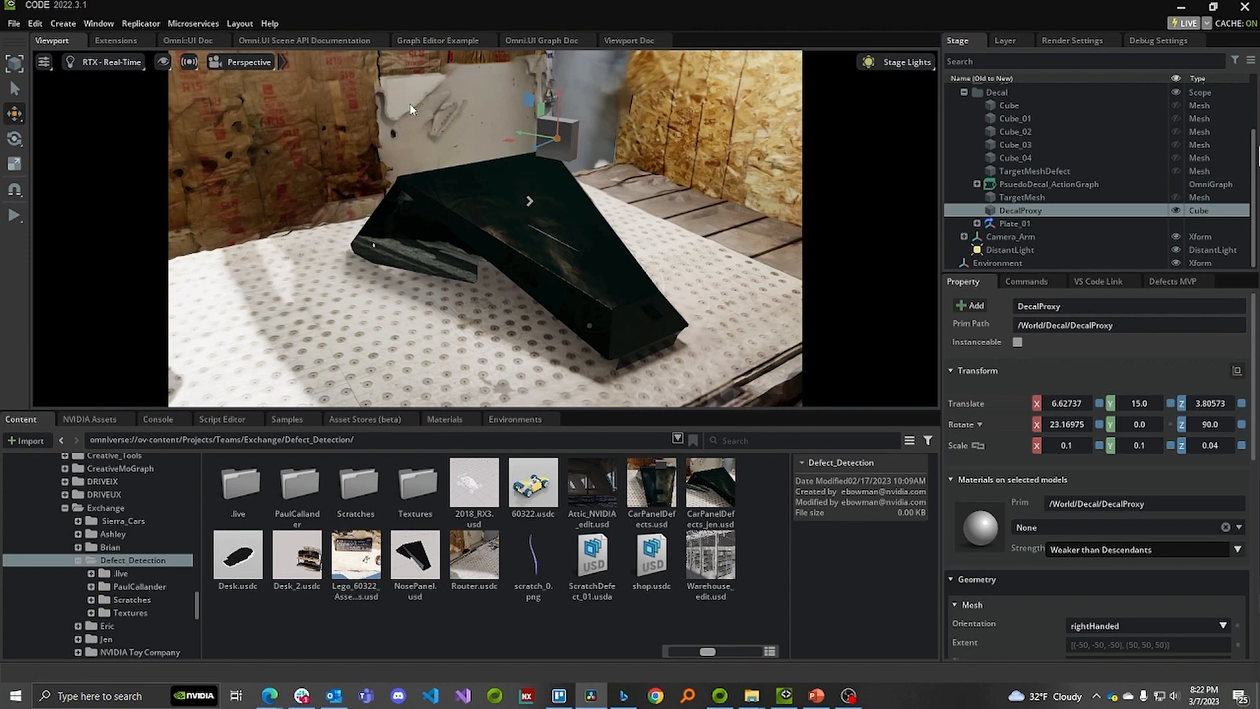
pyautogui.moveTo(452, 130)
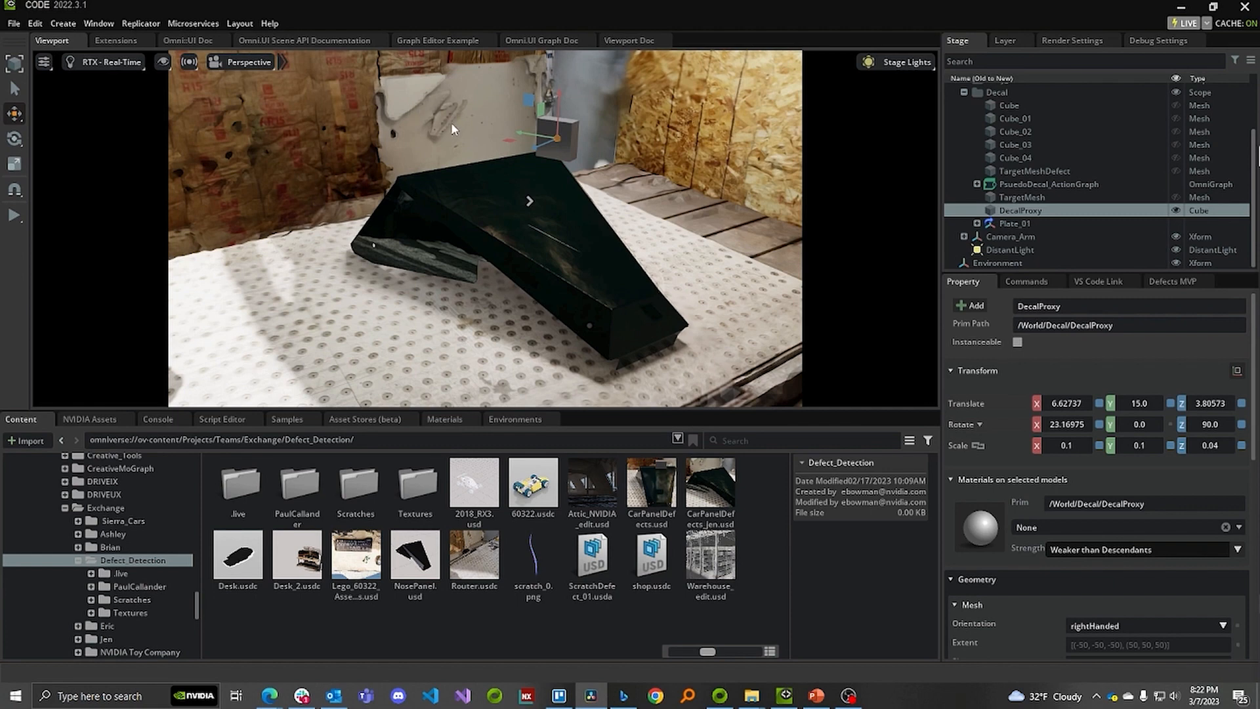
pyautogui.moveTo(493, 143)
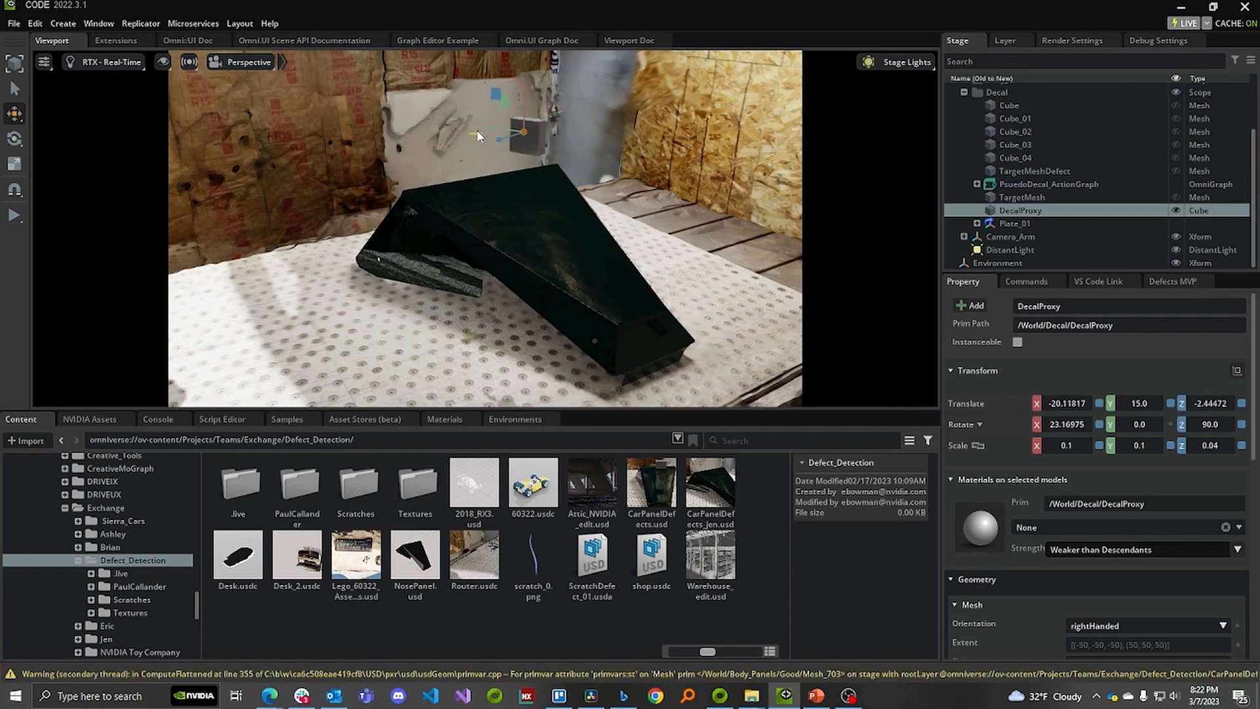
# Step: Rotate the DecalProxy cube and bring it back near zero rotation
pyautogui.moveTo(482, 136); pyautogui.dragTo(510, 205)
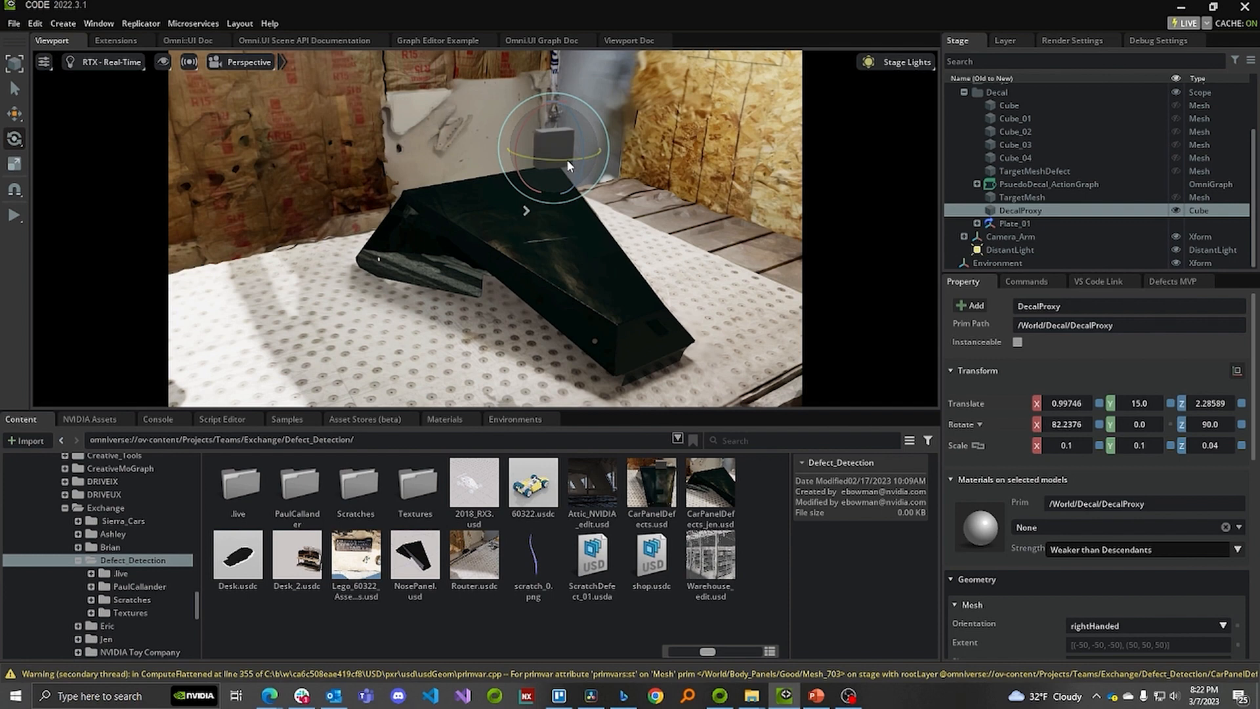
pyautogui.moveTo(569, 167); pyautogui.dragTo(507, 155)
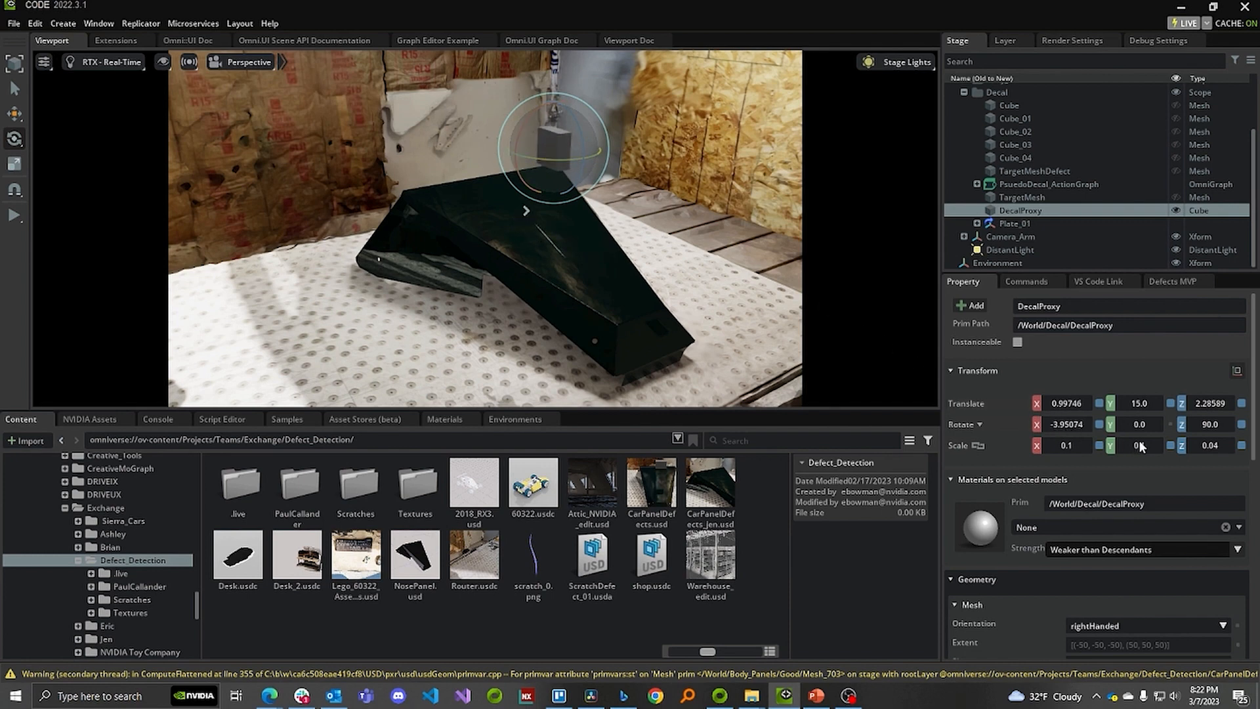
# Step: Set the DecalProxy scale to 0.1, 0.1, 0.02 in the Transform section
pyautogui.write('0.1')
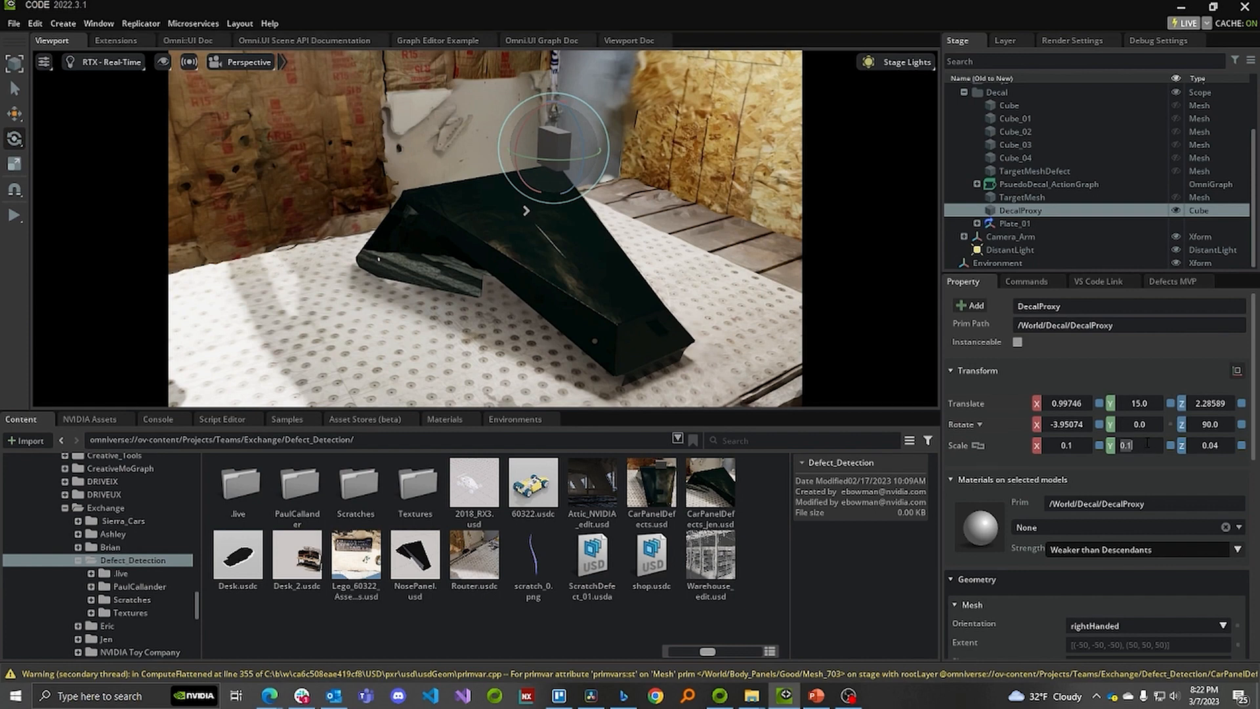
pyautogui.write('0.05')
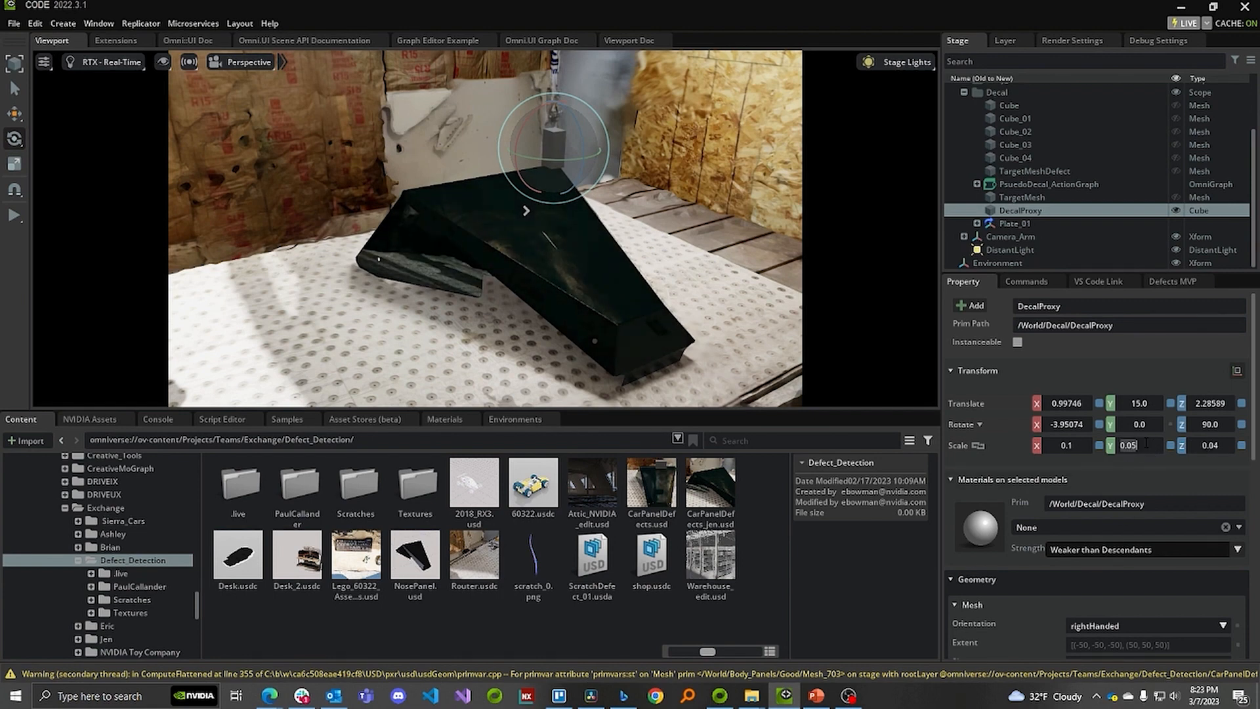
pyautogui.write('02')
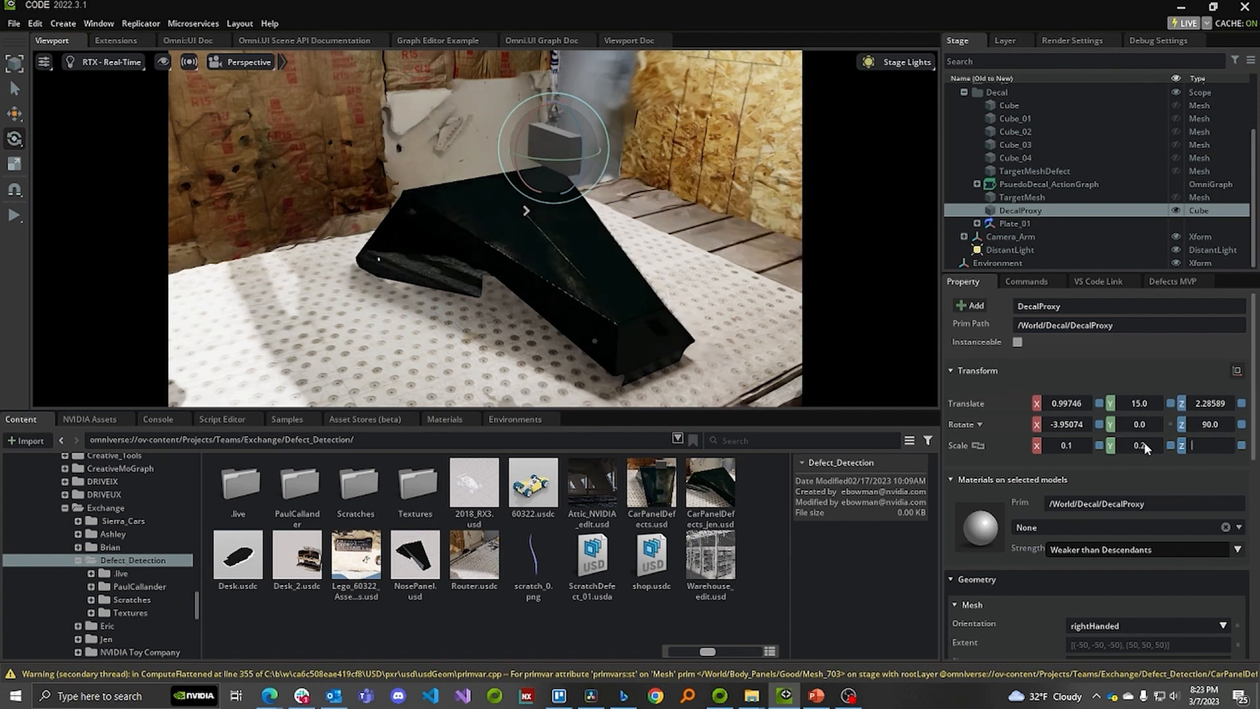
pyautogui.write('0.02')
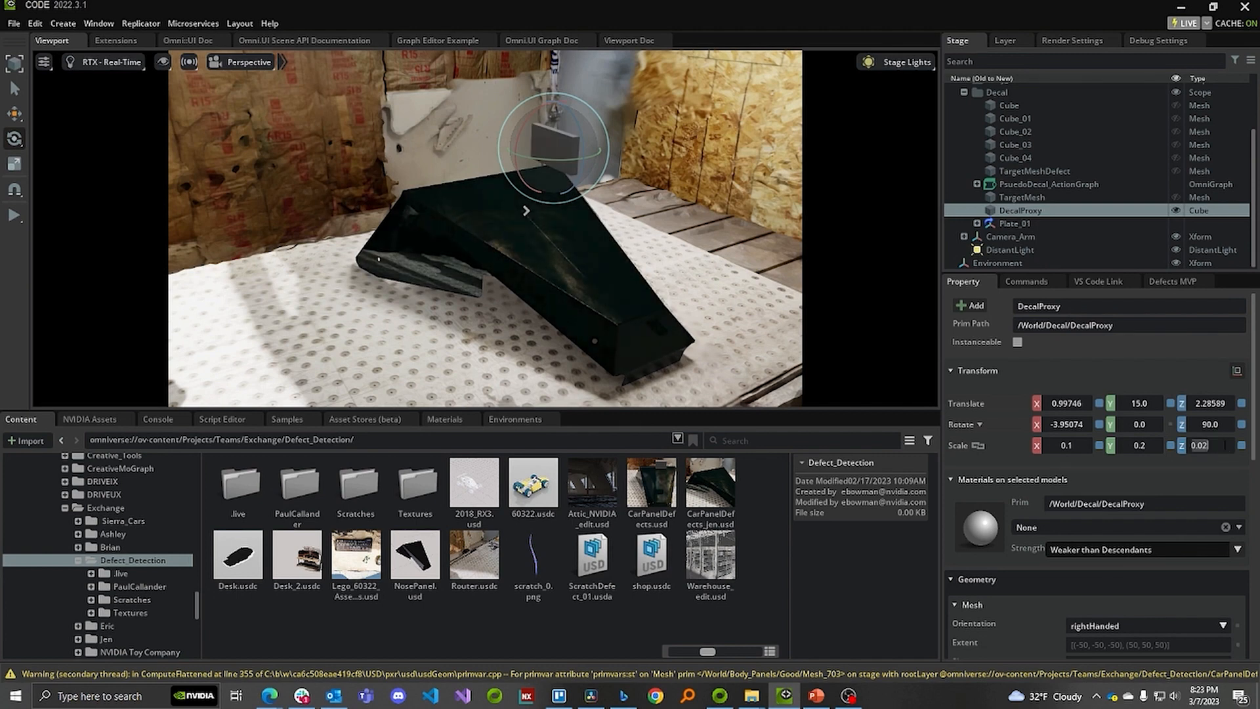
pyautogui.write('0.9')
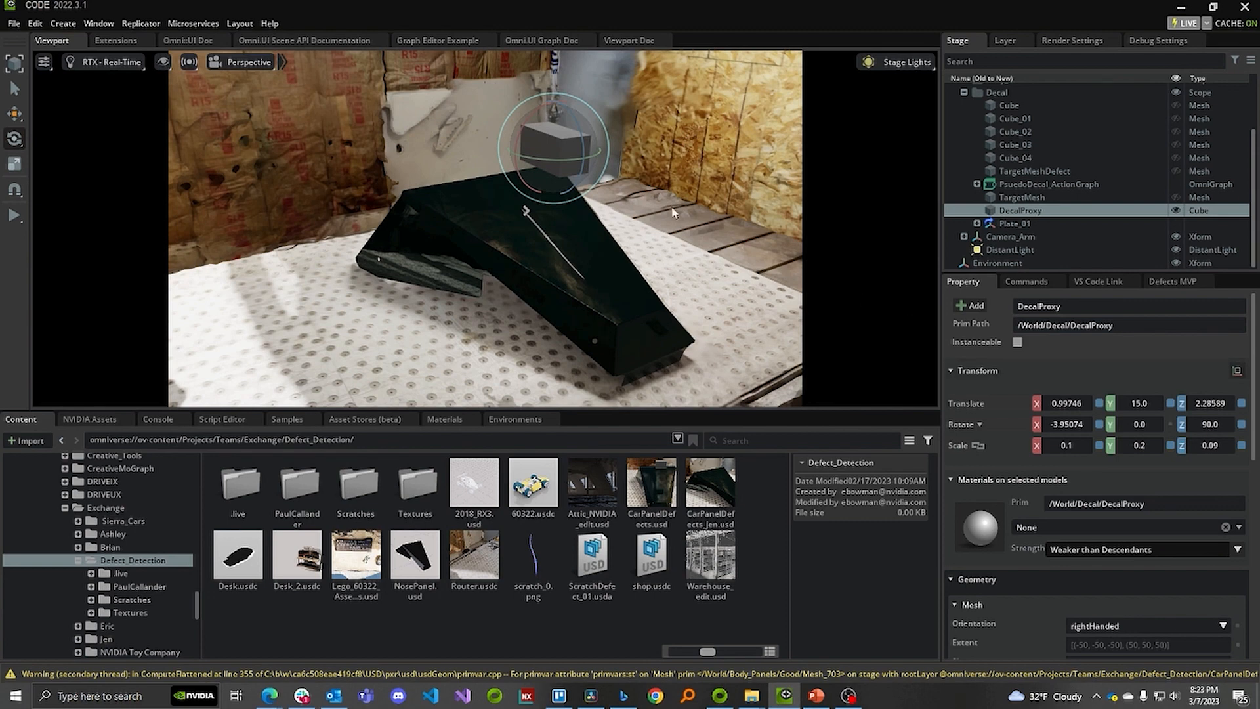
pyautogui.moveTo(633, 222)
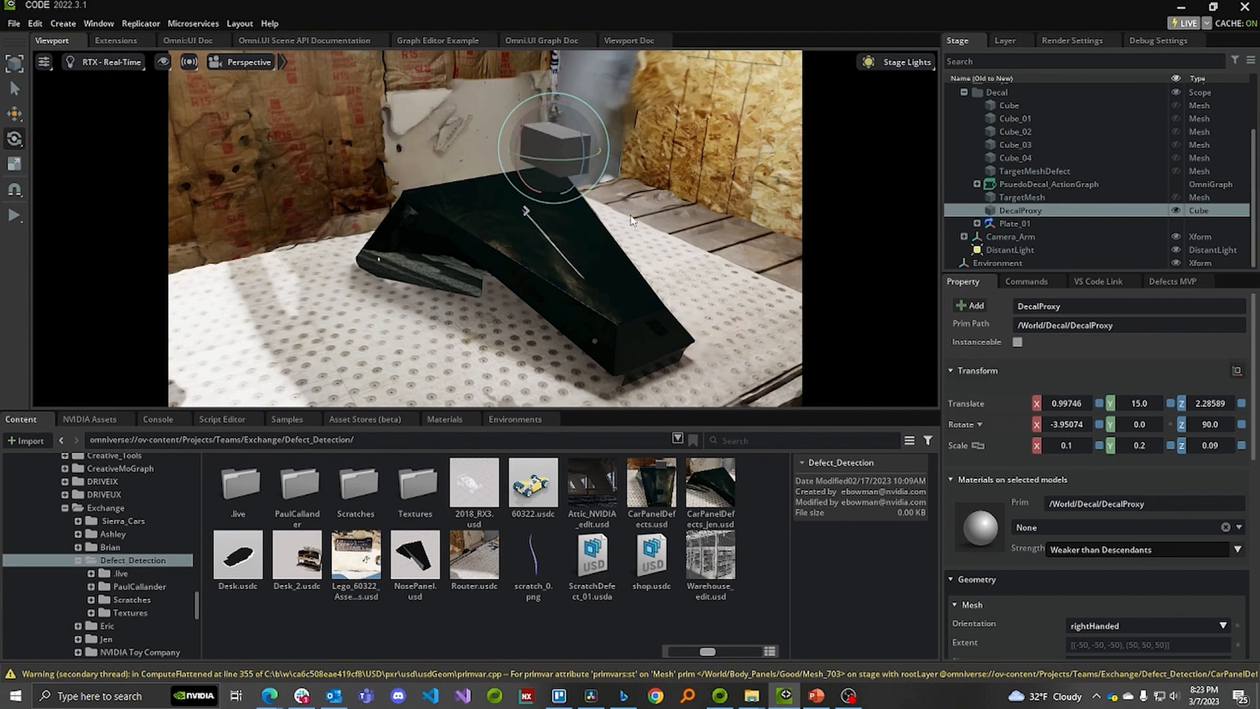
pyautogui.moveTo(659, 203)
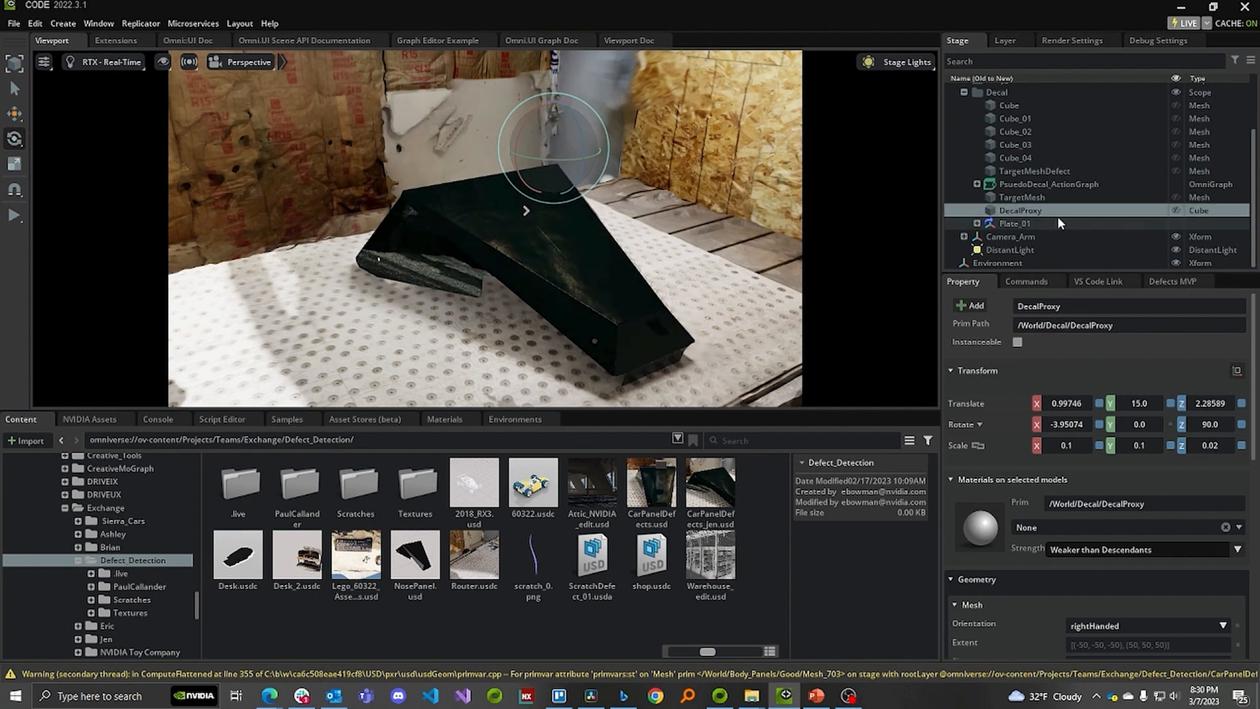
# Step: Show the Defects MVP scratch parameter ranges for texture, size, position, rotation and intensity
pyautogui.click(1172, 281)
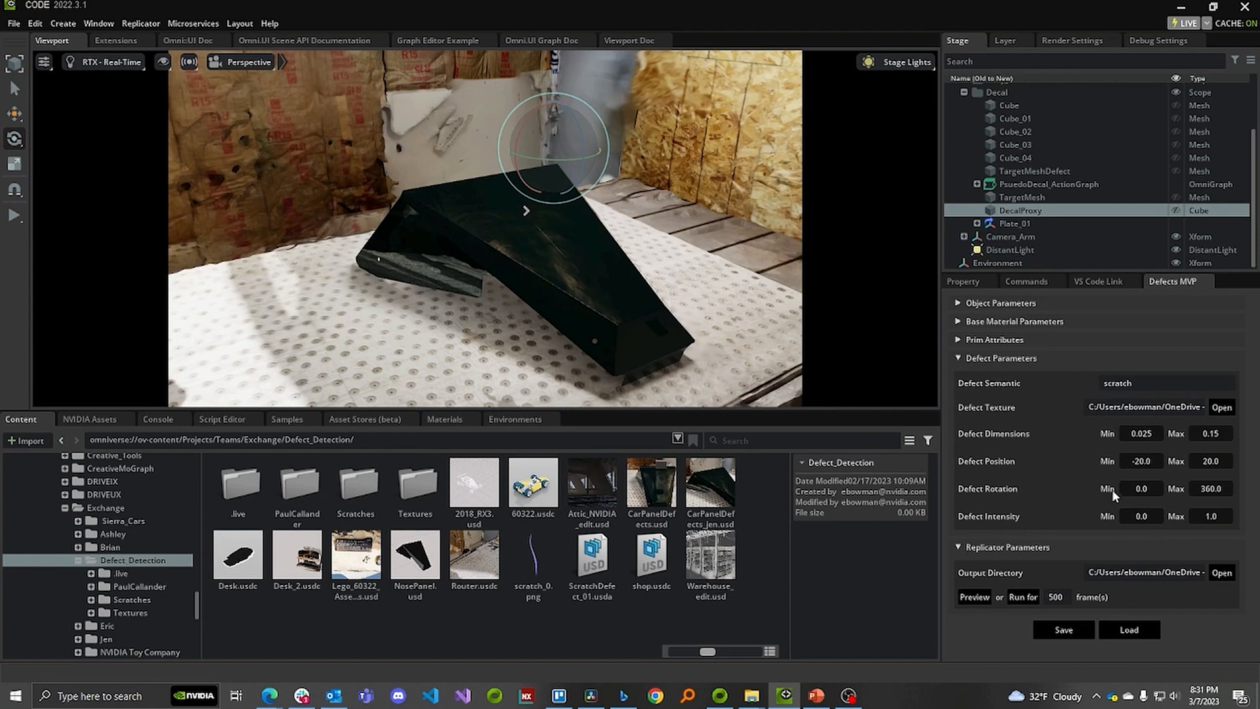
pyautogui.moveTo(1116, 496)
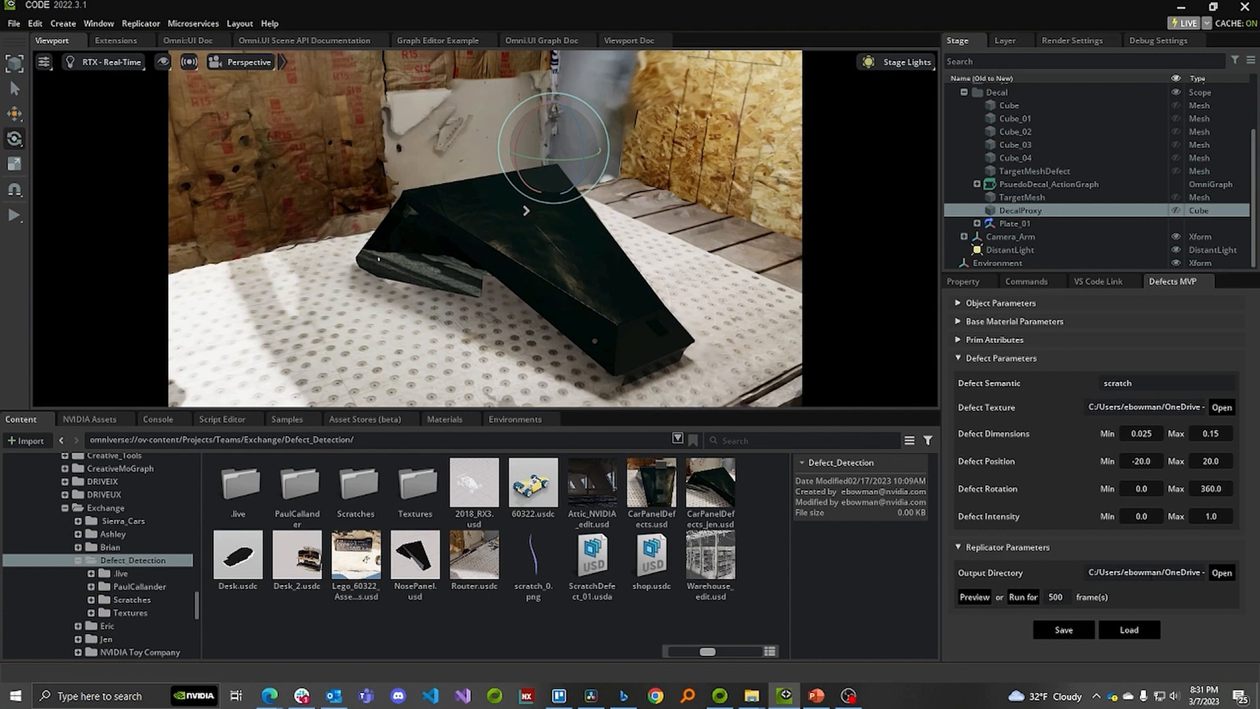
pyautogui.moveTo(1122, 589)
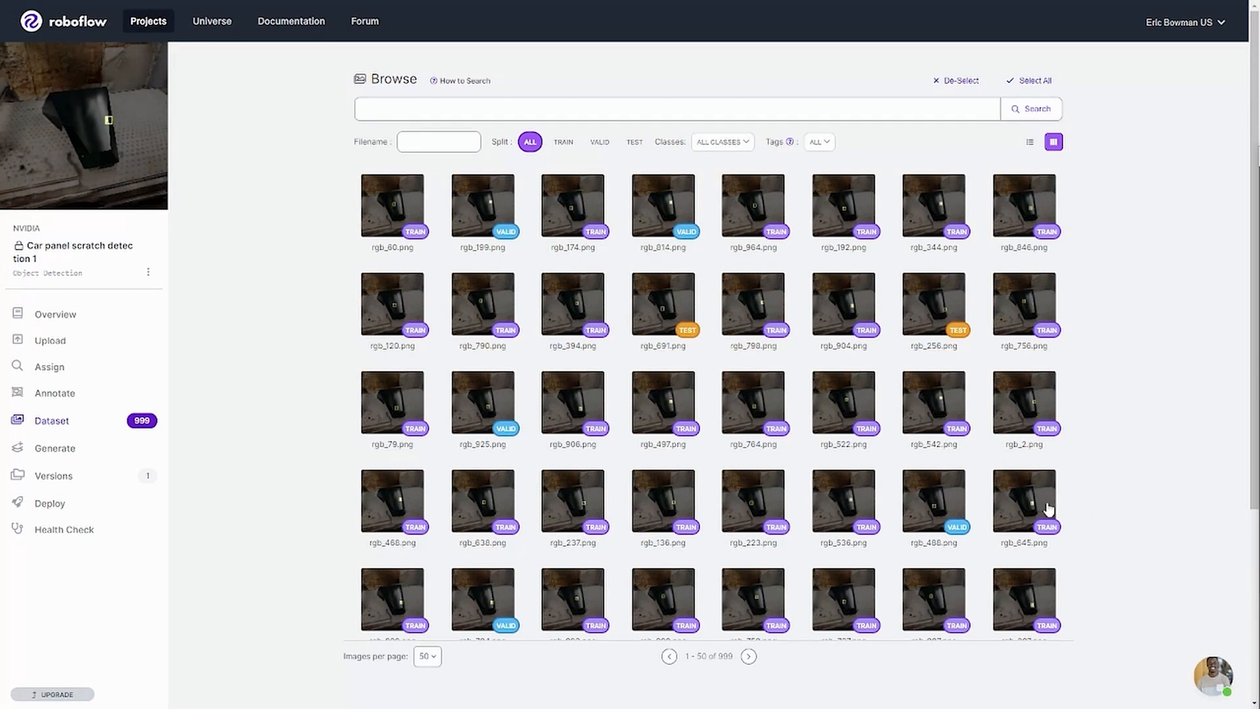
pyautogui.moveTo(293, 289)
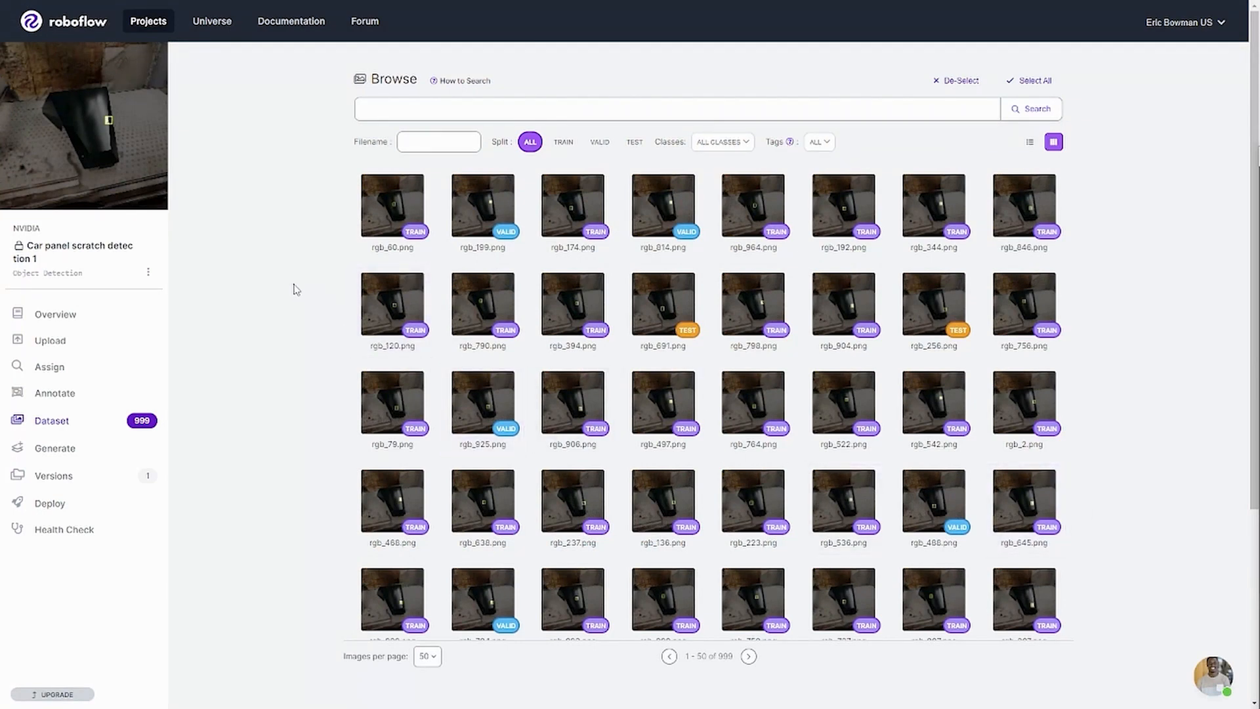
pyautogui.moveTo(345, 245)
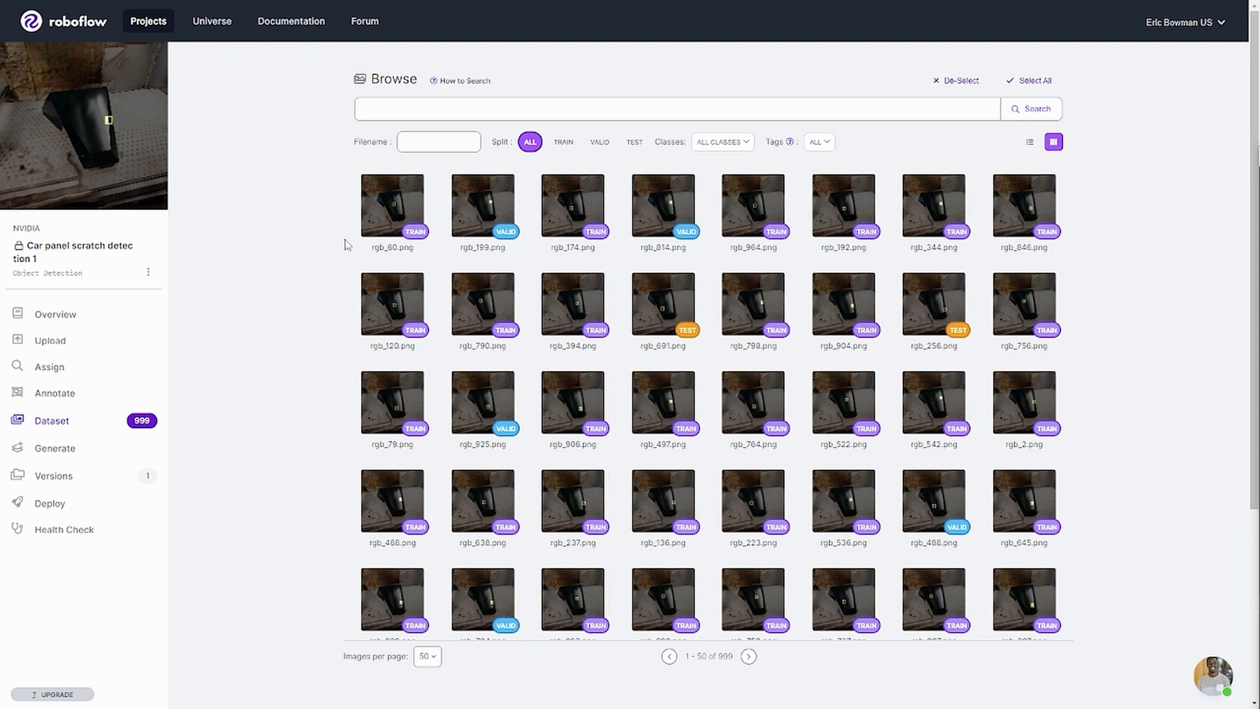
pyautogui.moveTo(321, 249)
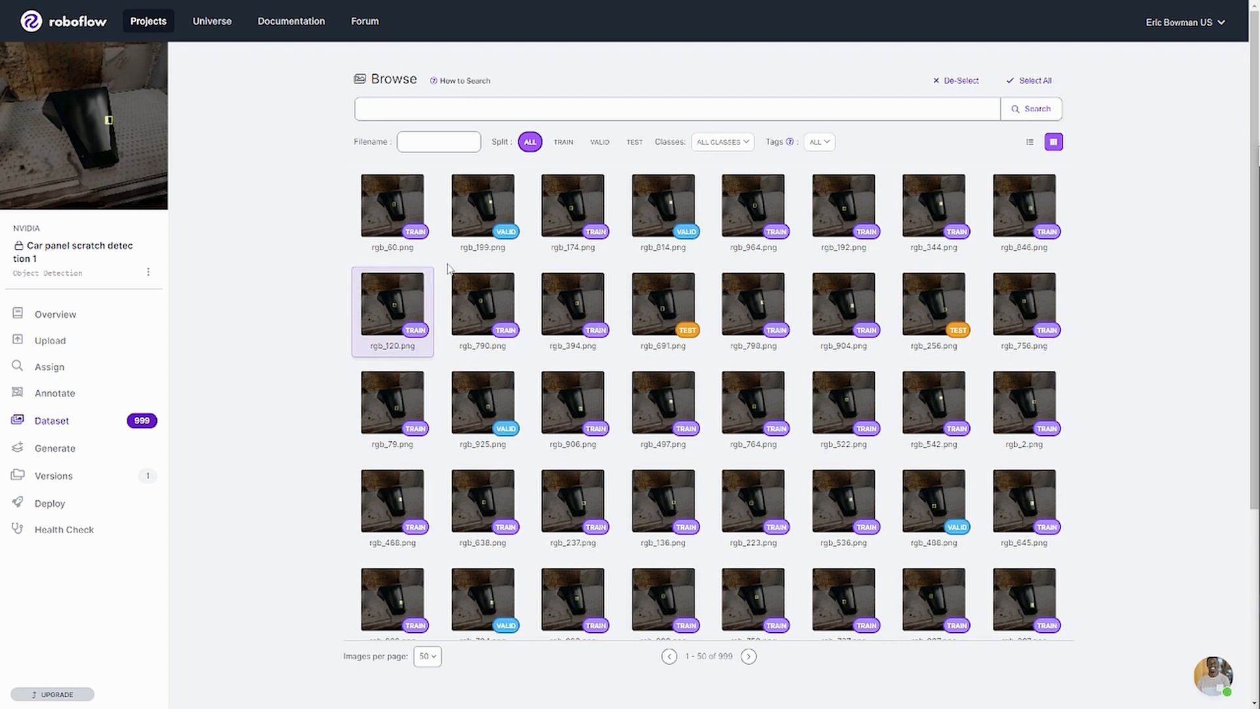
pyautogui.doubleClick(662, 202)
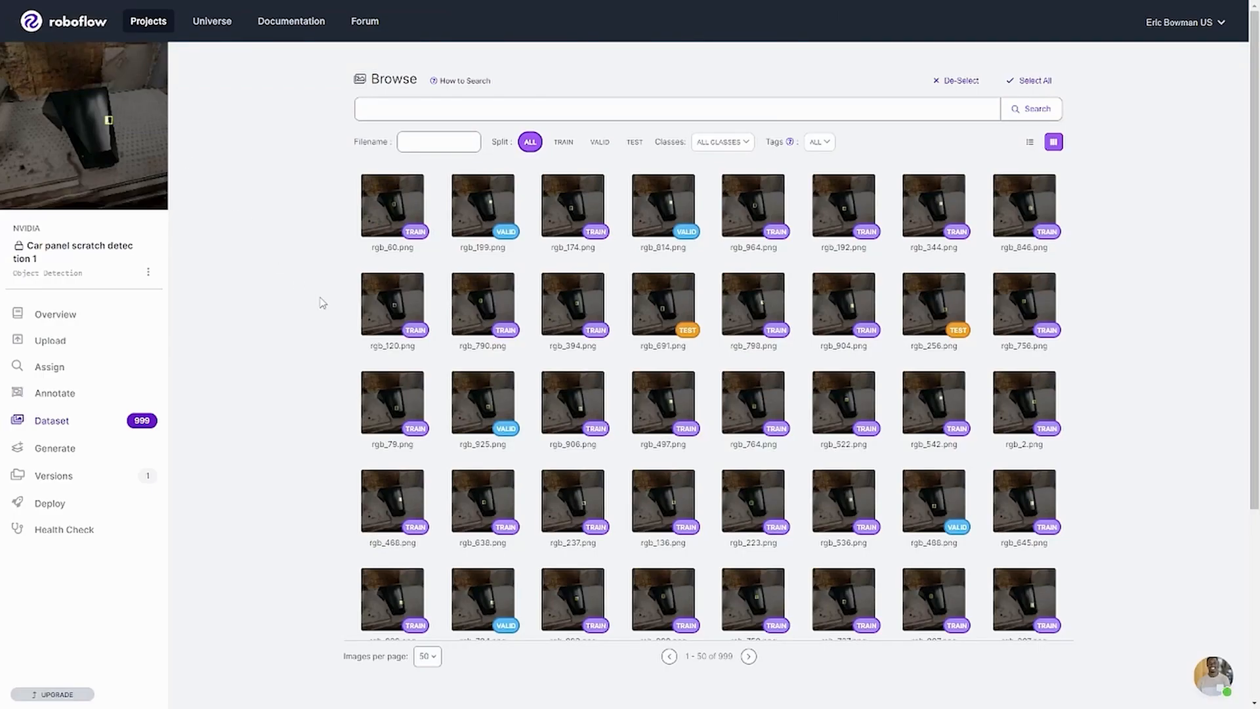
pyautogui.moveTo(324, 368)
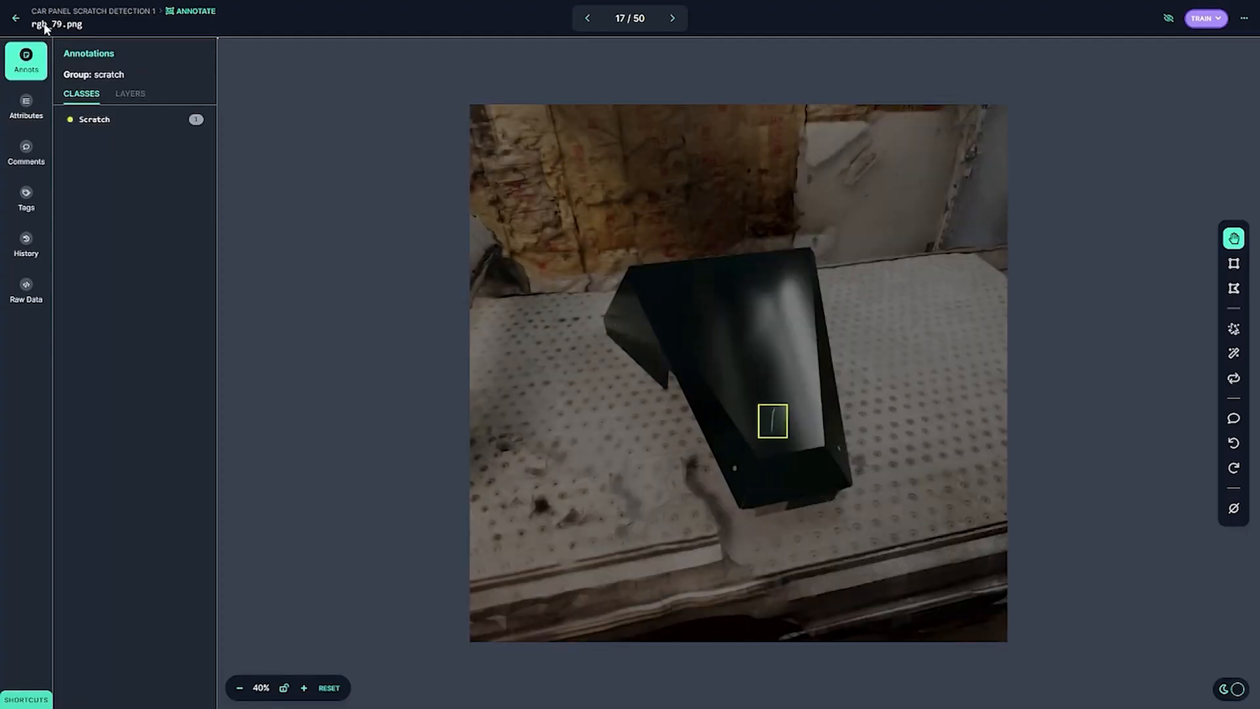
pyautogui.click(15, 17)
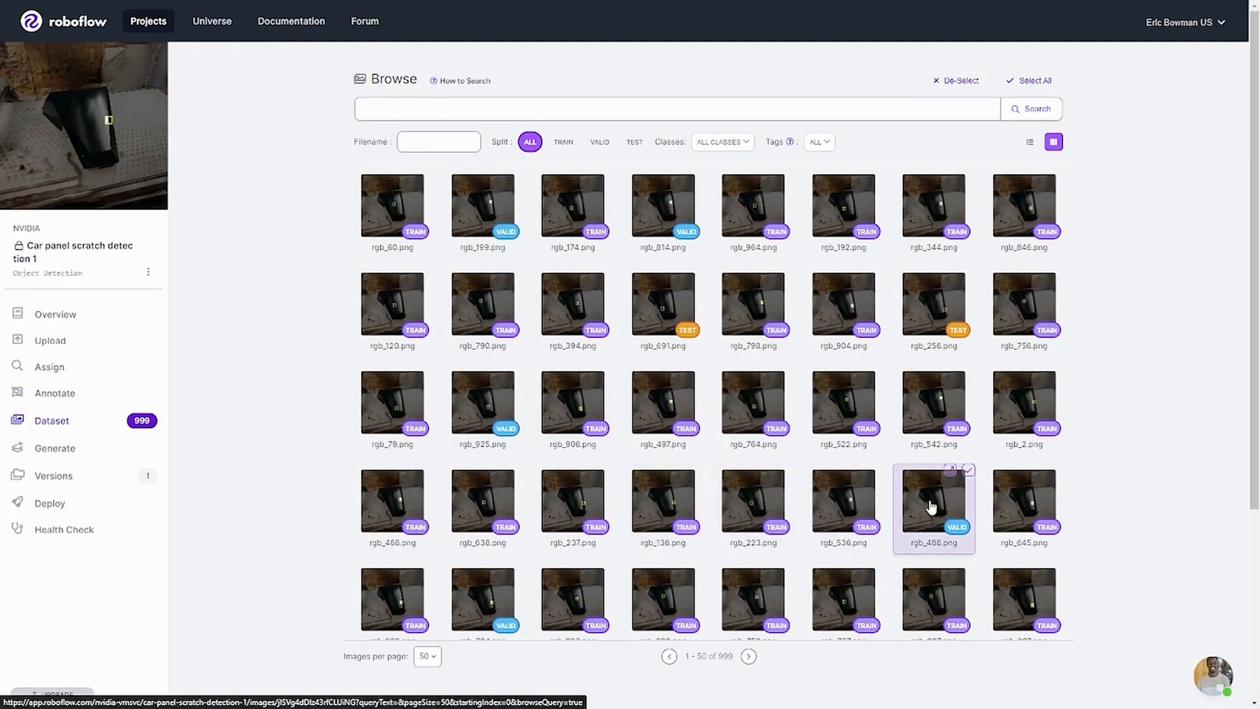
pyautogui.click(933, 508)
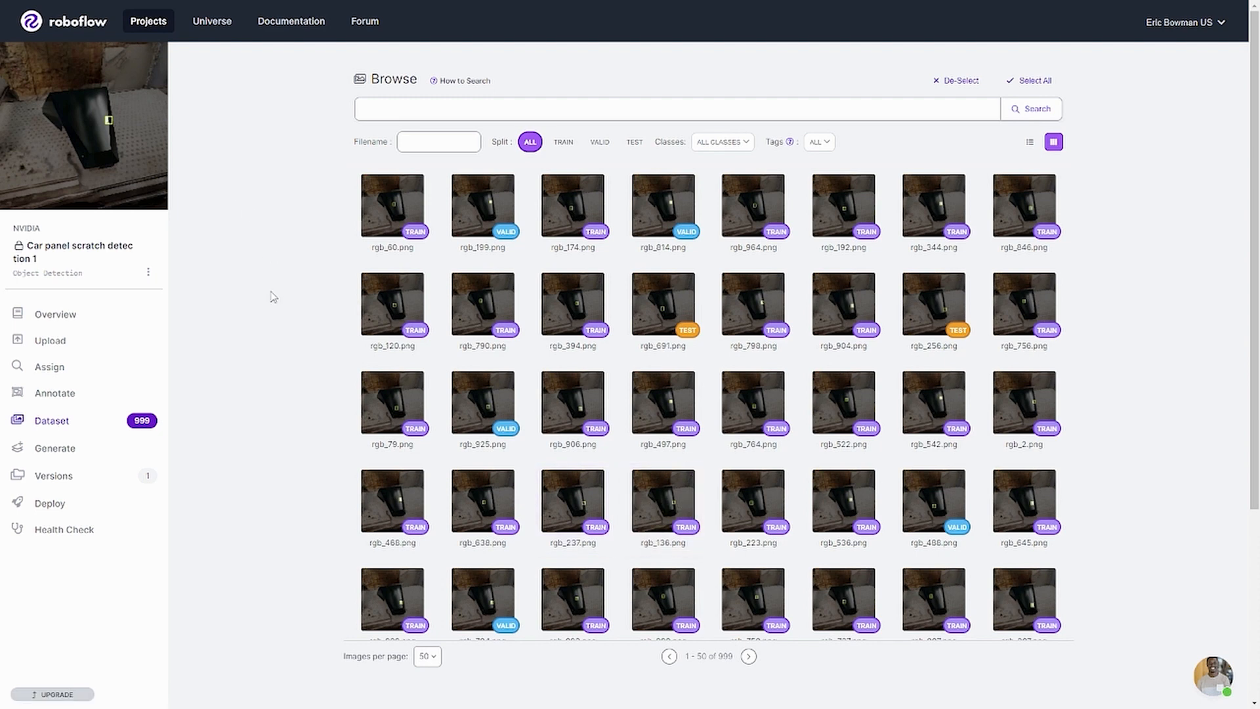
pyautogui.moveTo(289, 355)
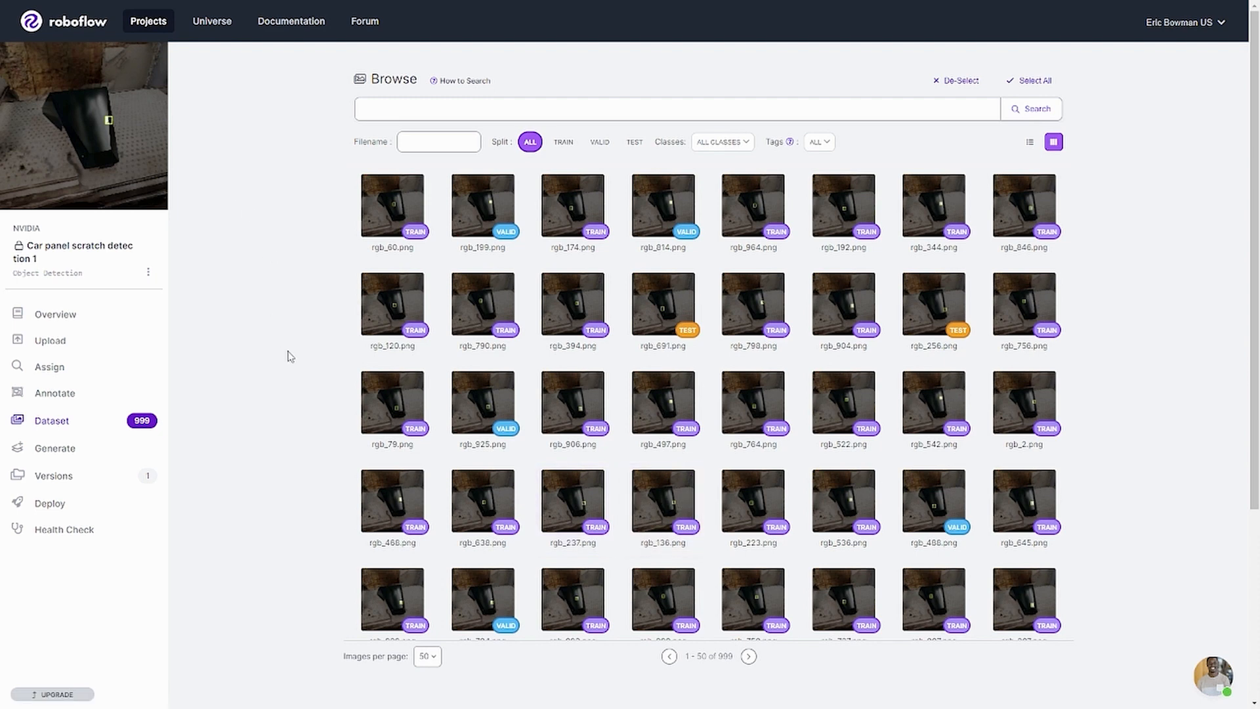
pyautogui.moveTo(198, 342)
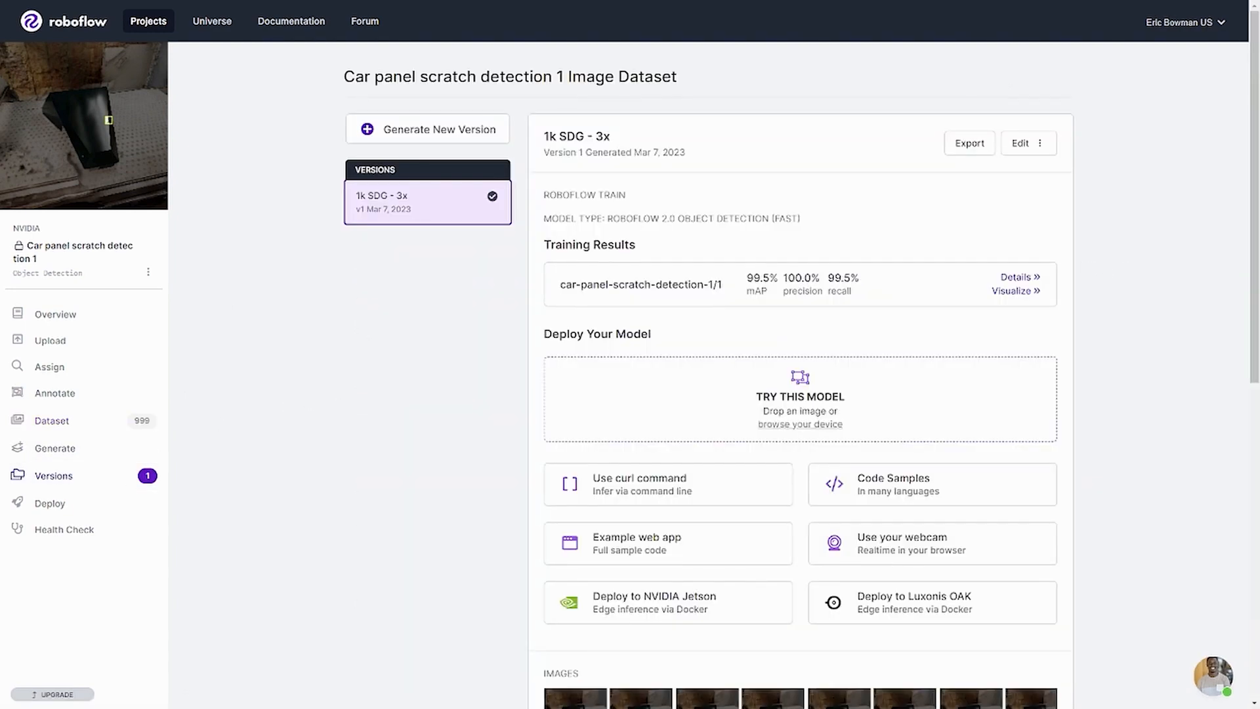
# Step: Test the model on a real panel photo, lowering the confidence threshold until a scratch appears
pyautogui.click(799, 399)
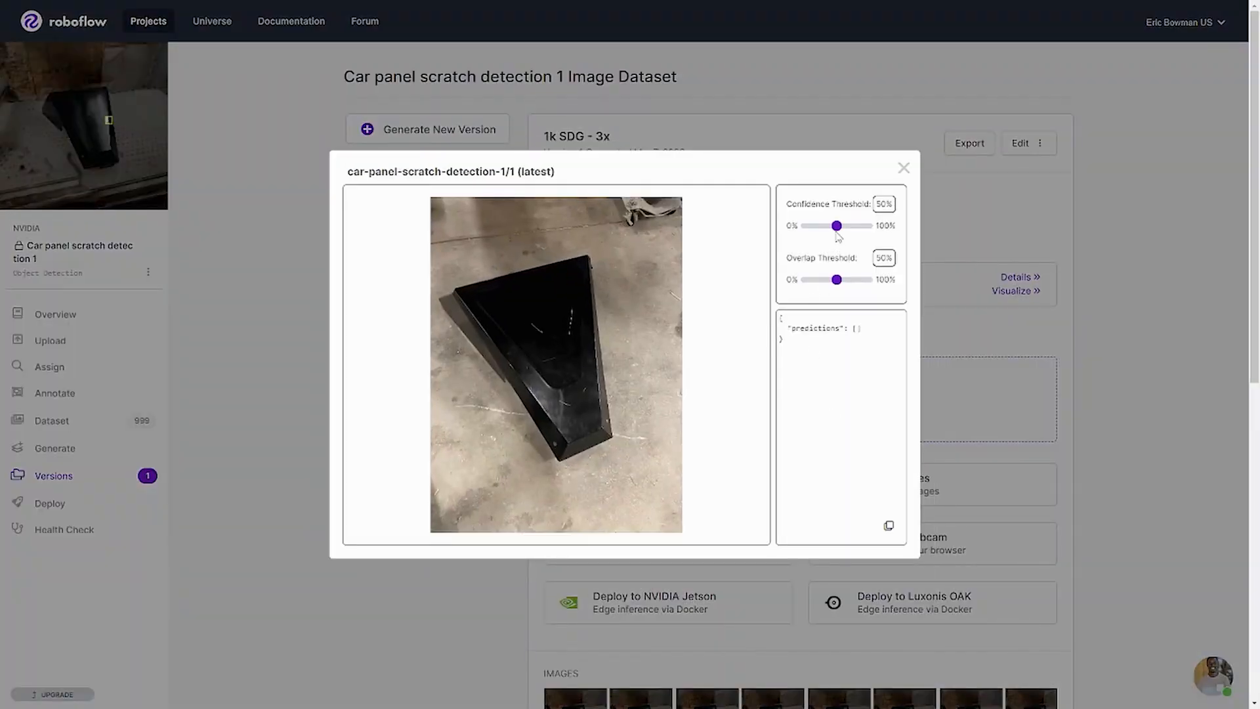
pyautogui.moveTo(840, 226); pyautogui.dragTo(815, 225)
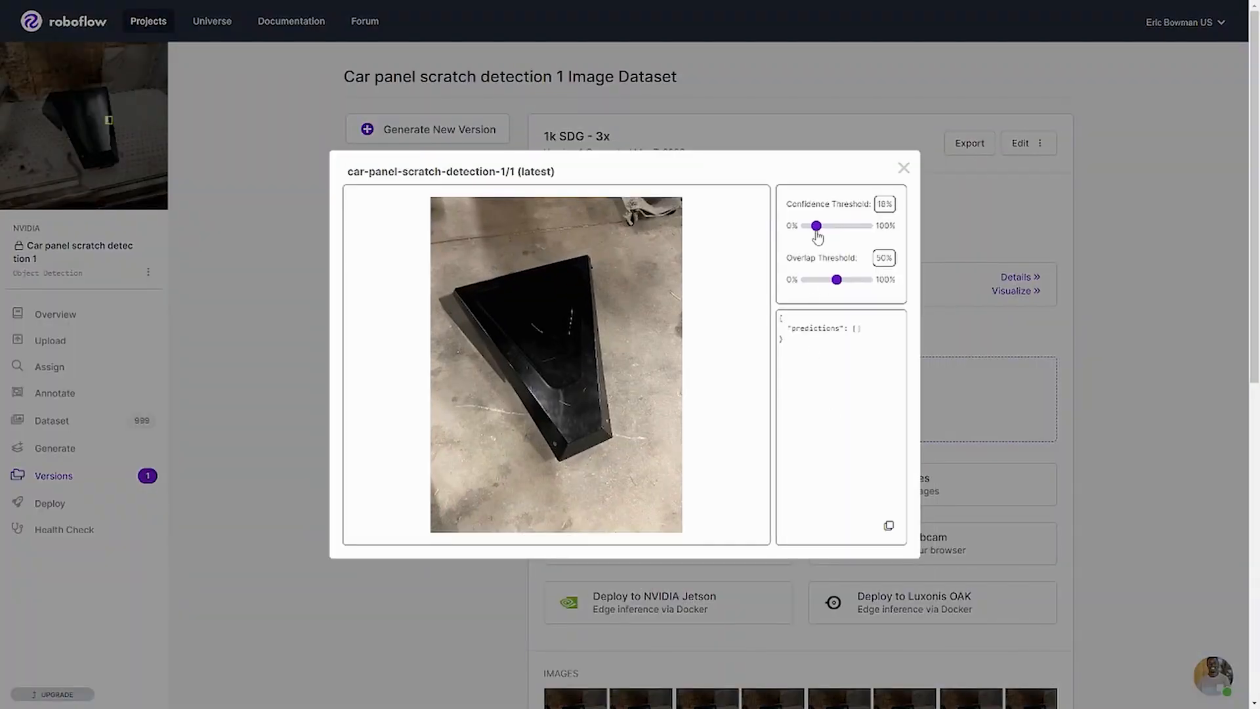
pyautogui.moveTo(818, 226); pyautogui.dragTo(812, 225)
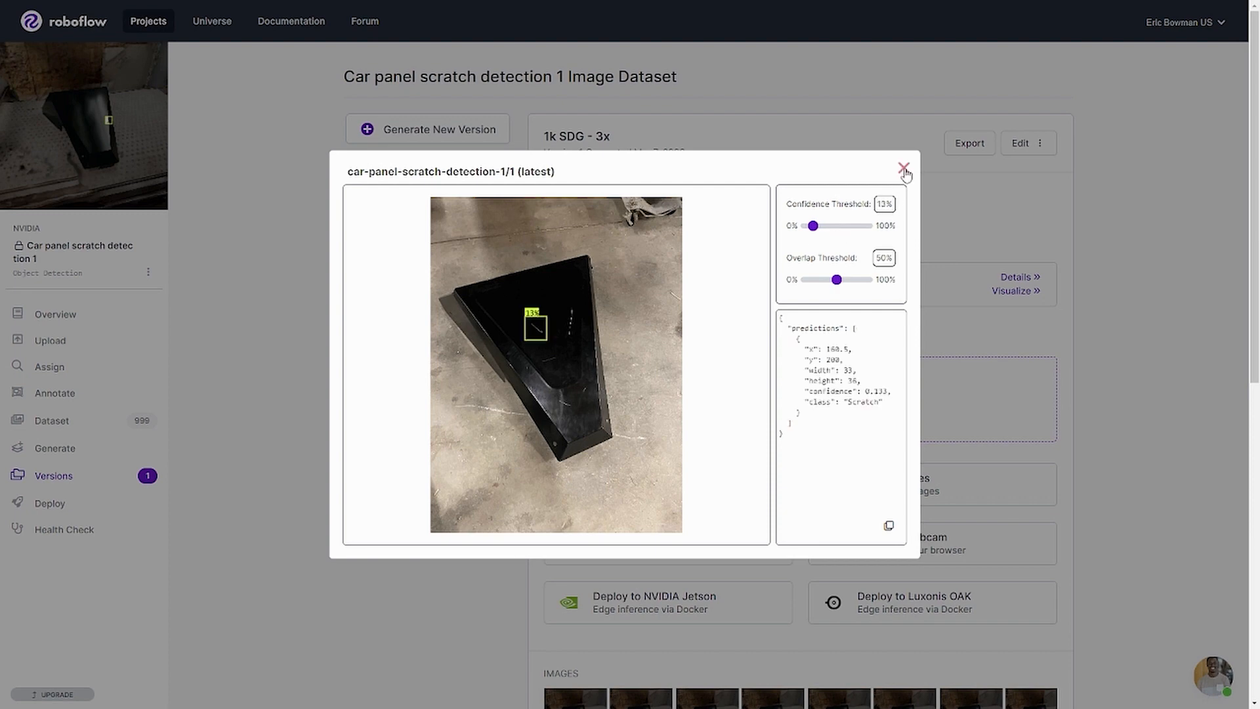
pyautogui.click(903, 171)
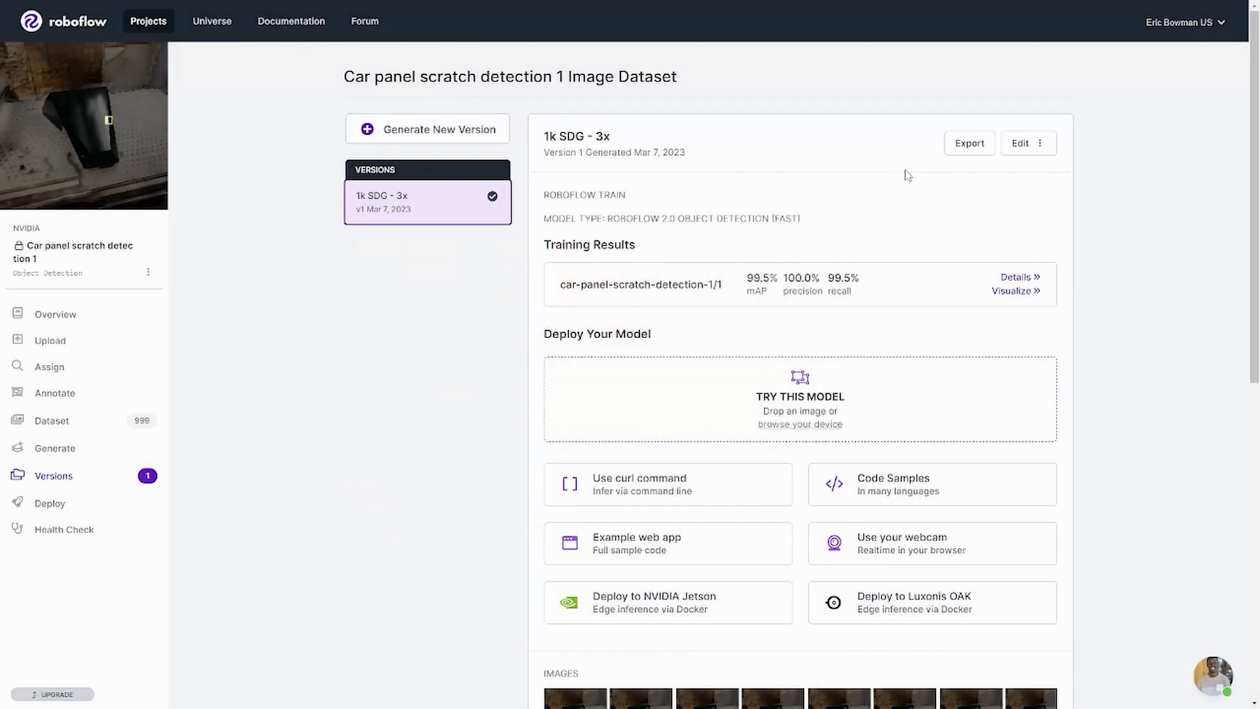
pyautogui.moveTo(1251, 491)
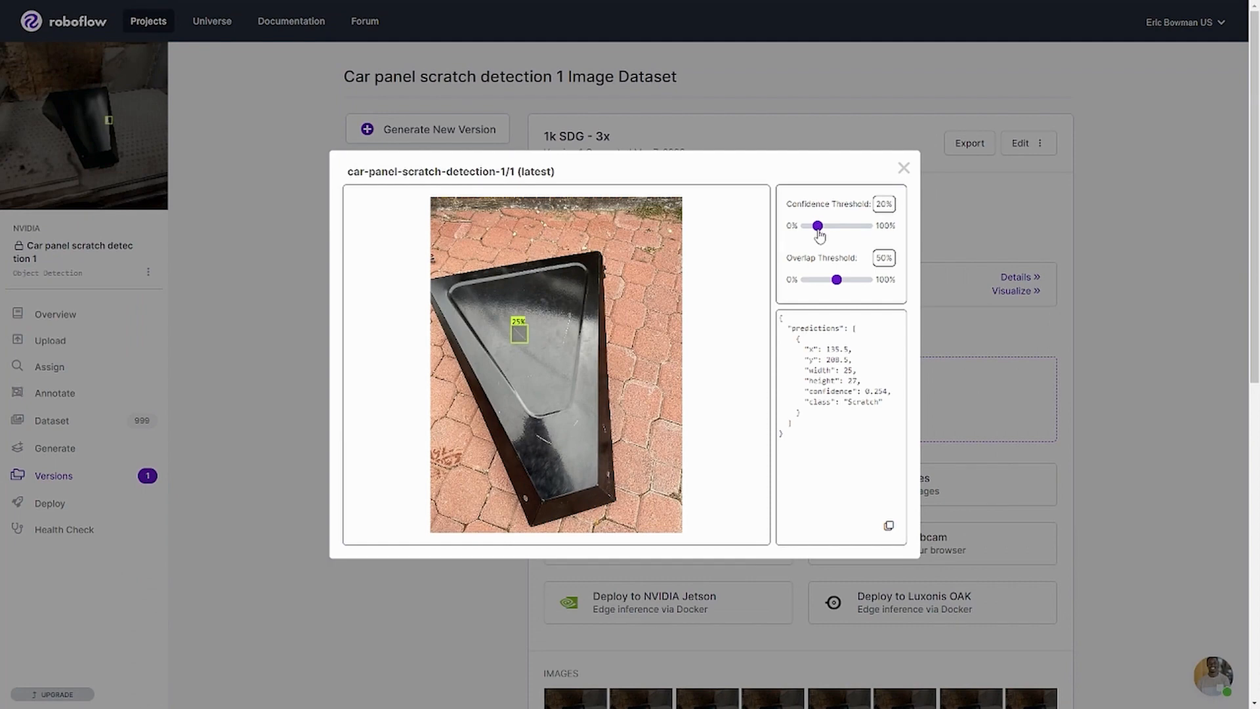
# Step: Test a second panel photo with the confidence threshold at about 20%
pyautogui.moveTo(818, 225); pyautogui.dragTo(823, 225)
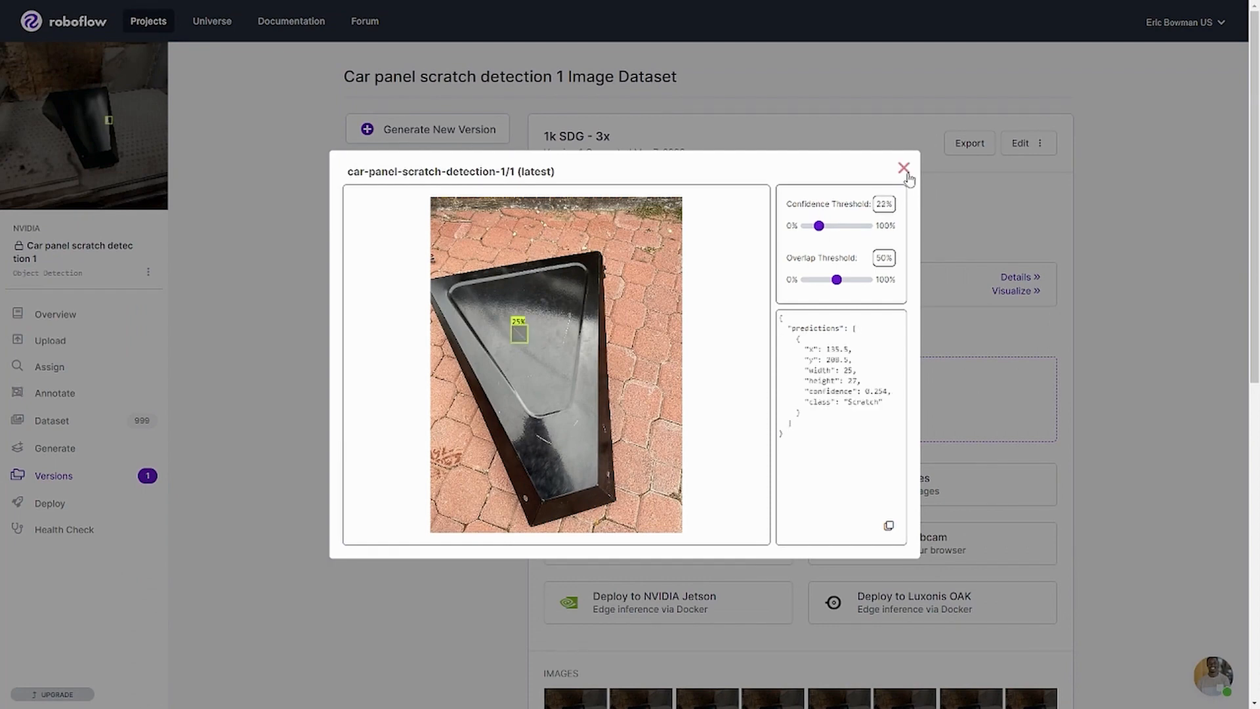
pyautogui.click(903, 169)
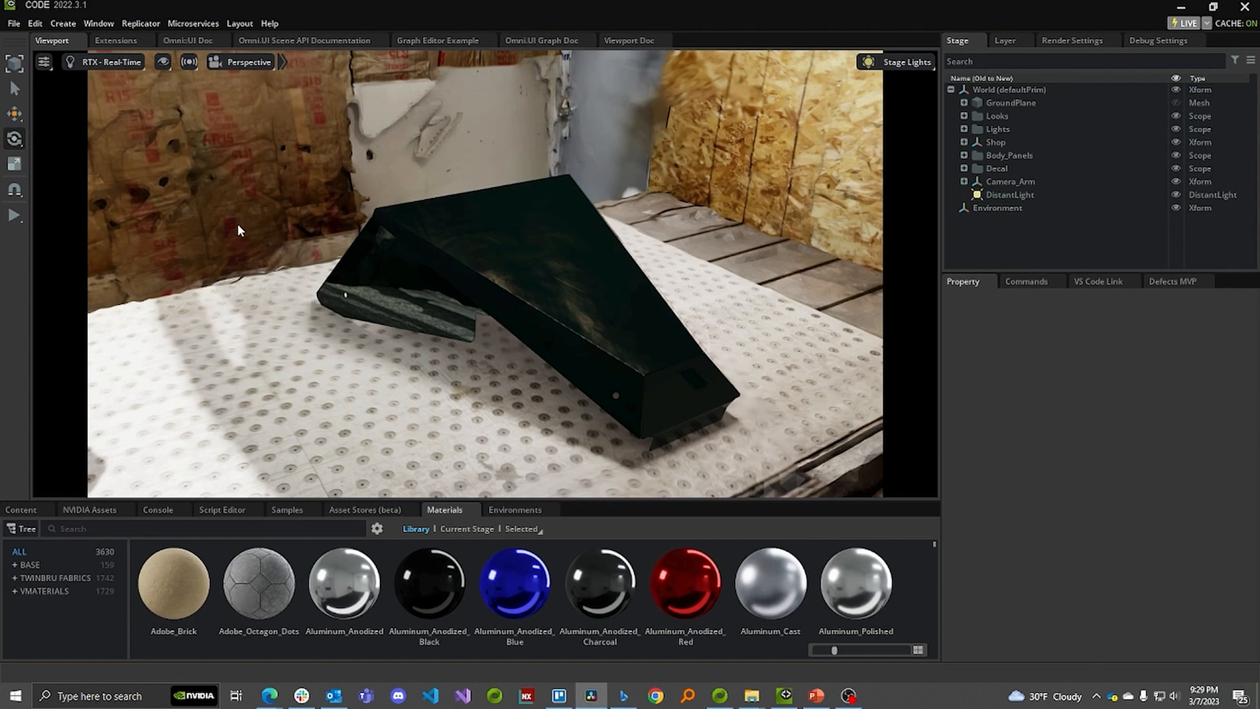
pyautogui.moveTo(281, 80)
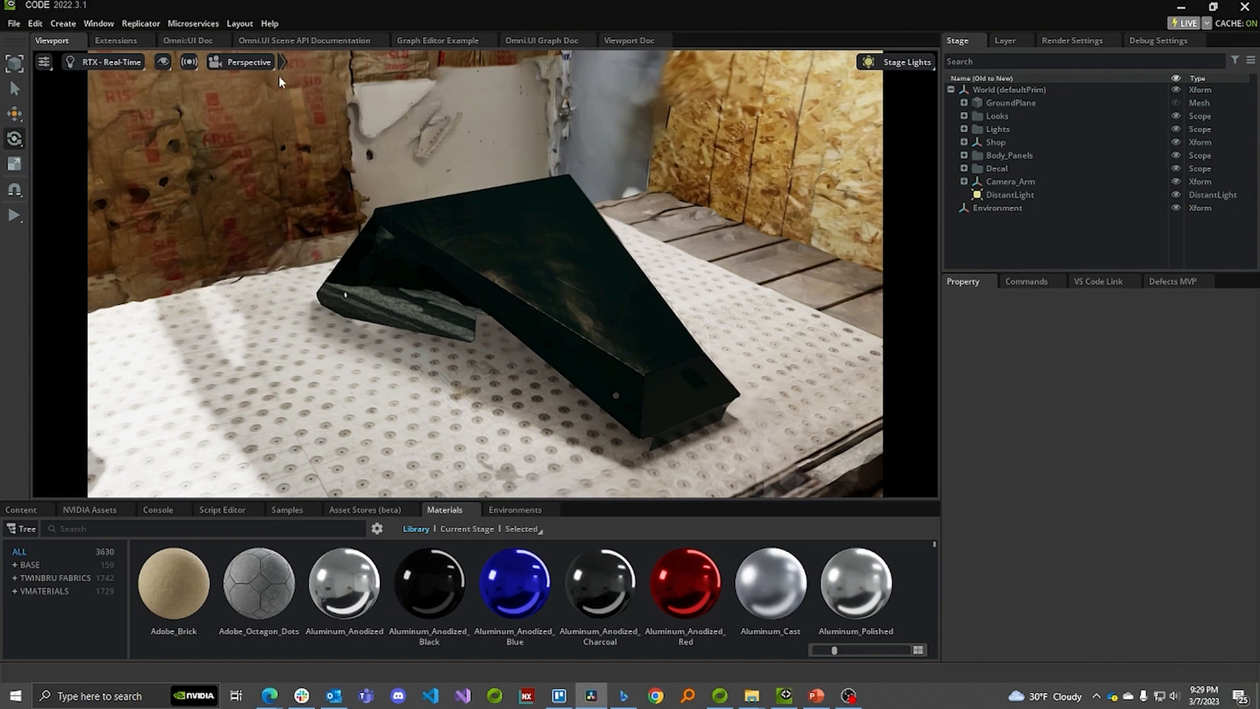
pyautogui.moveTo(237, 87)
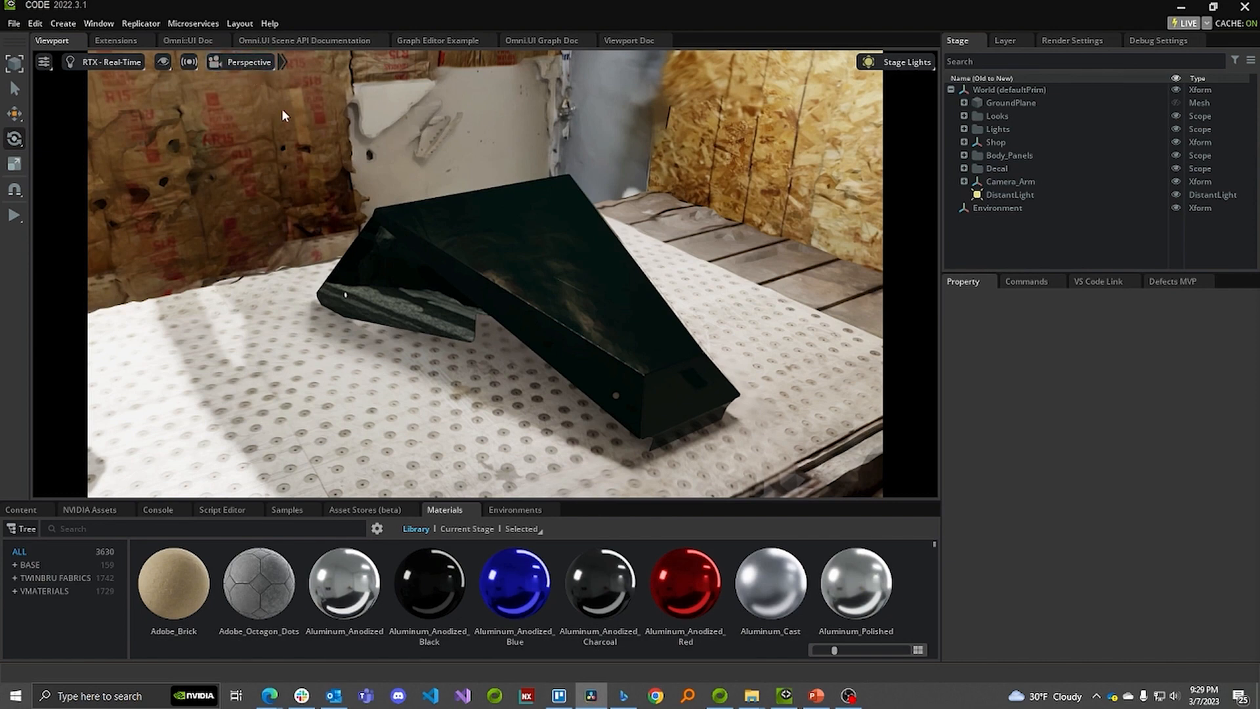
# Step: View the scene through the iPhone camera and select the Camera_Arm
pyautogui.click(246, 62)
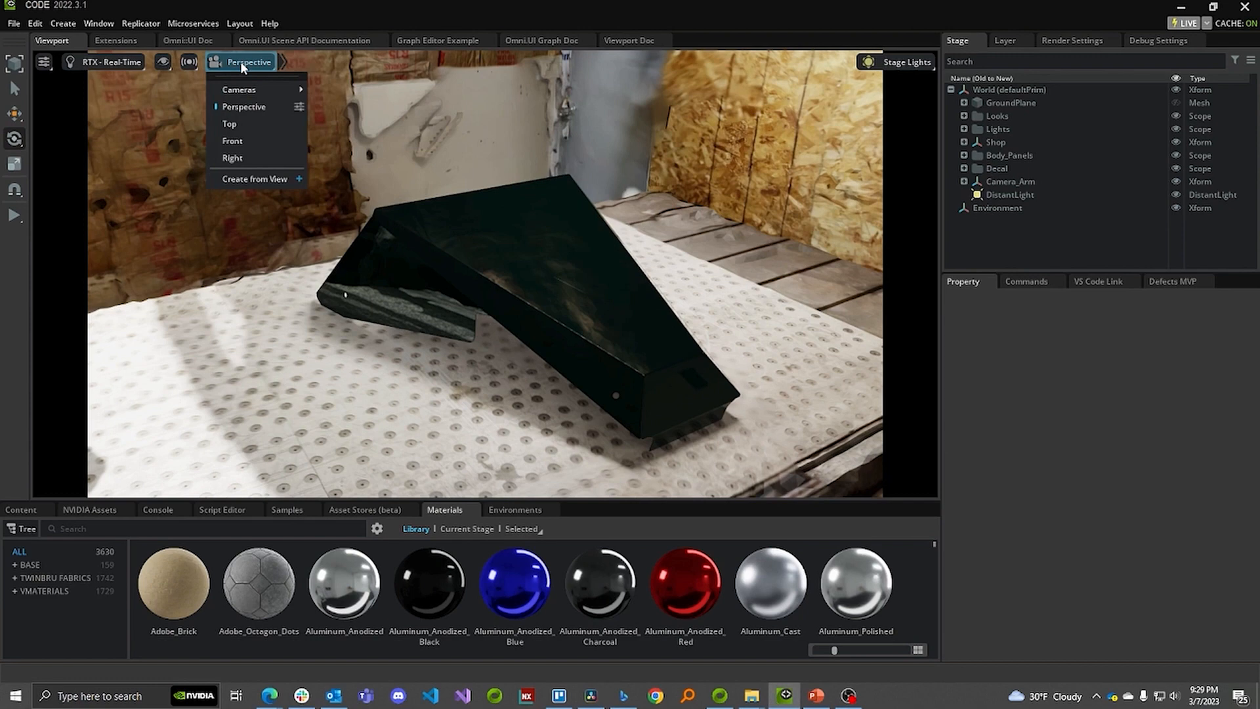
pyautogui.moveTo(239, 89)
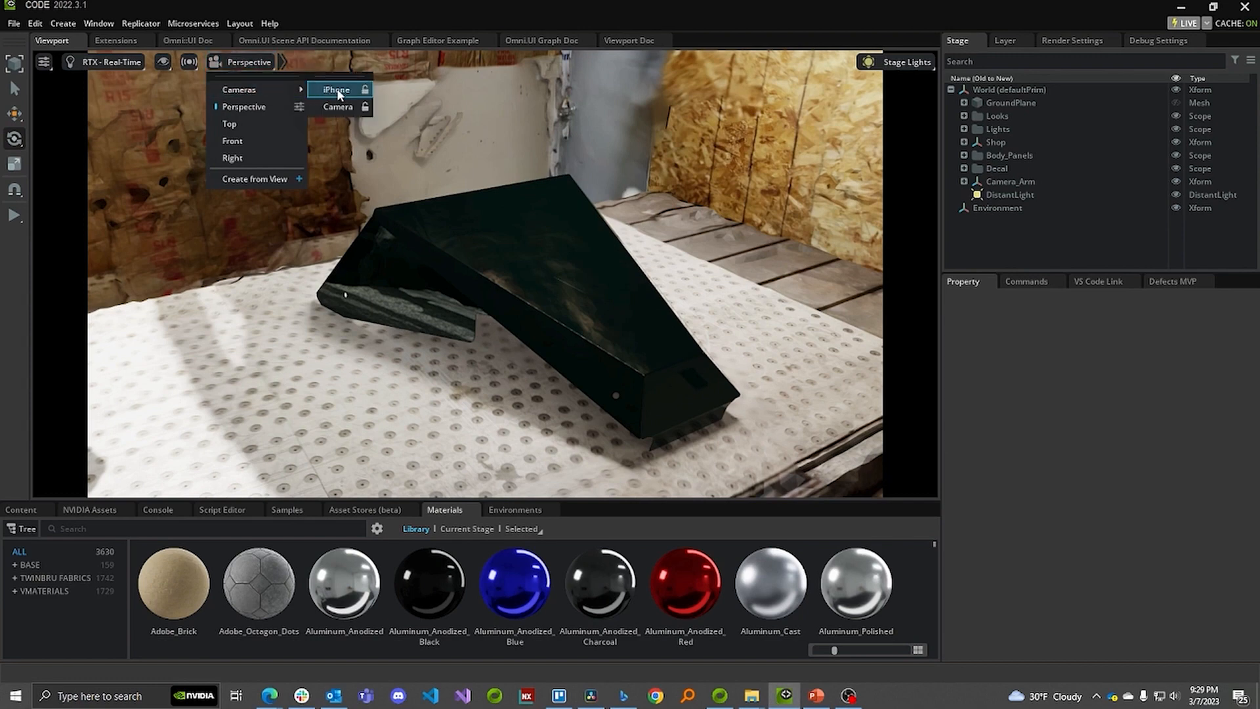
pyautogui.click(335, 89)
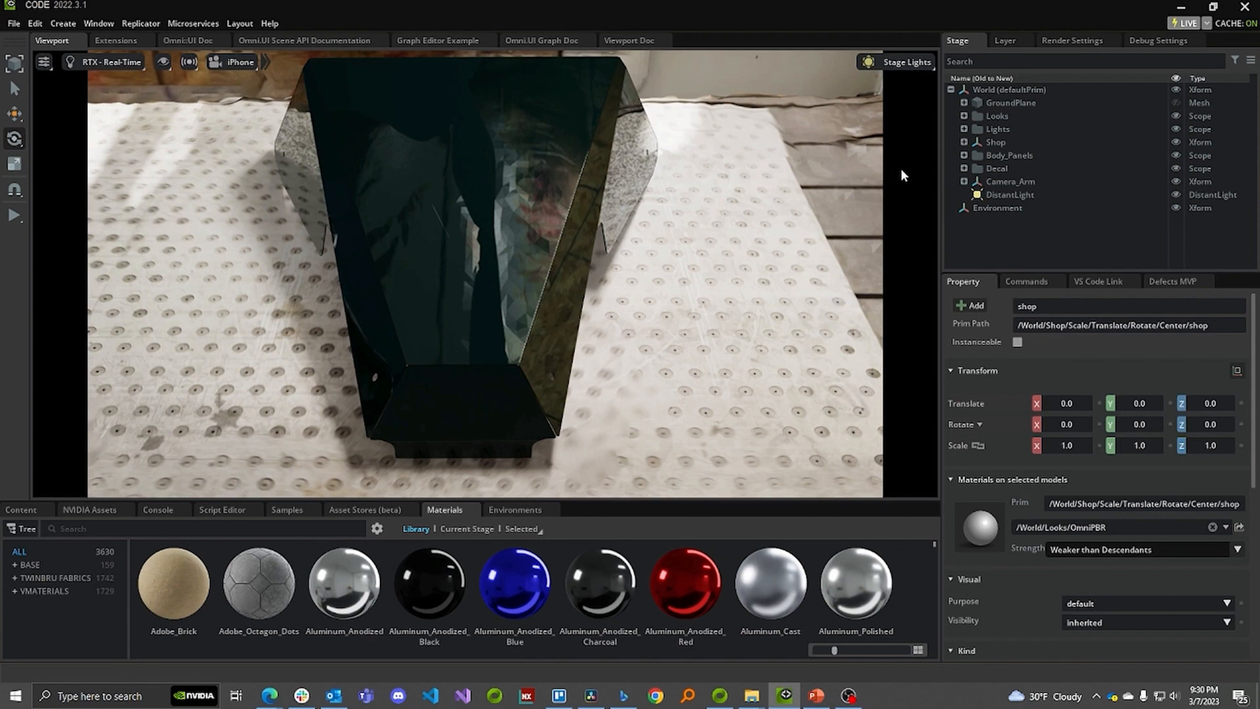
pyautogui.click(1009, 181)
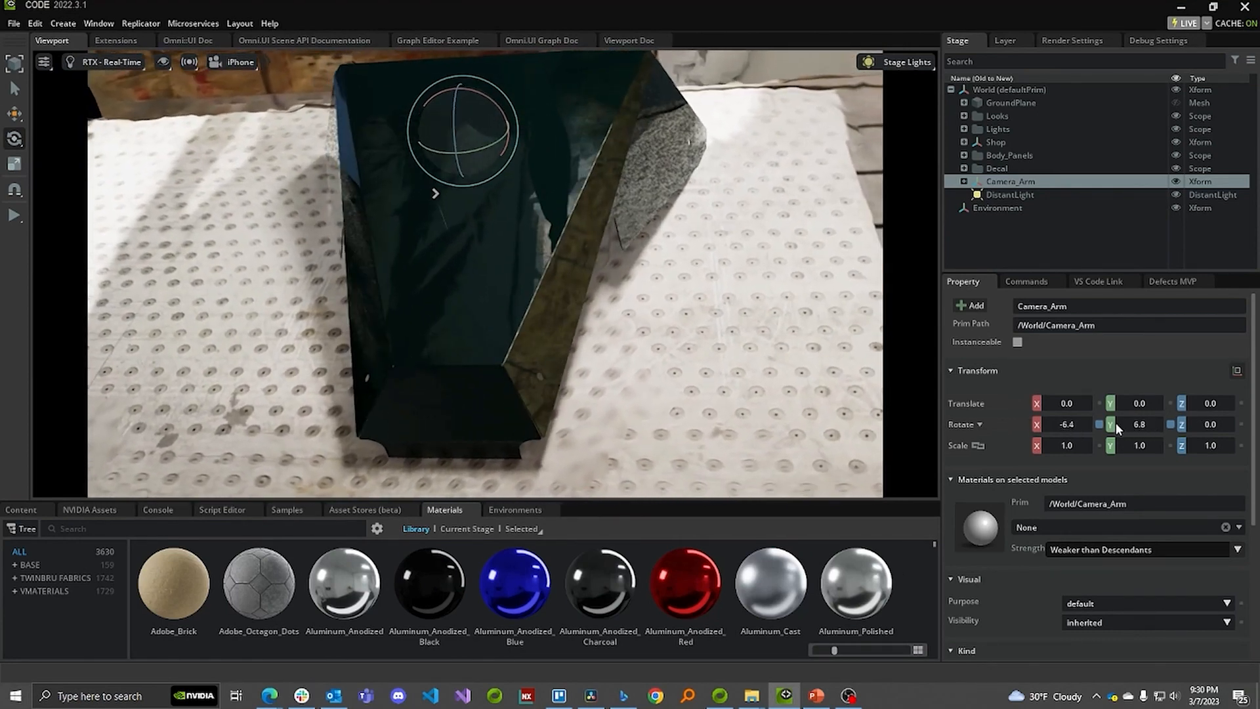
# Step: Swing the camera arm around the panel, then reset its rotation to 0
pyautogui.moveTo(1139, 424); pyautogui.dragTo(1165, 424)
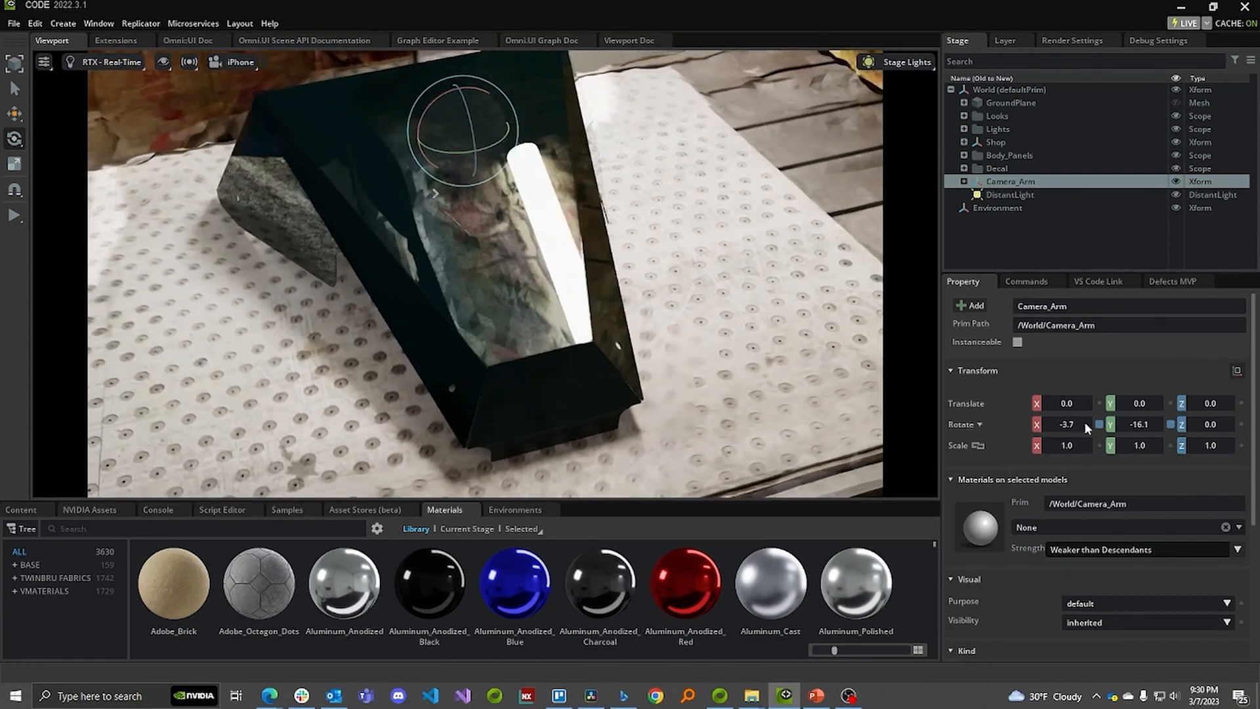
pyautogui.moveTo(1067, 424); pyautogui.dragTo(1089, 424)
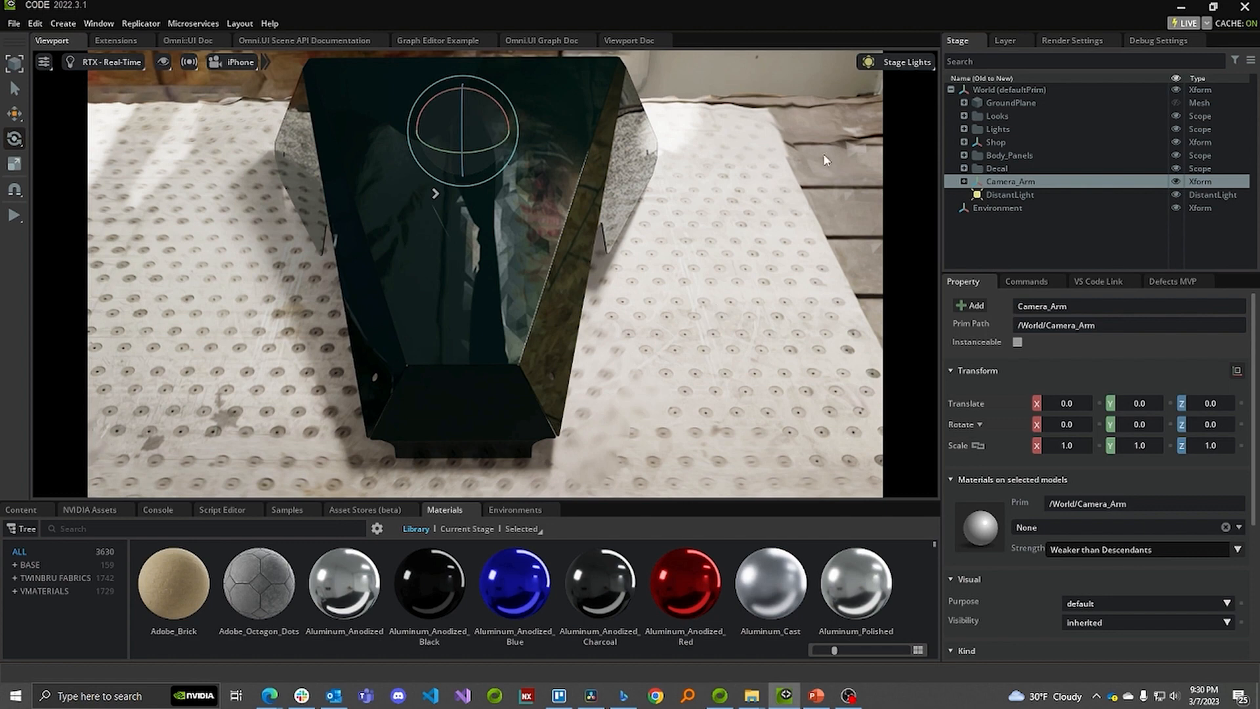
pyautogui.moveTo(965, 120)
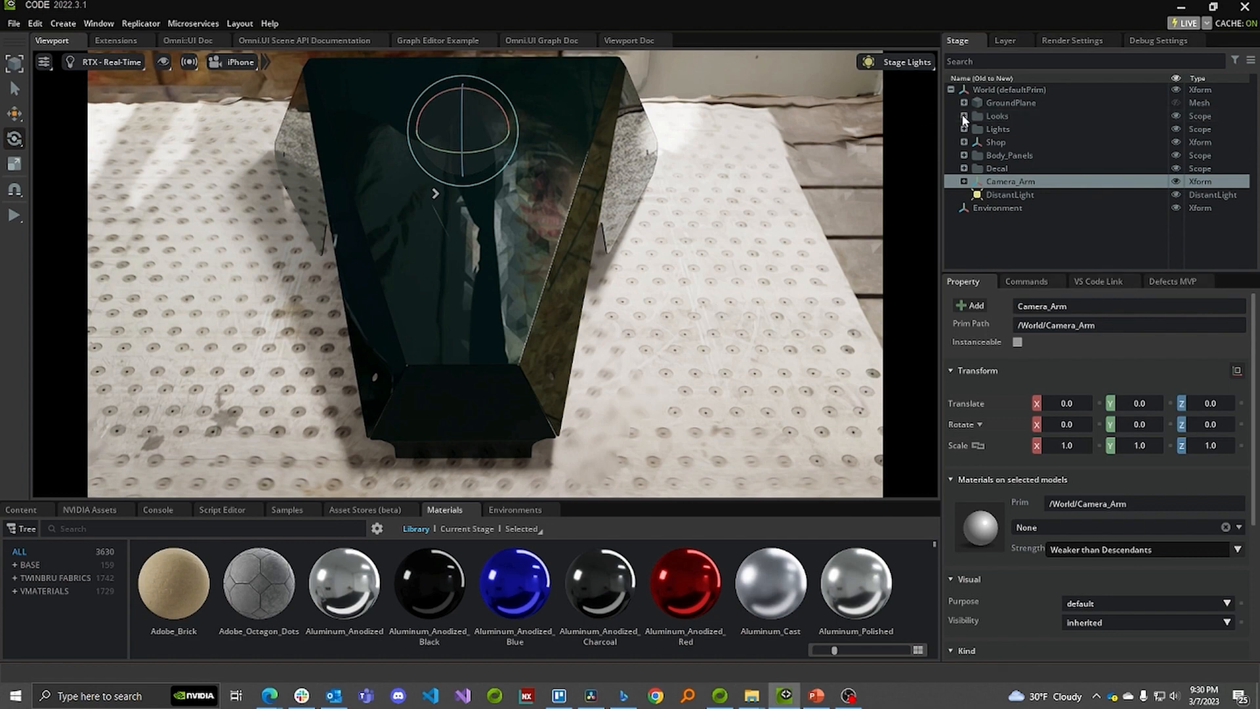
# Step: Set the CarPaint shader's Clearcoat Roughness to 0.01 for a glossier panel
pyautogui.click(966, 115)
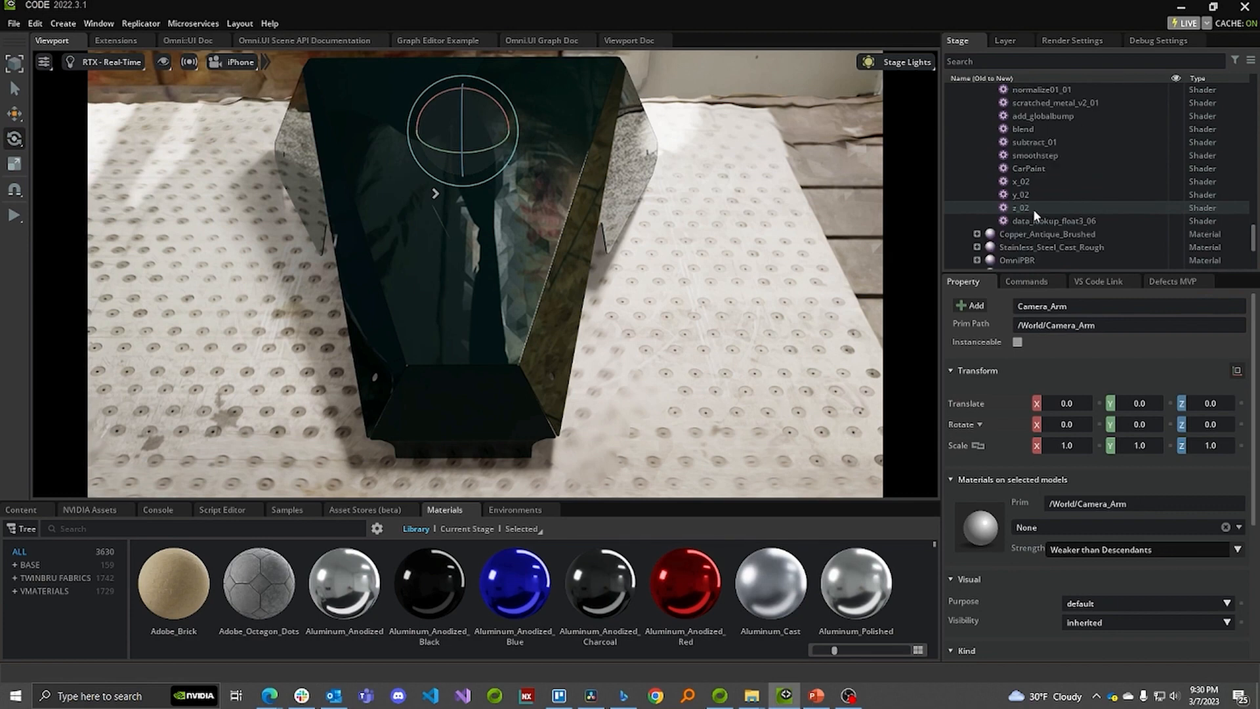
pyautogui.click(1027, 168)
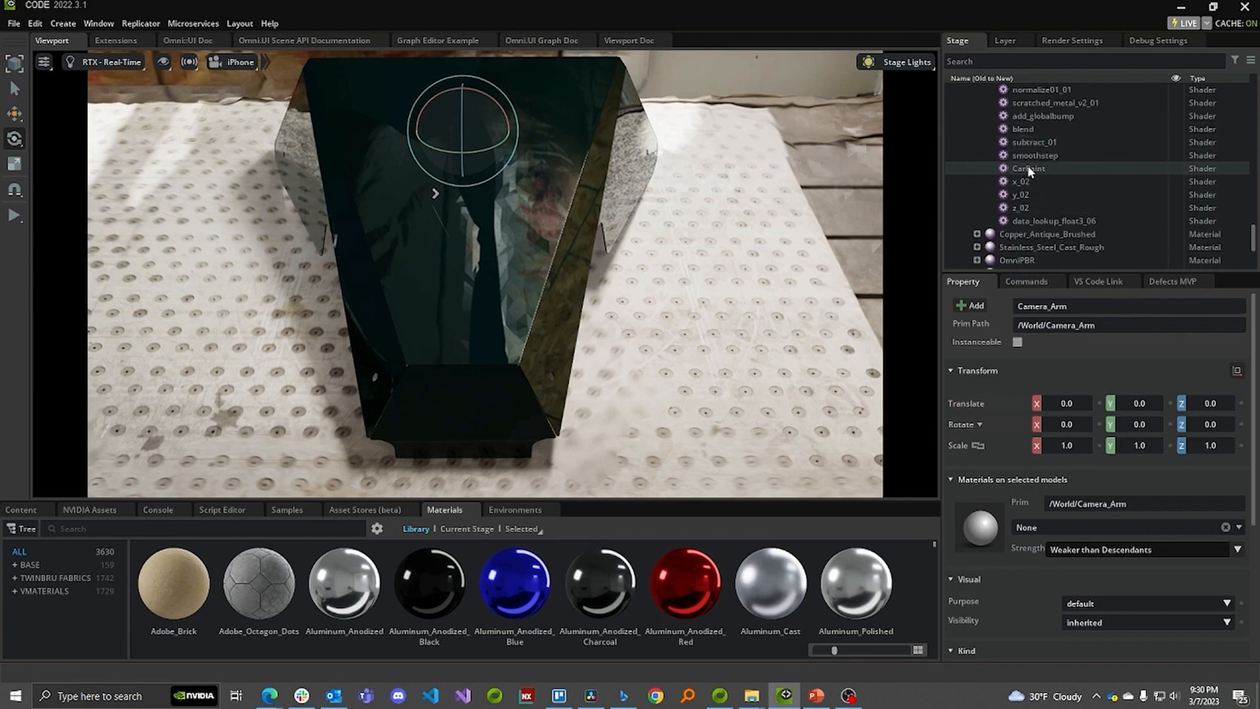
pyautogui.click(1029, 168)
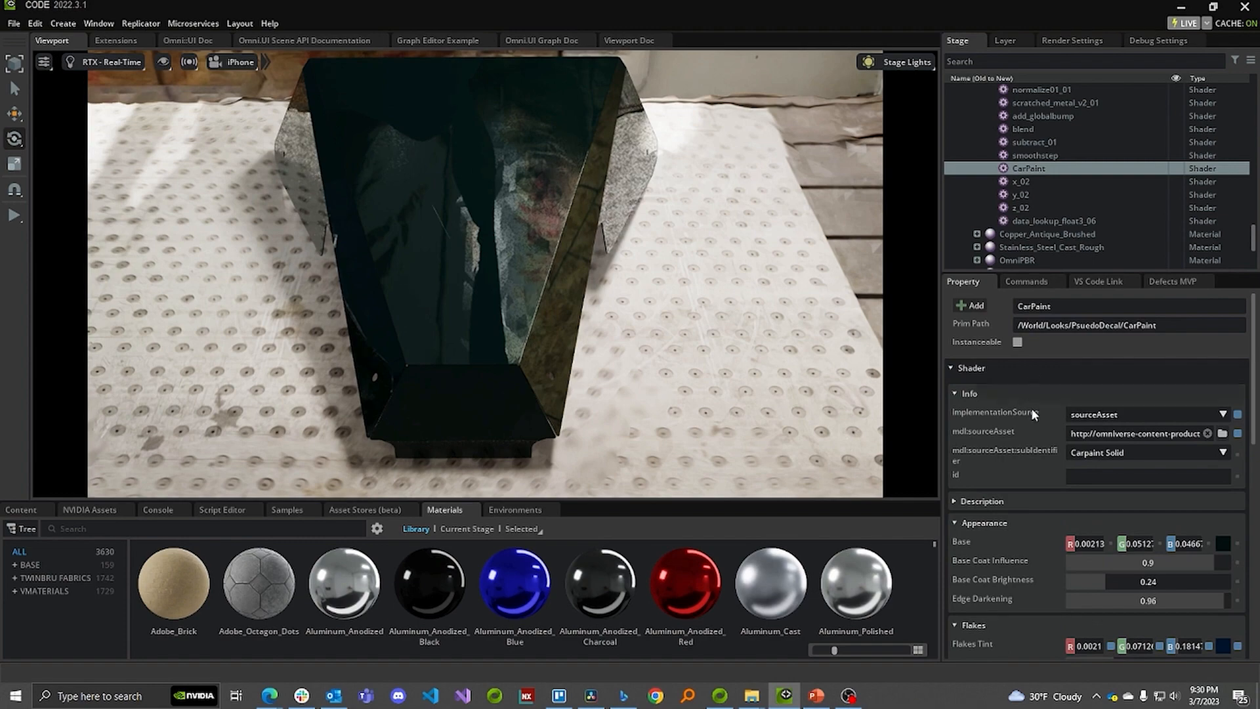
pyautogui.scroll(-3)
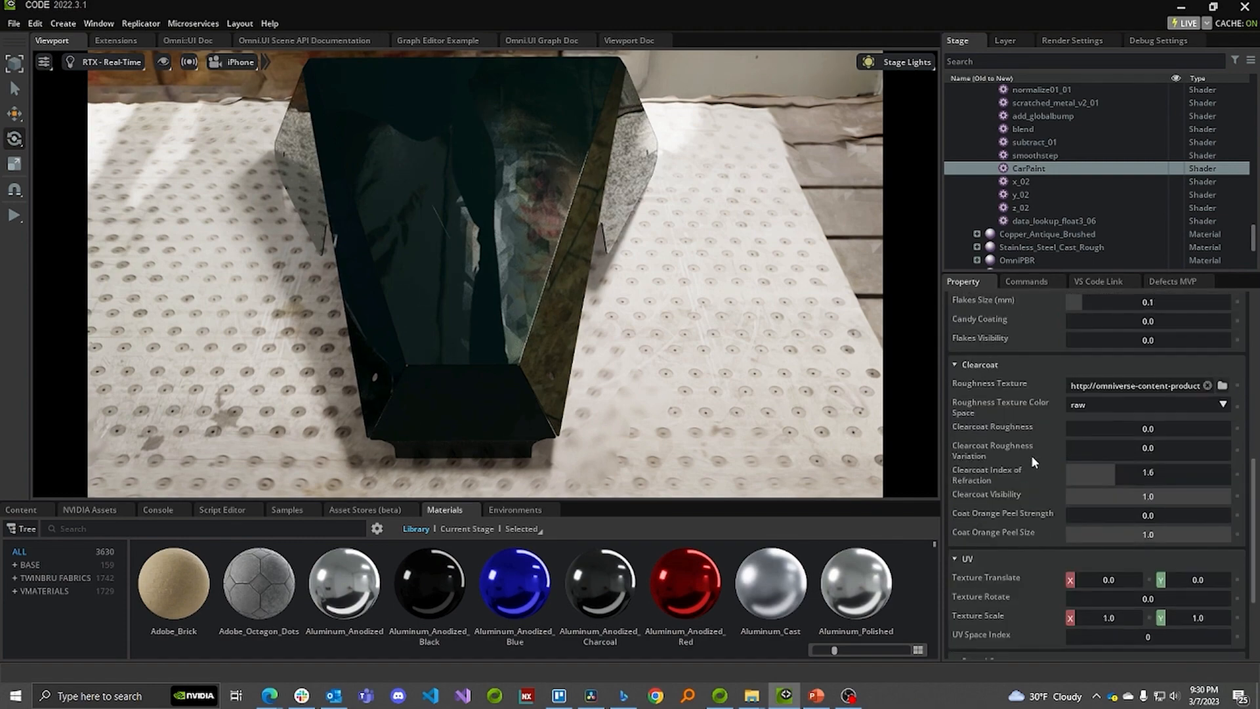
pyautogui.moveTo(1076, 435)
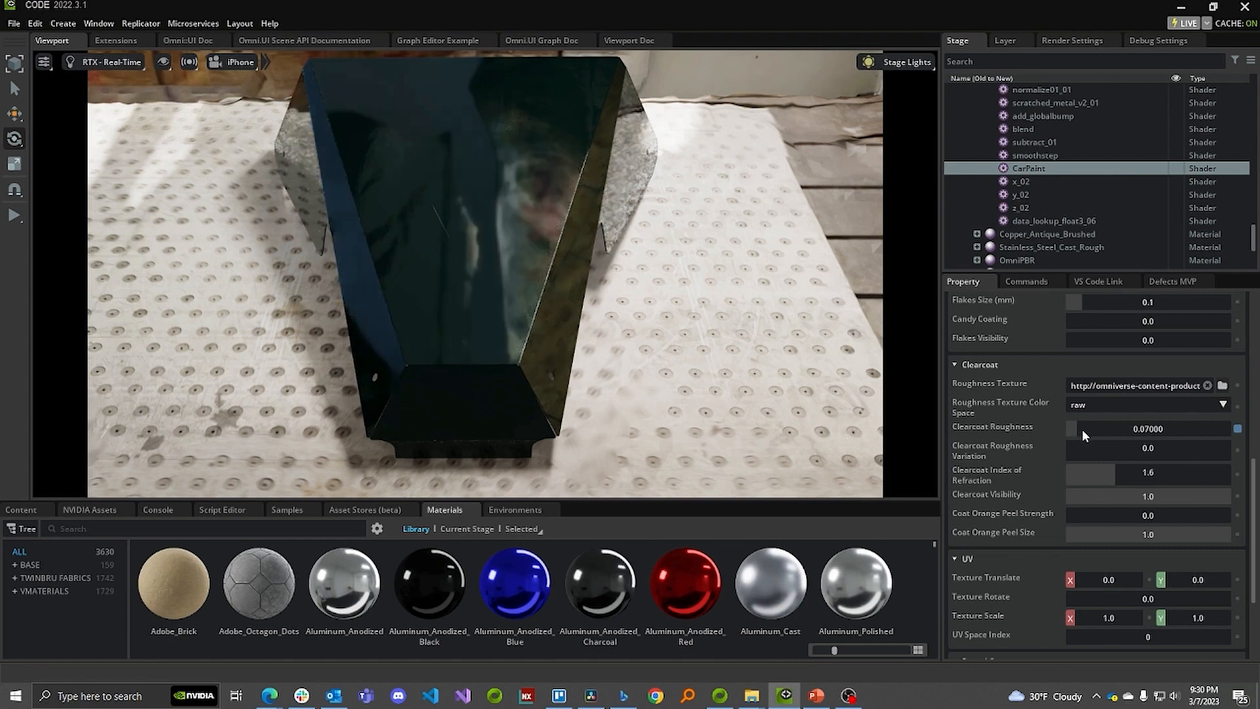
pyautogui.moveTo(1085, 428); pyautogui.dragTo(1113, 436)
pyautogui.write('0.01')
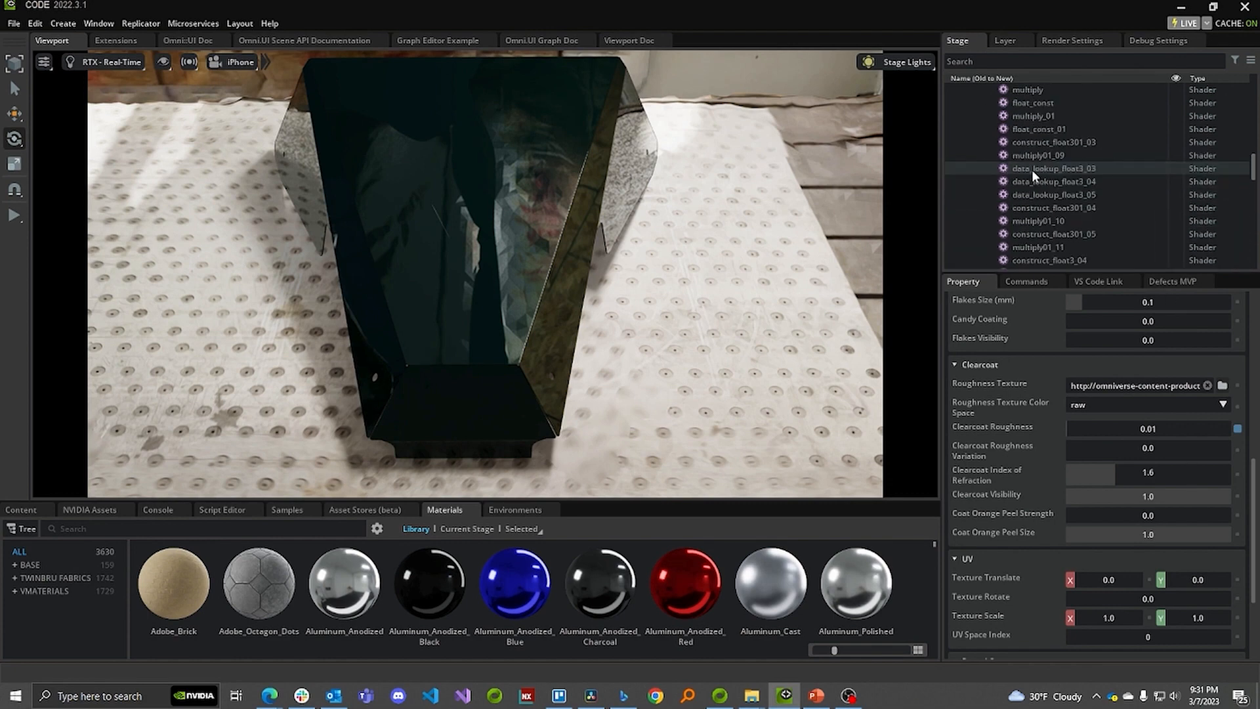
pyautogui.click(977, 129)
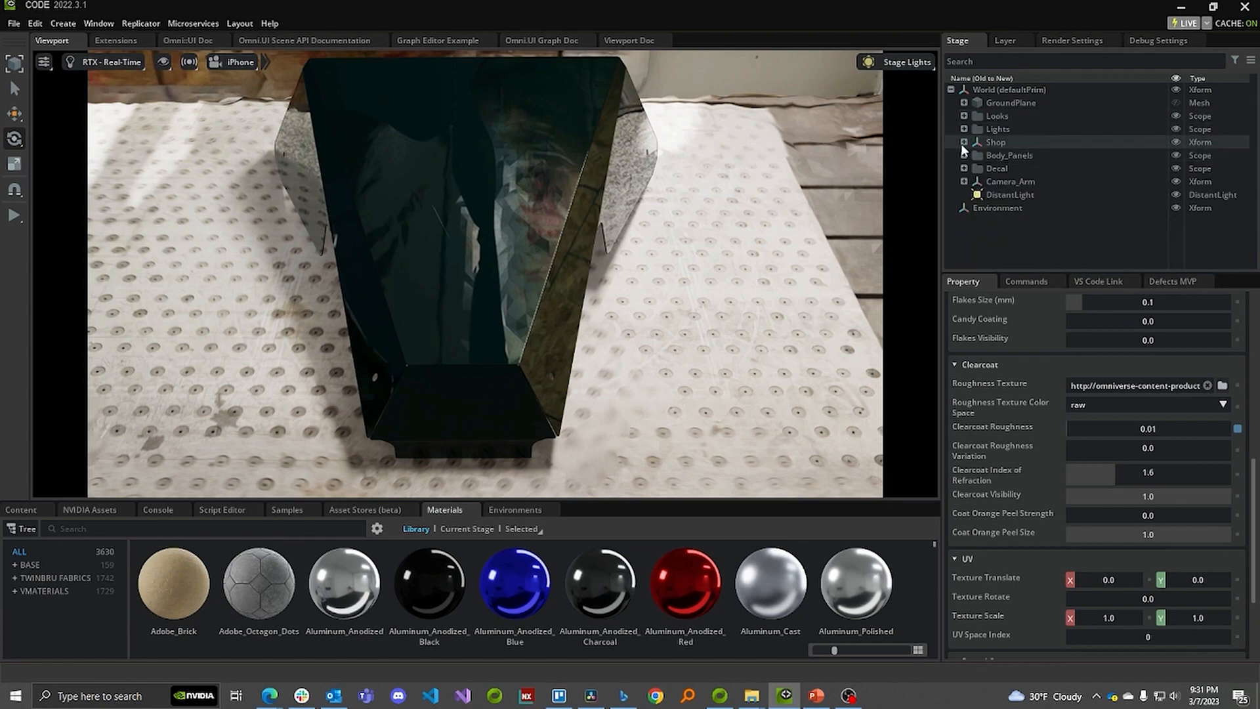
pyautogui.click(952, 142)
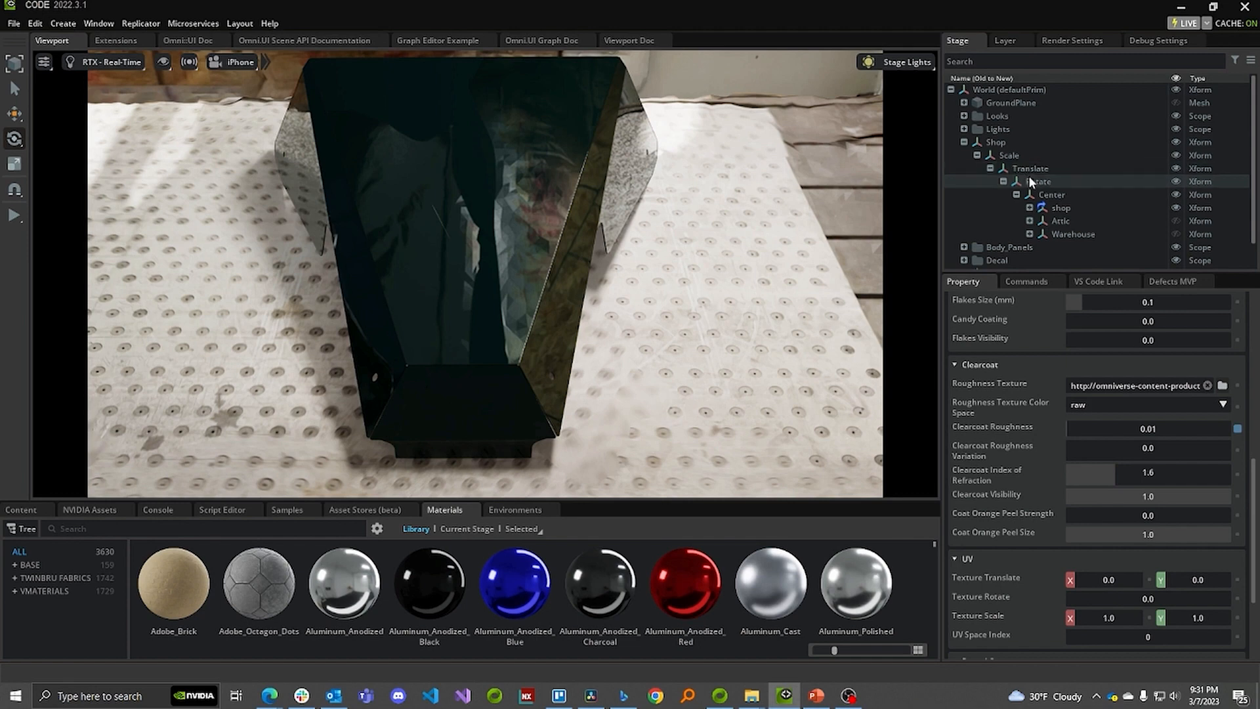
pyautogui.click(1037, 182)
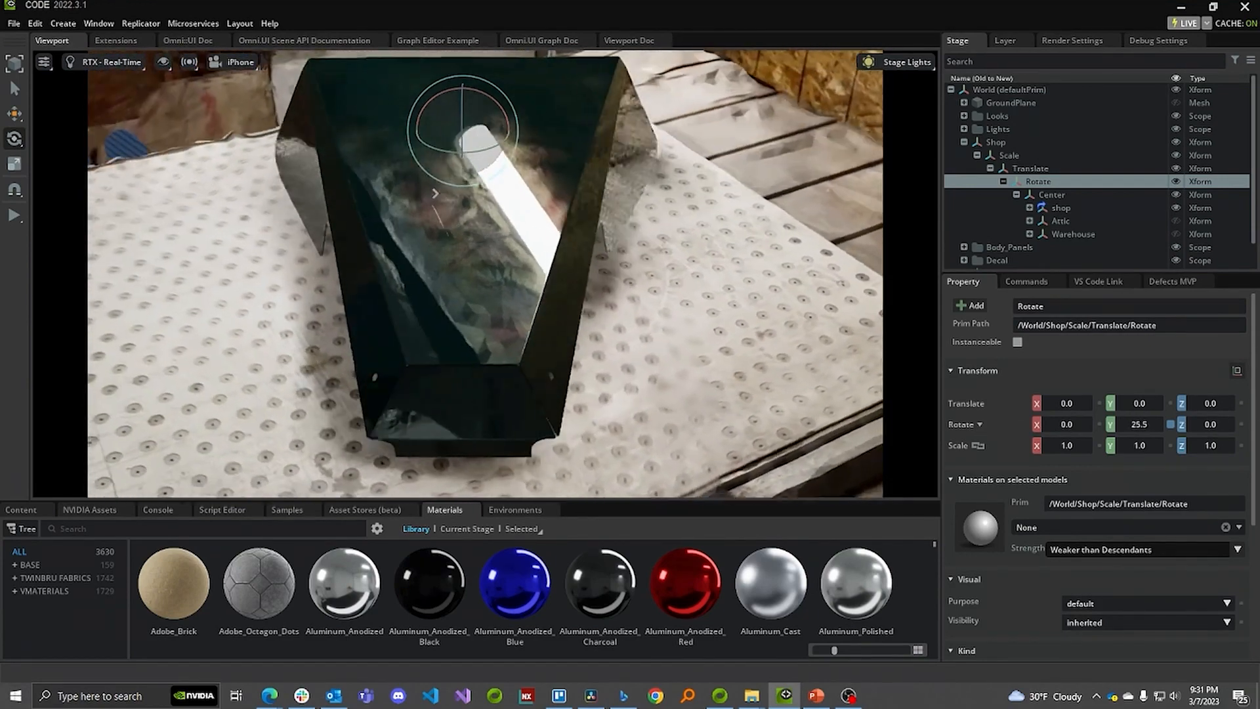
pyautogui.moveTo(1140, 424); pyautogui.dragTo(1140, 432)
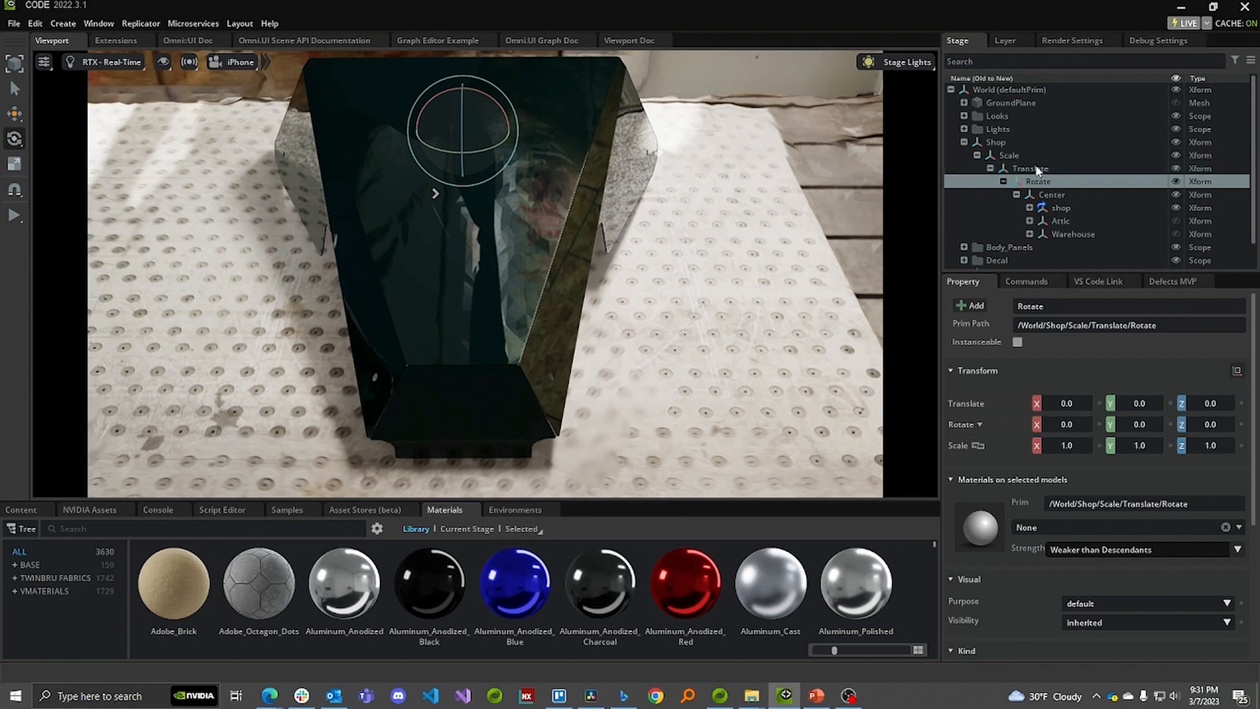
pyautogui.click(1032, 168)
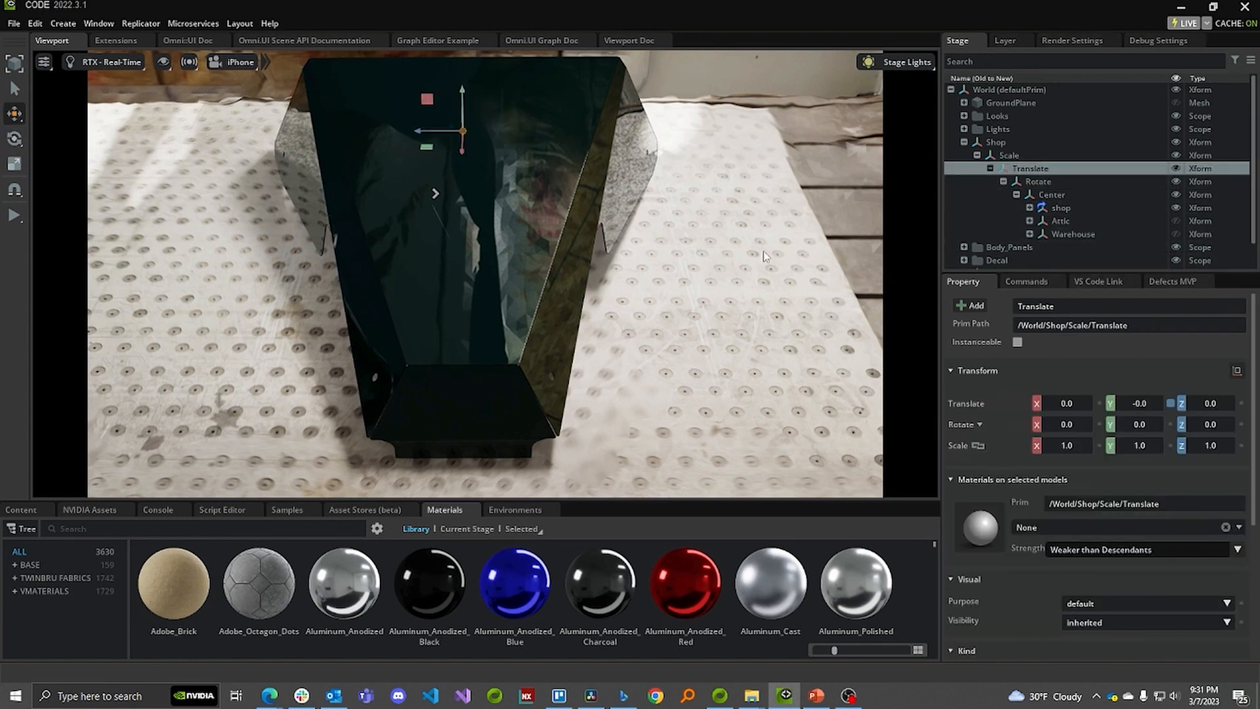
pyautogui.moveTo(462, 131); pyautogui.dragTo(428, 149)
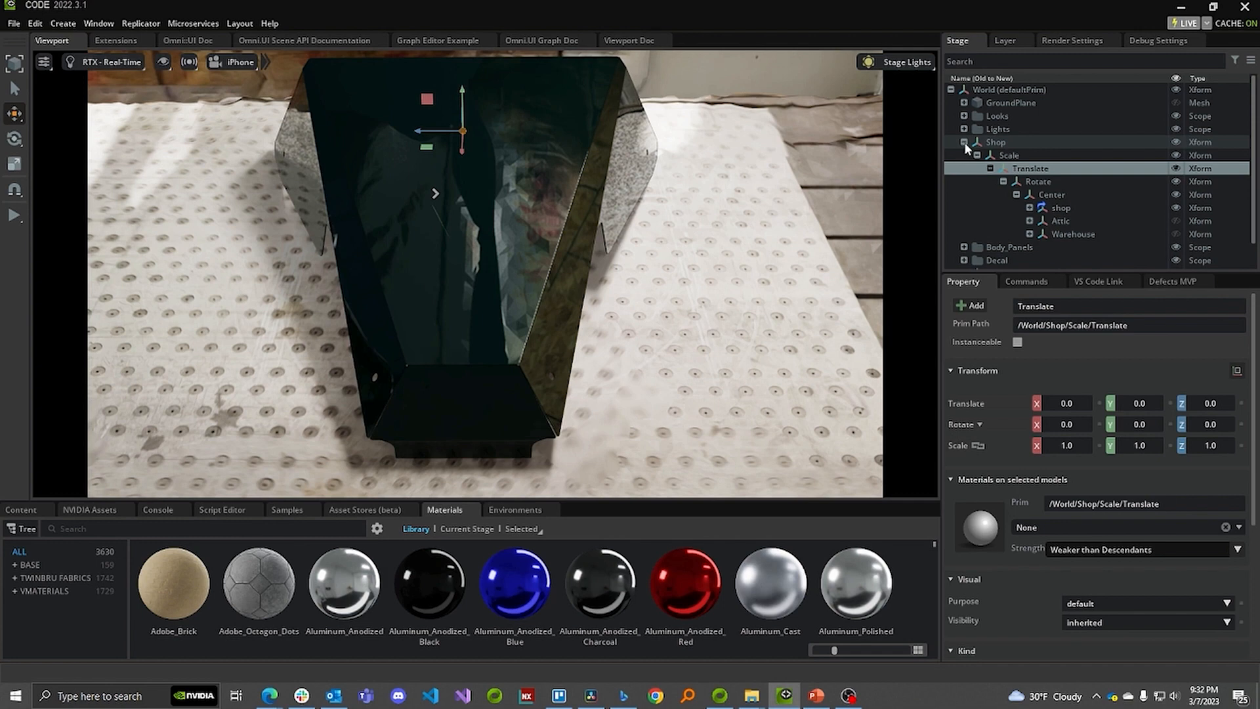
pyautogui.click(963, 142)
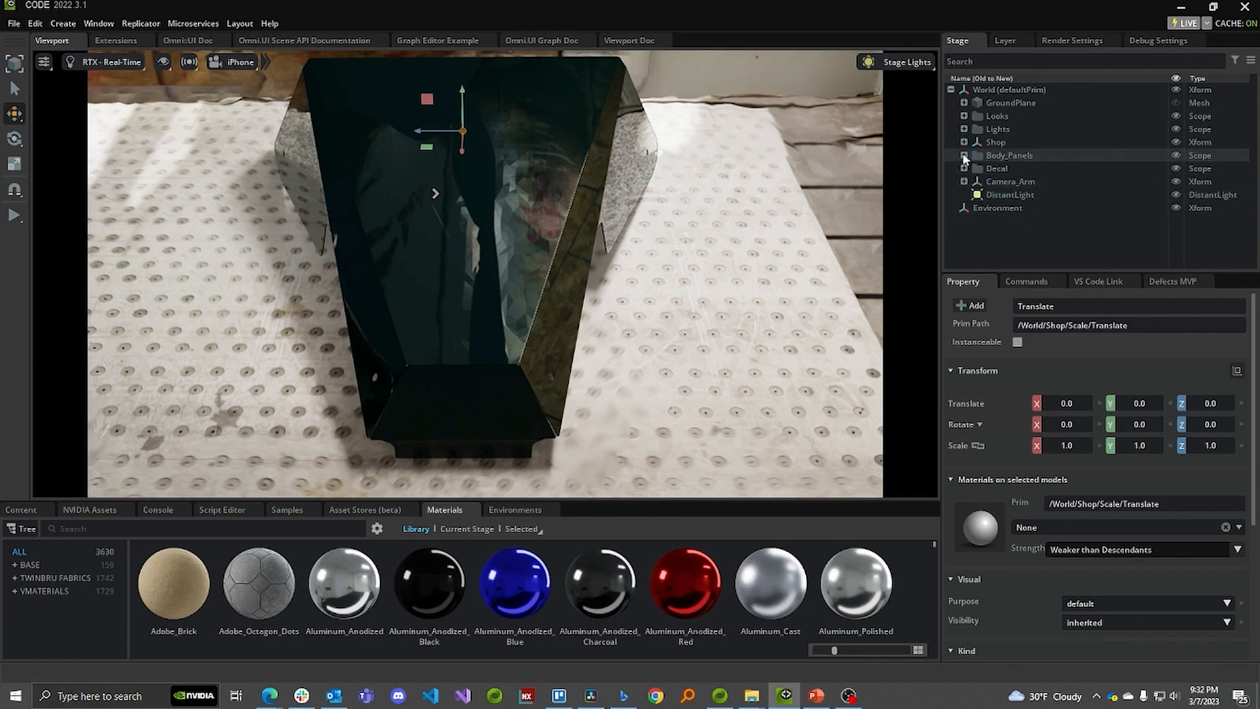
# Step: Switch the Shop scene environment to the speckled granite backdrop
pyautogui.click(954, 142)
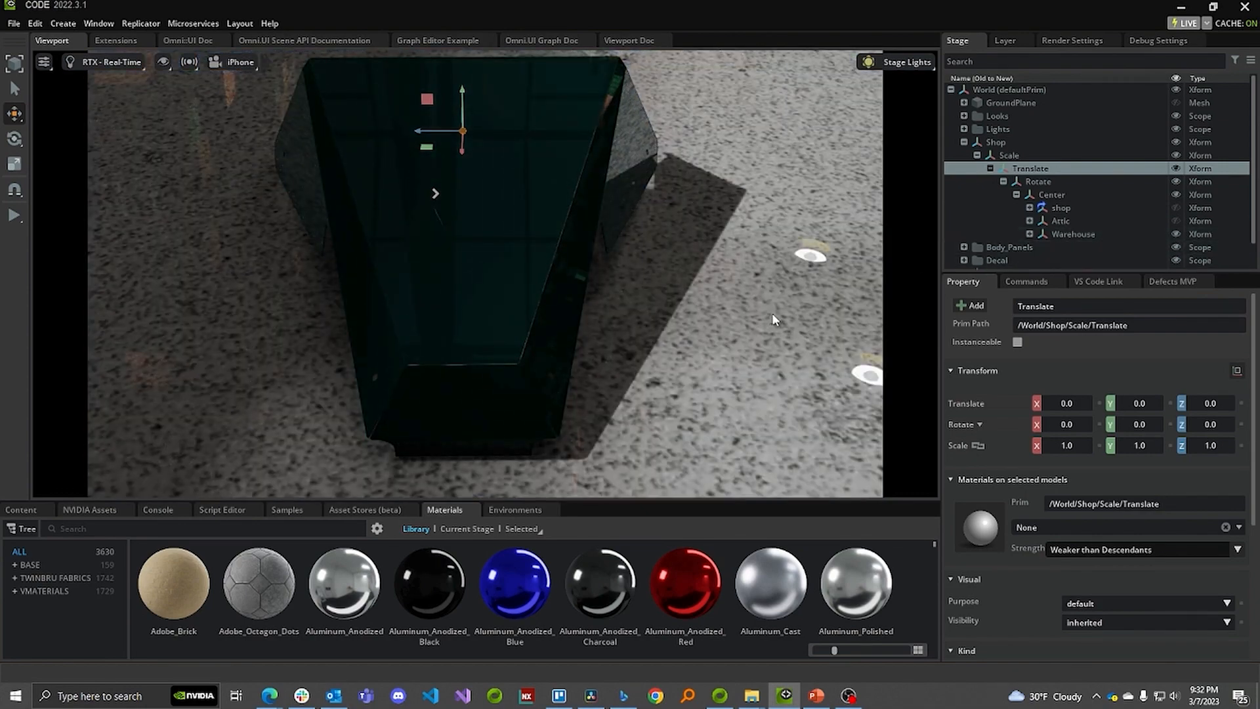
pyautogui.moveTo(897, 247)
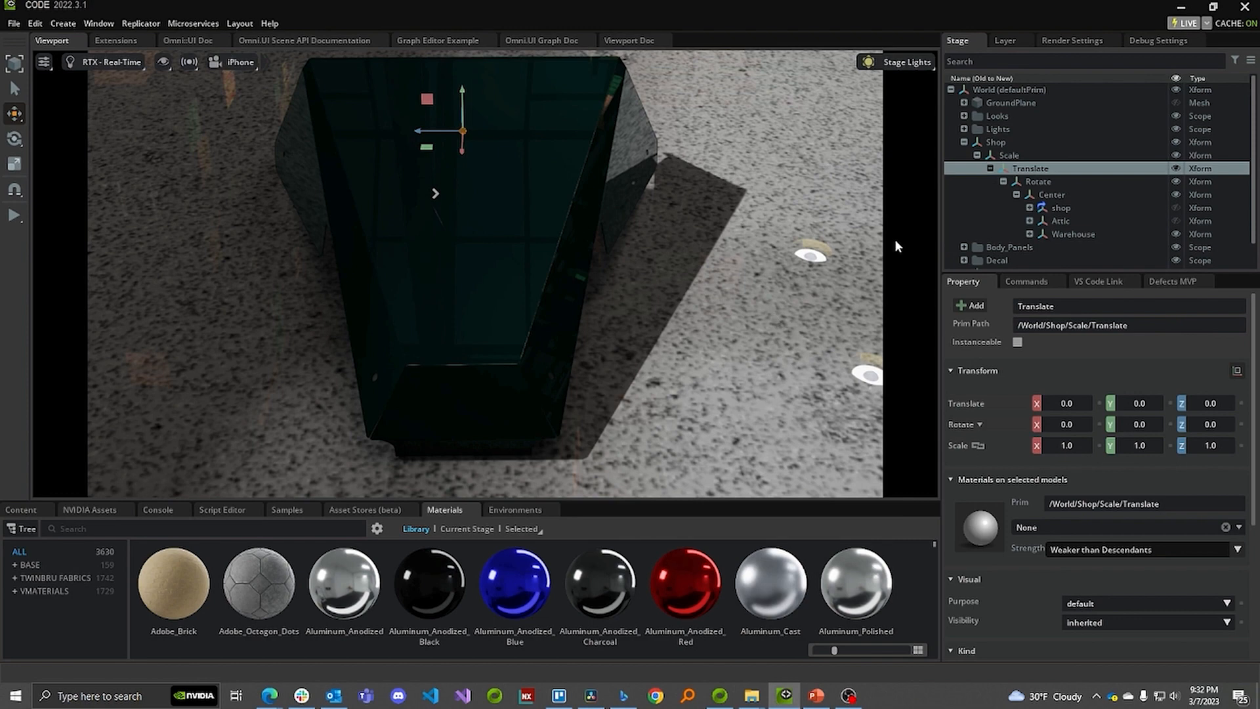
pyautogui.click(1037, 181)
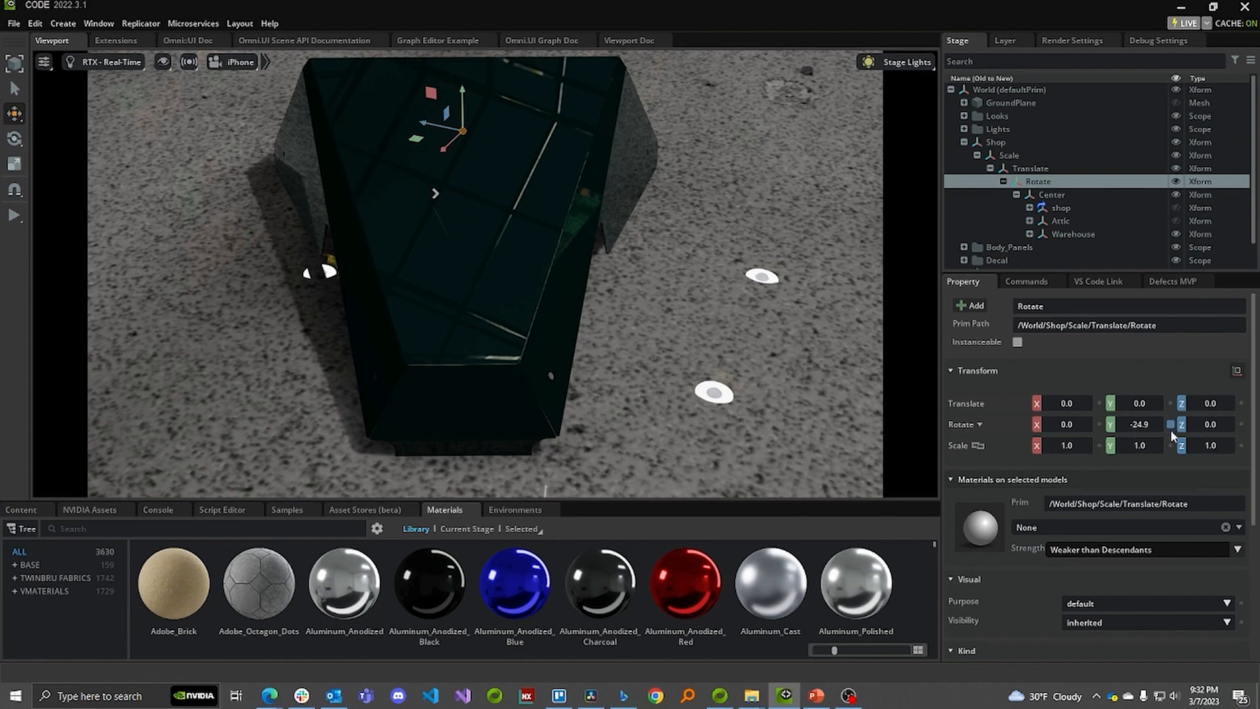
pyautogui.moveTo(1172, 432)
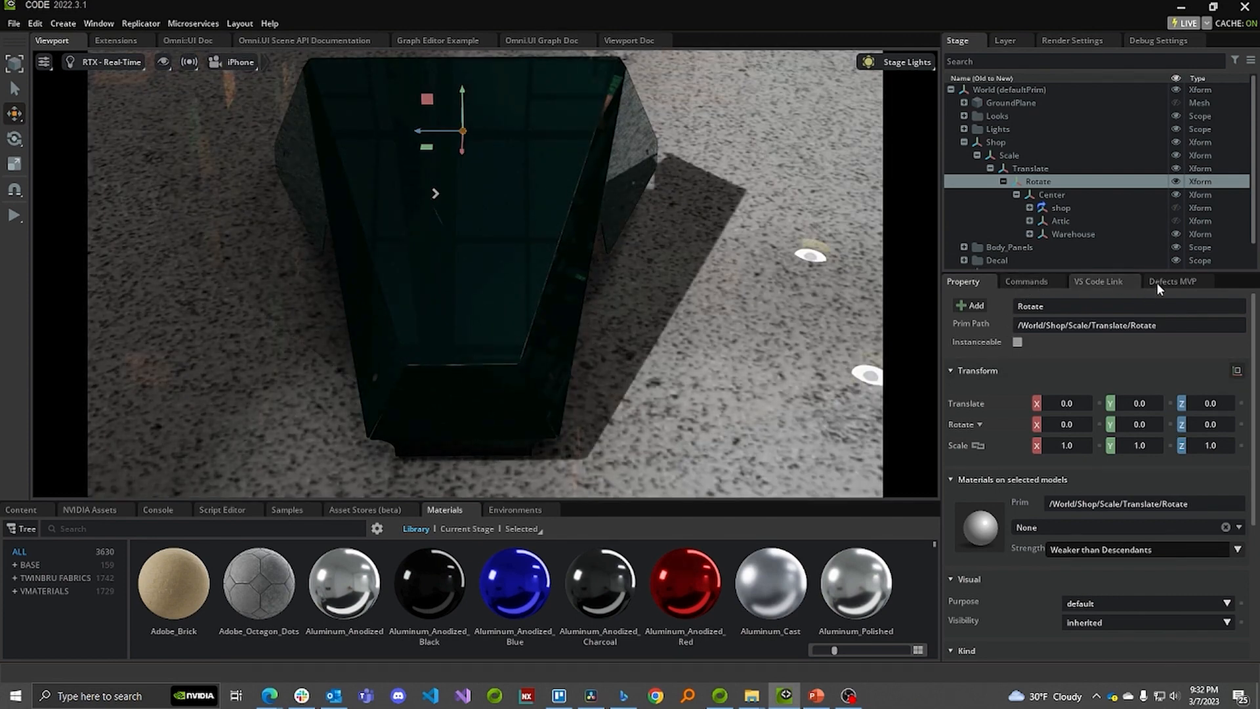
pyautogui.moveTo(1176, 286)
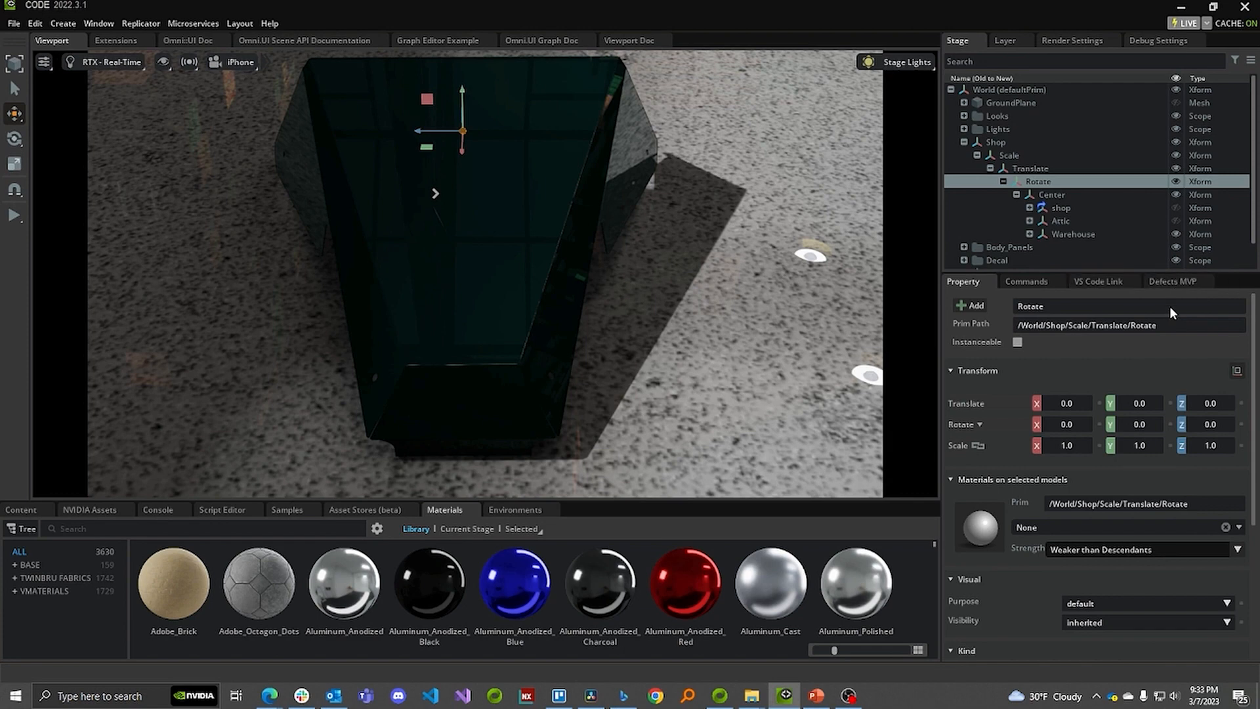
# Step: Show the defect generator's Prim Attributes randomisation ranges for scene, clearcoat and camera
pyautogui.click(1172, 281)
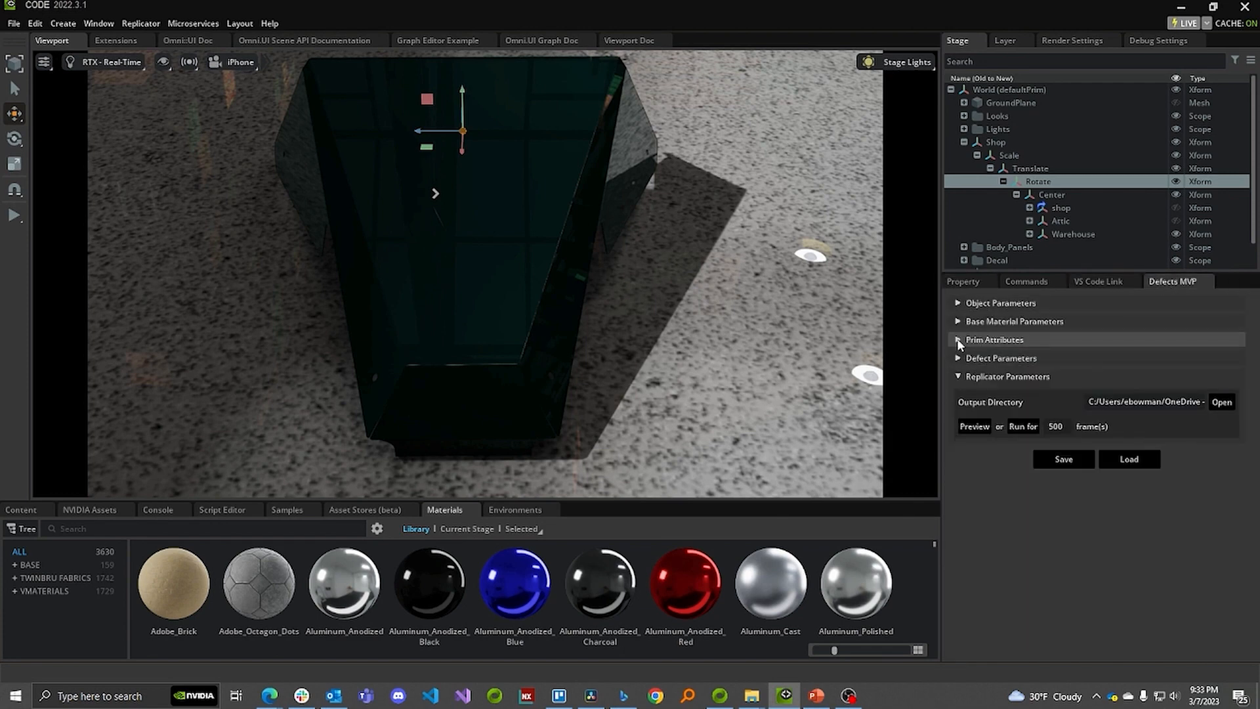
pyautogui.click(958, 338)
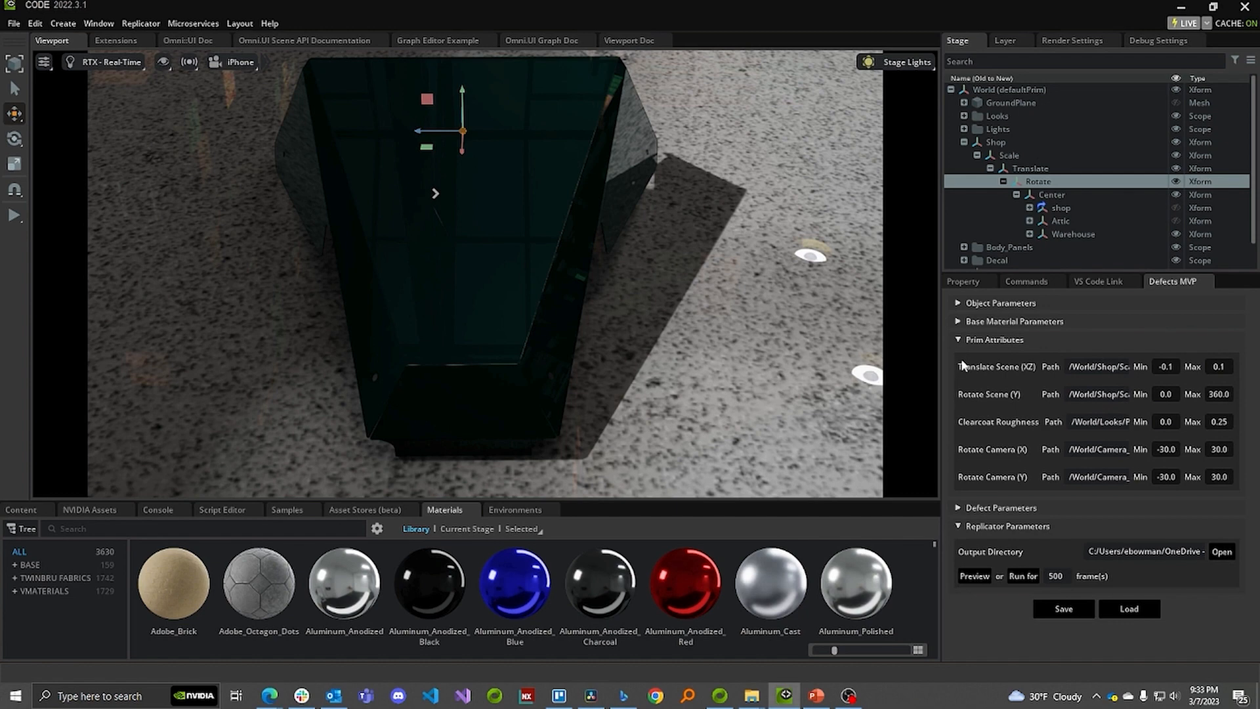
pyautogui.moveTo(1000, 378)
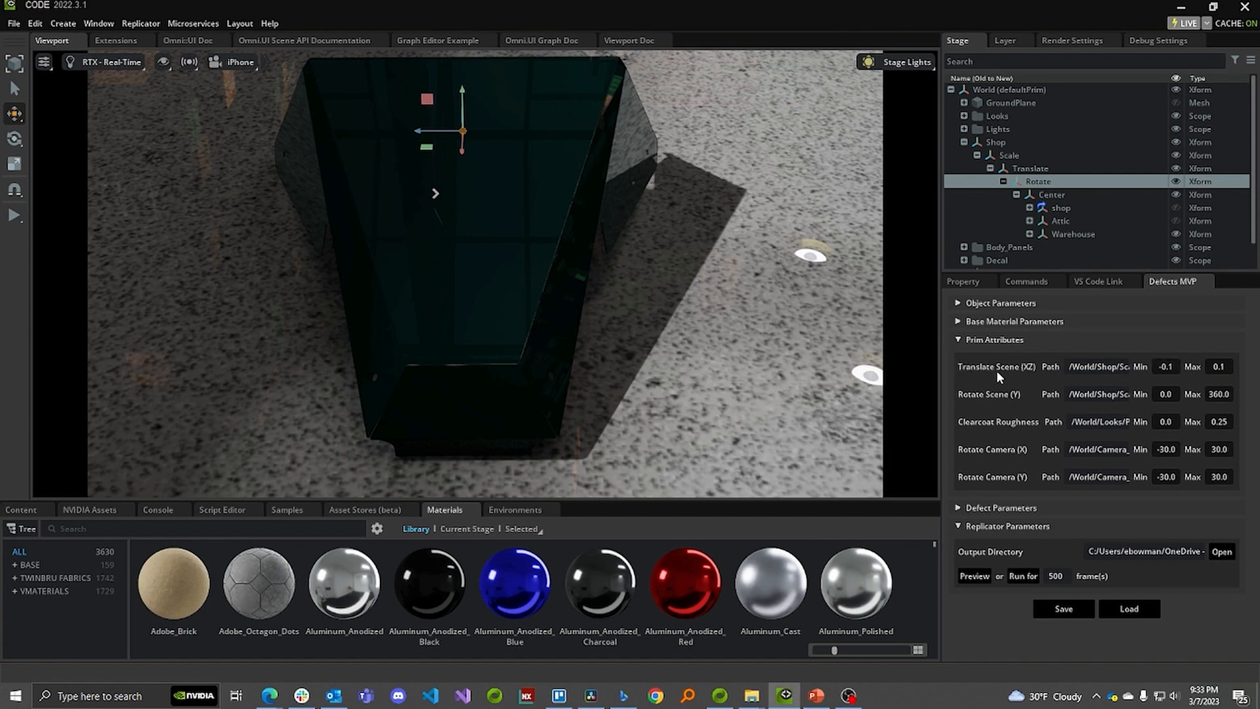
pyautogui.moveTo(993, 425)
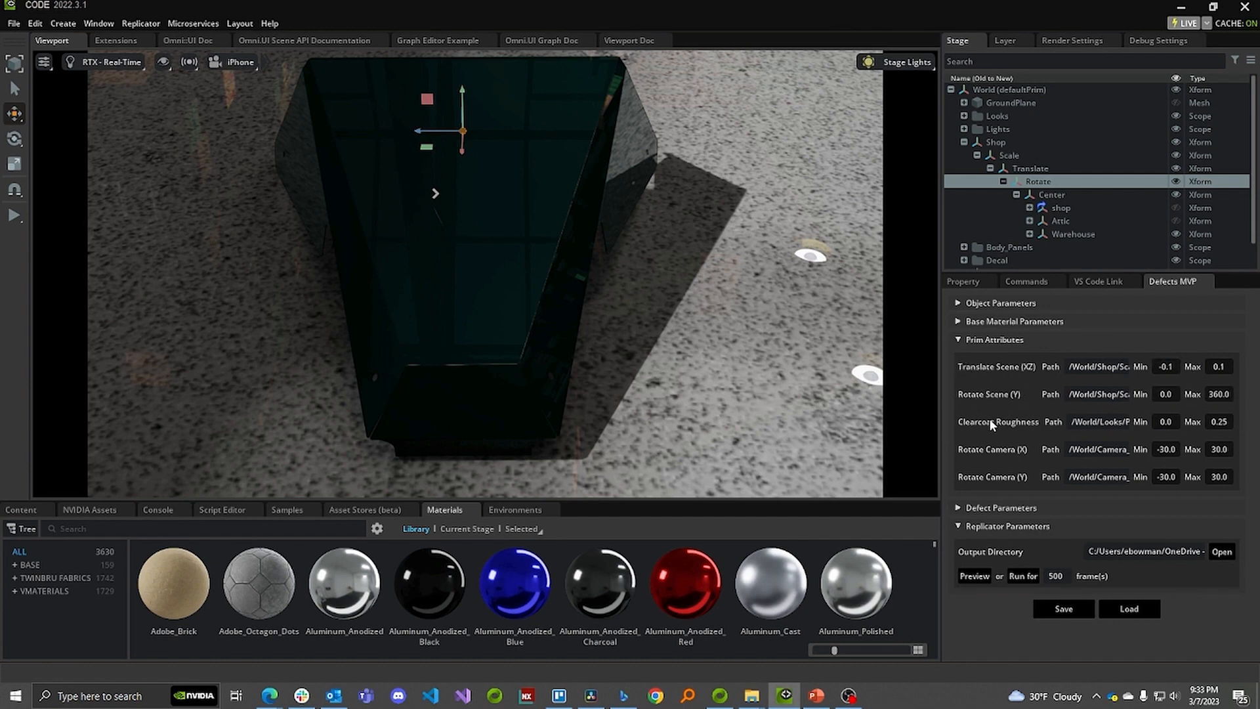
pyautogui.moveTo(1045, 451)
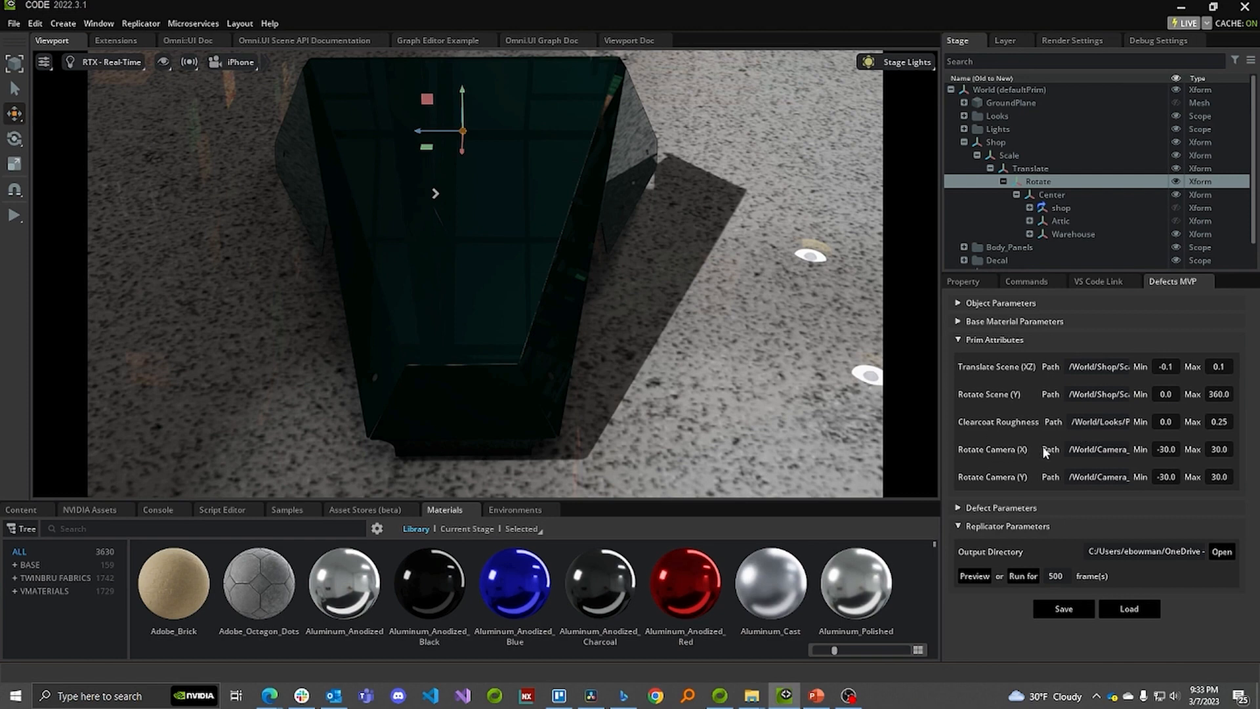
pyautogui.moveTo(1003, 450)
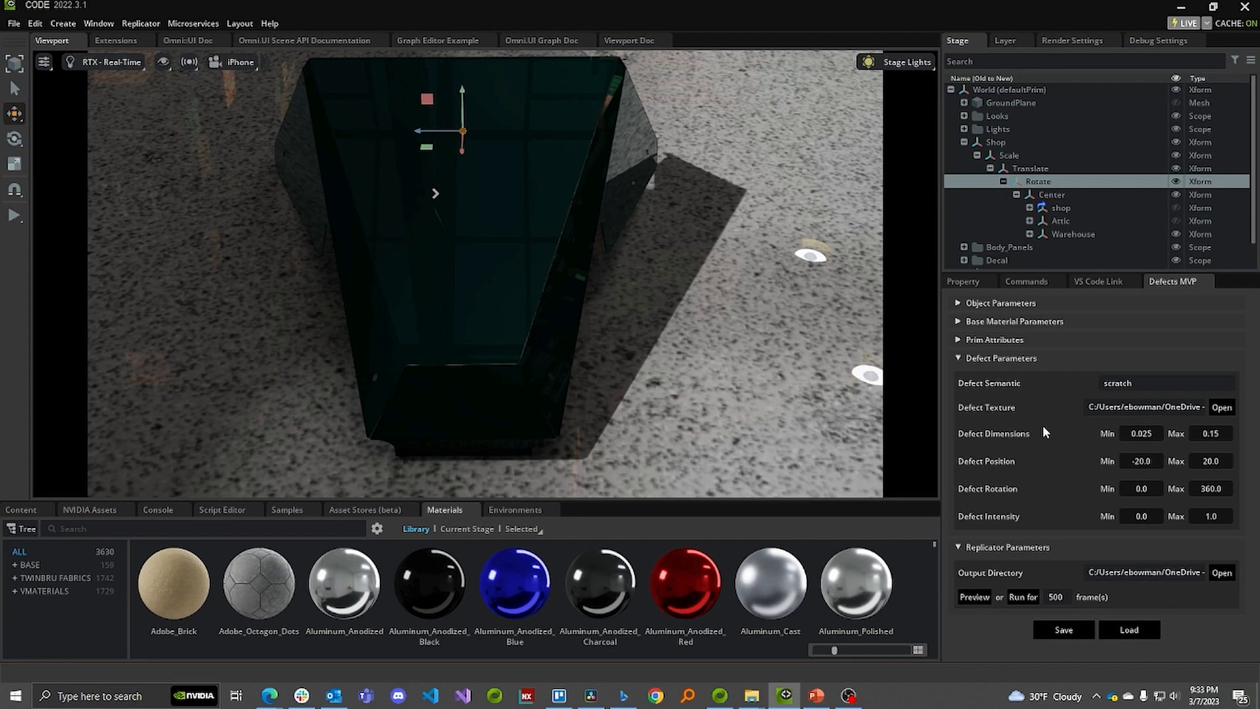
pyautogui.moveTo(838, 390)
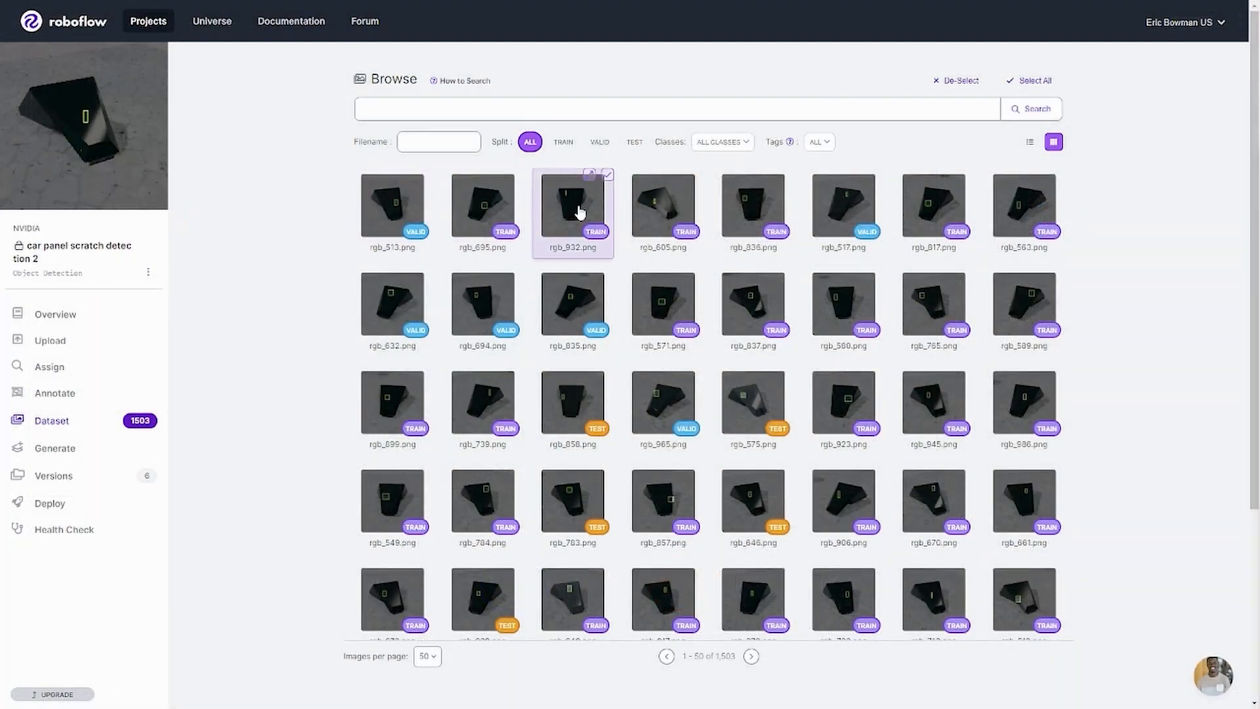
# Step: Inspect images rgb_932.png and rgb_858.png, then list the scratch dataset's saved versions
pyautogui.doubleClick(572, 203)
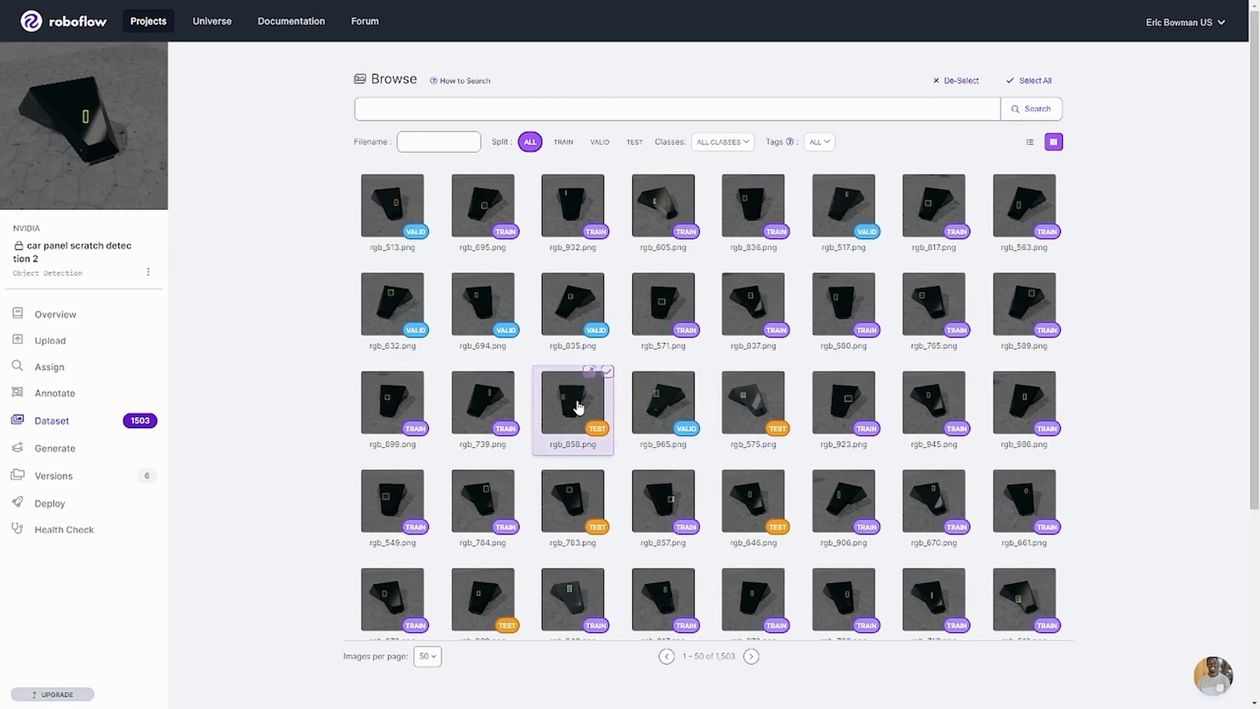
pyautogui.doubleClick(572, 399)
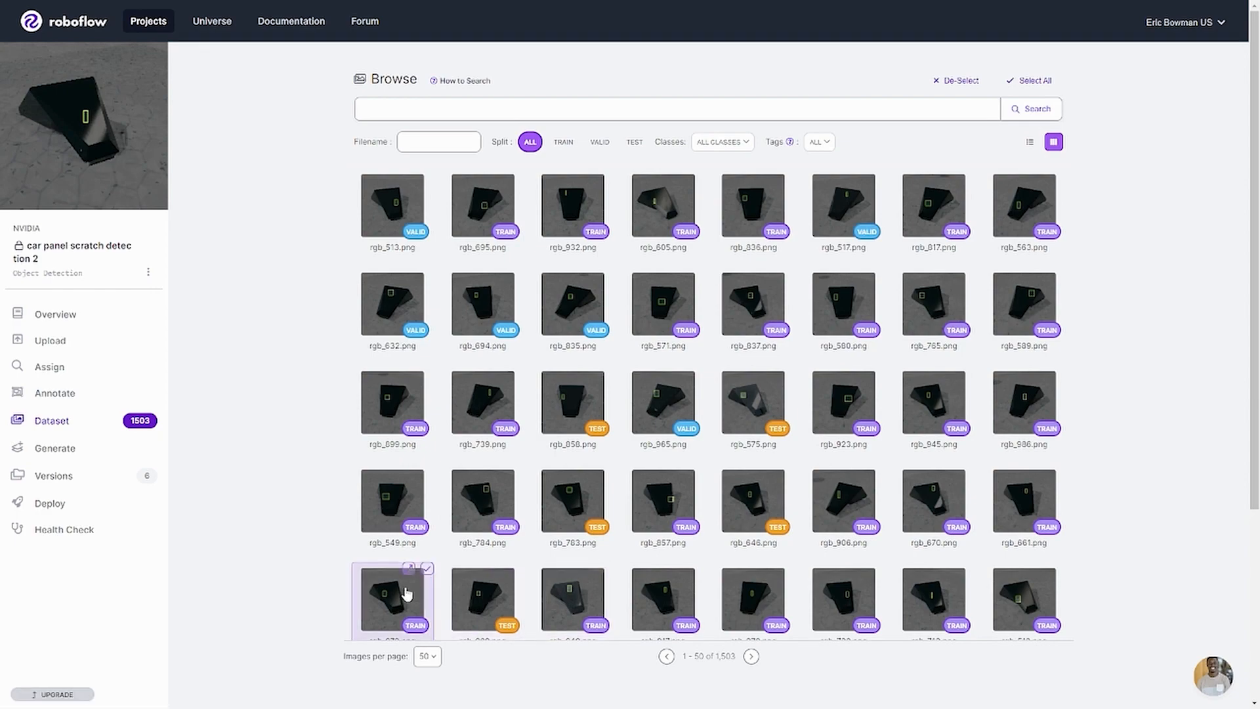
pyautogui.doubleClick(391, 599)
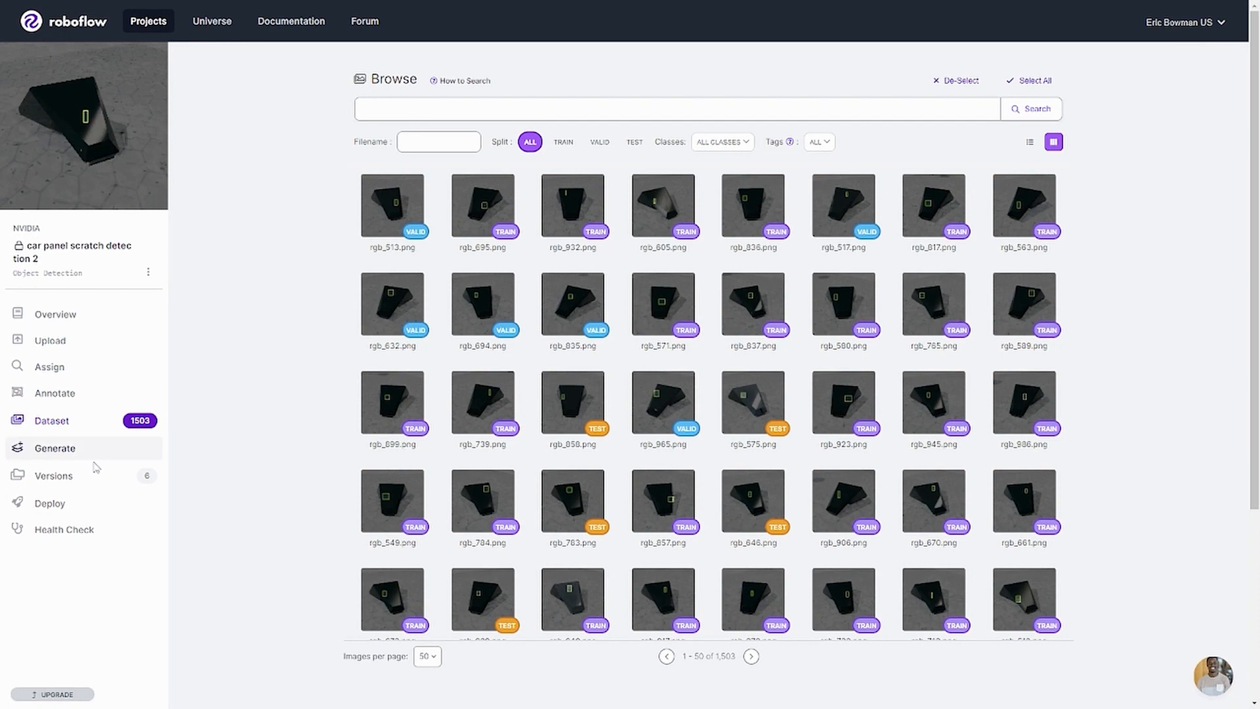
pyautogui.click(53, 475)
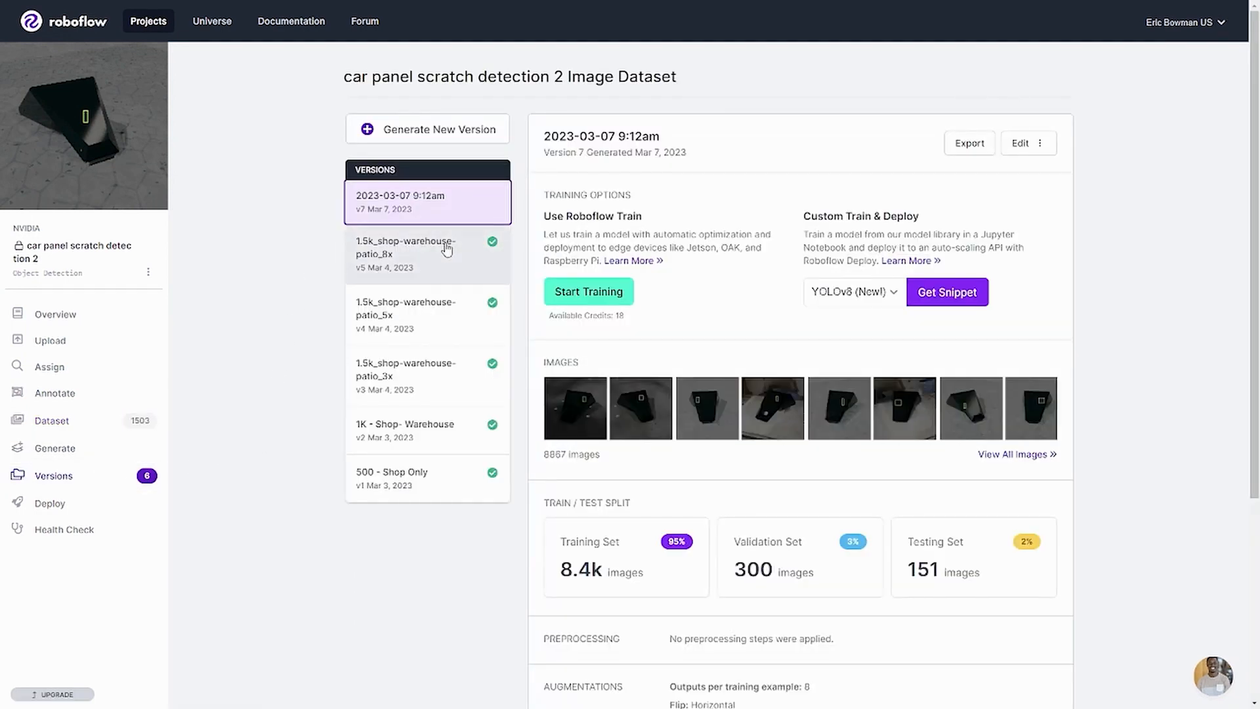
# Step: Test the 1.5k_shop-warehouse-patio_8x model on a panel photo at 6% confidence, detecting a second scratch
pyautogui.click(406, 255)
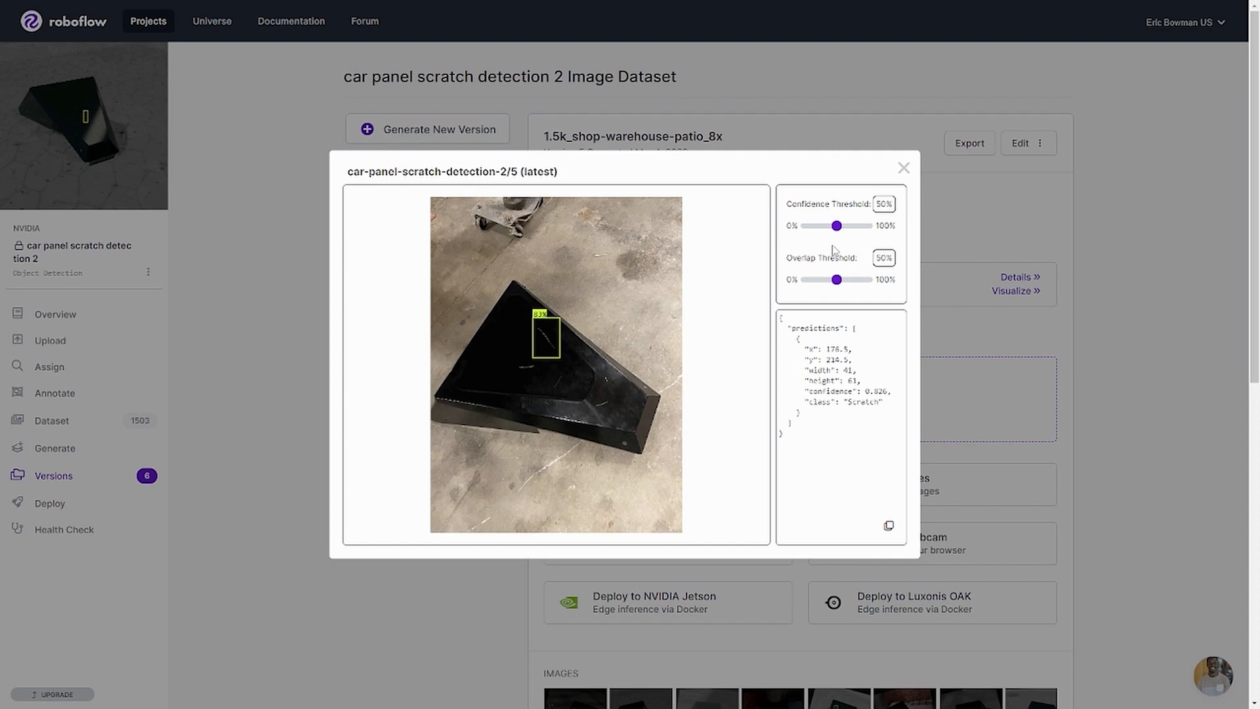
pyautogui.moveTo(822, 242)
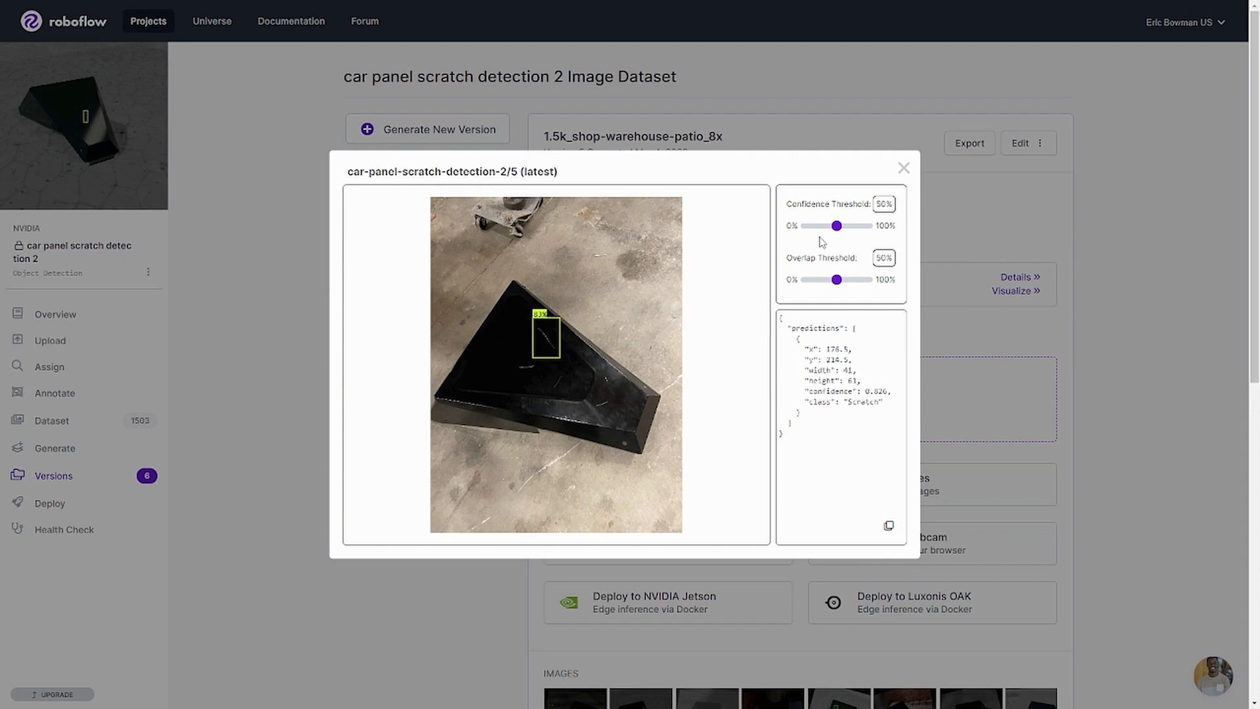
pyautogui.moveTo(836, 226); pyautogui.dragTo(832, 226)
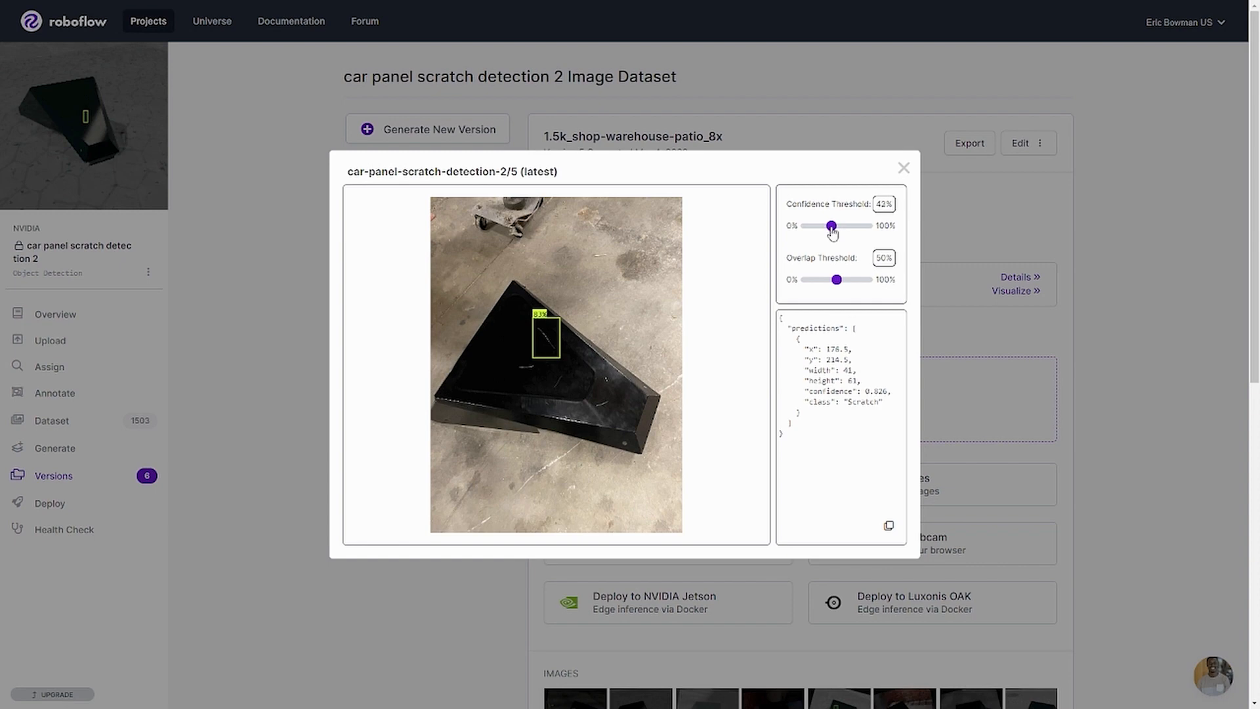
pyautogui.moveTo(830, 226); pyautogui.dragTo(817, 226)
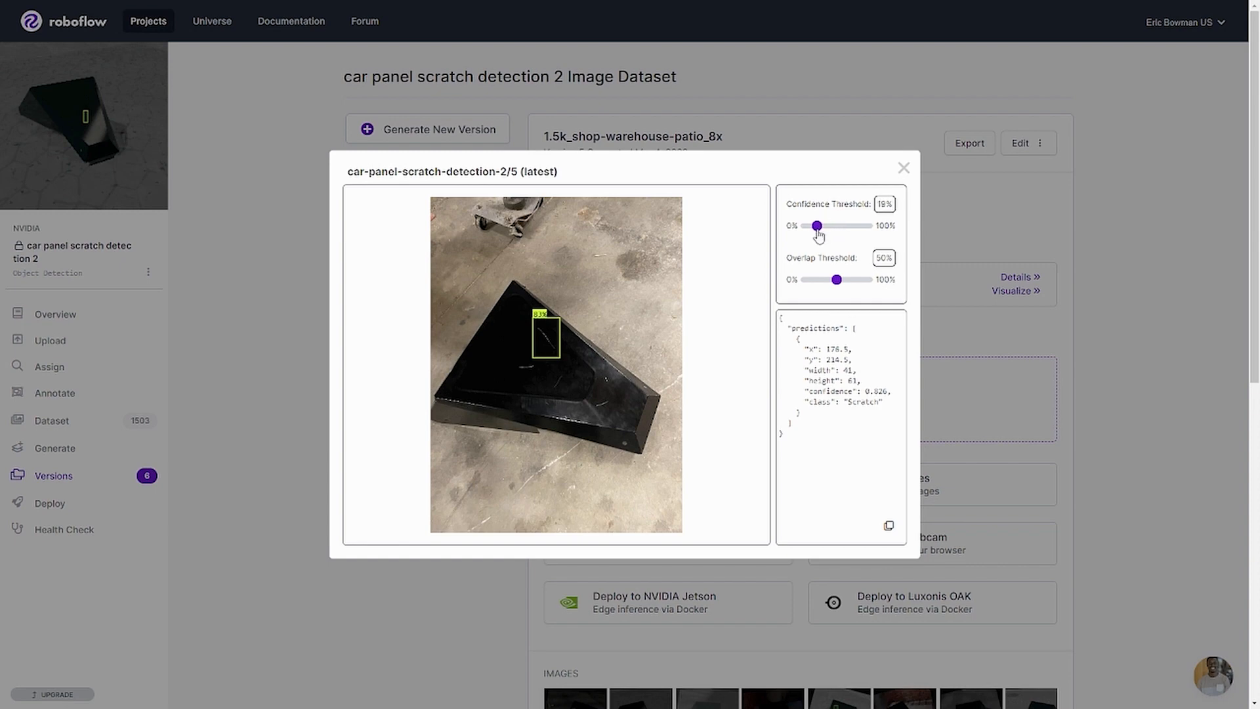
pyautogui.moveTo(817, 226); pyautogui.dragTo(810, 226)
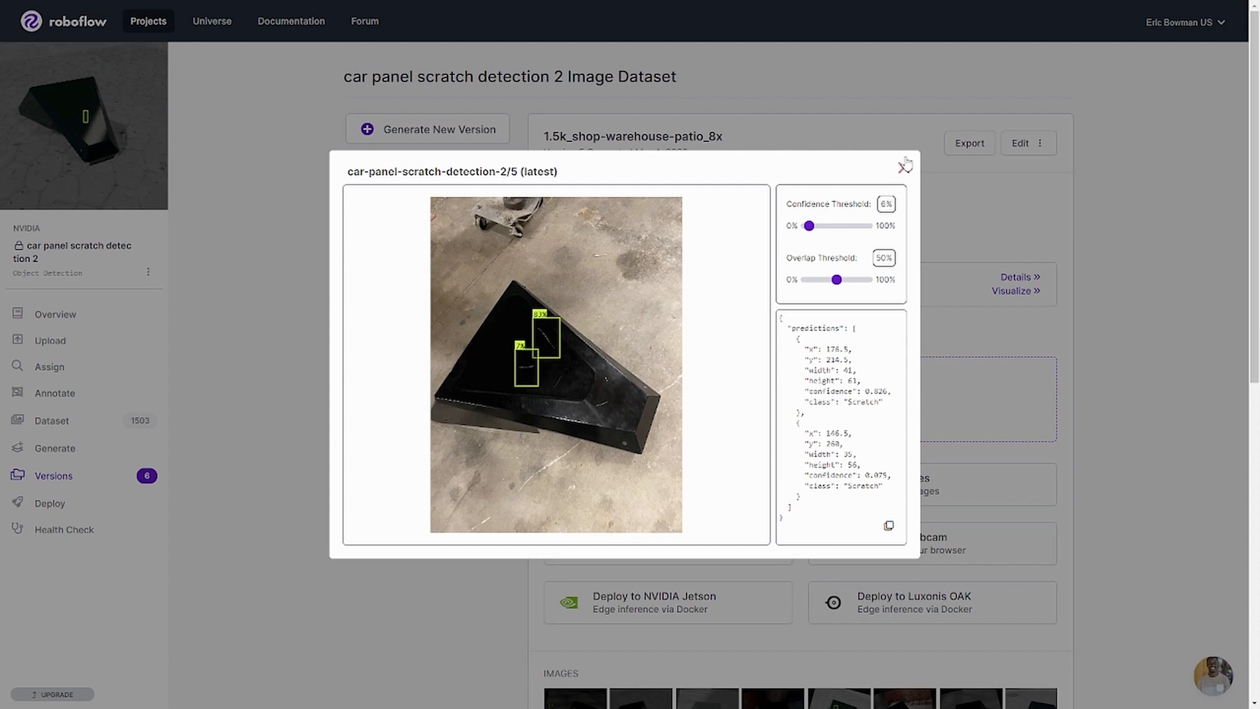
pyautogui.moveTo(906, 166)
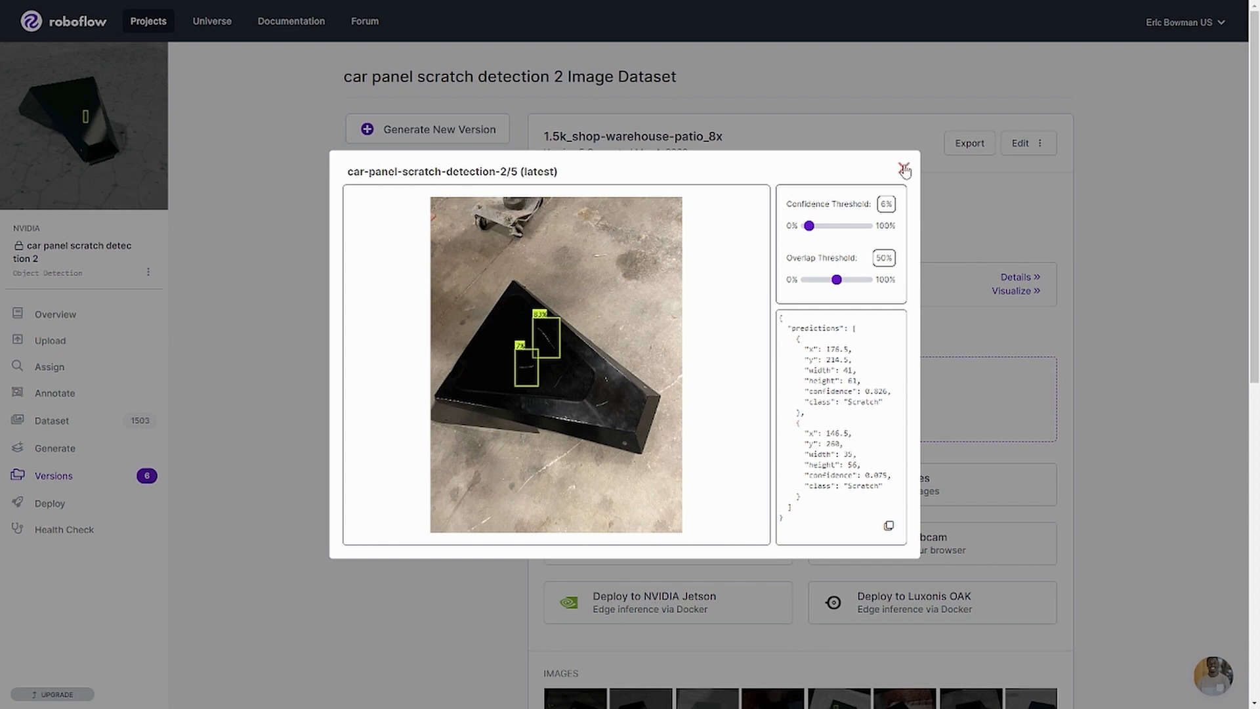
pyautogui.click(904, 169)
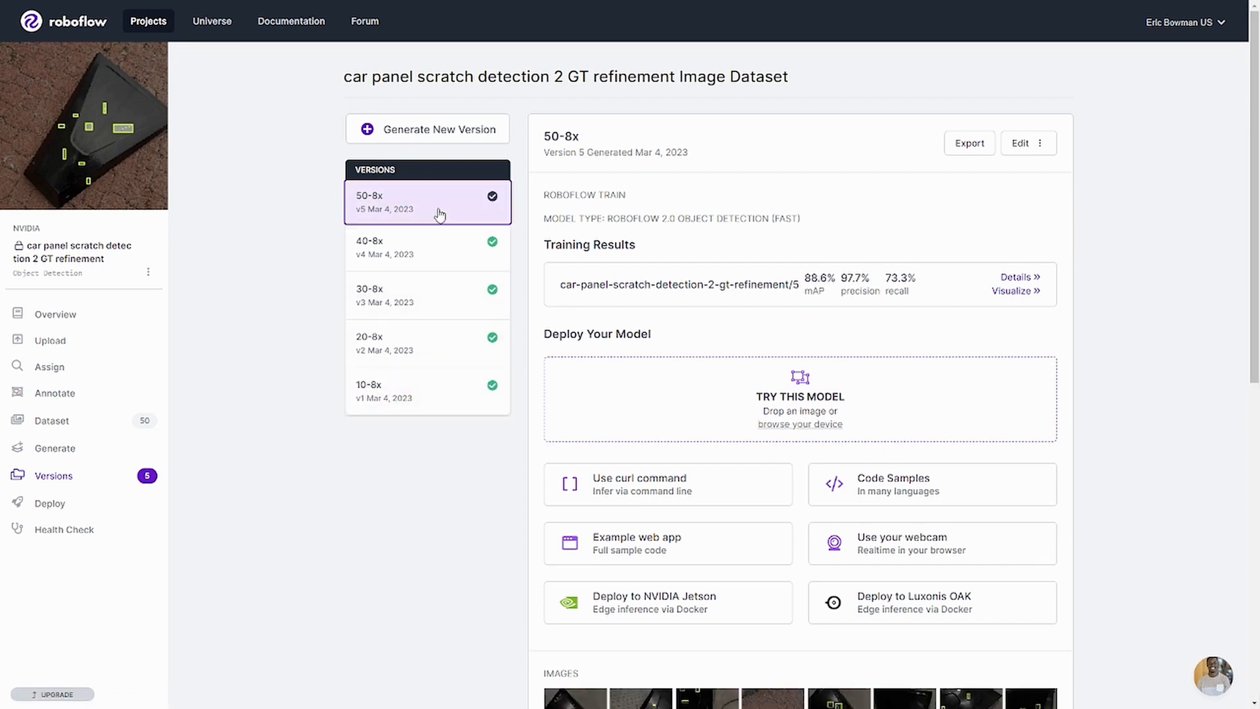
pyautogui.moveTo(432, 277)
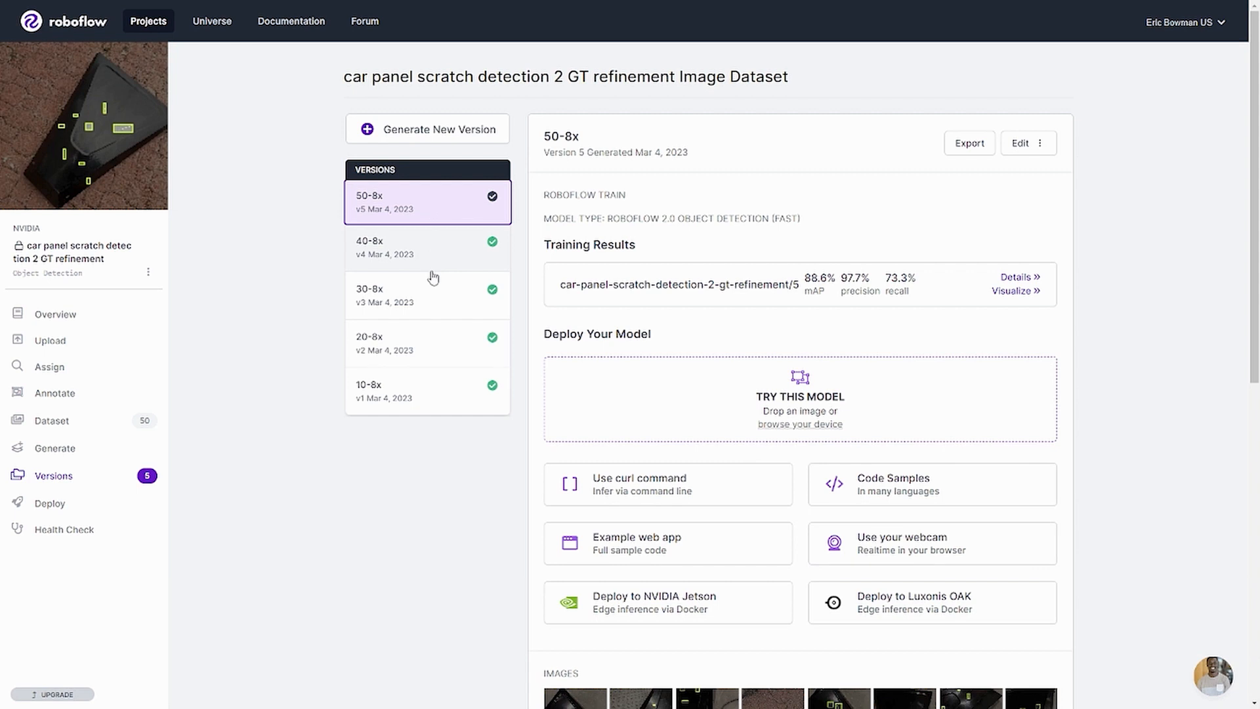
pyautogui.moveTo(420, 392)
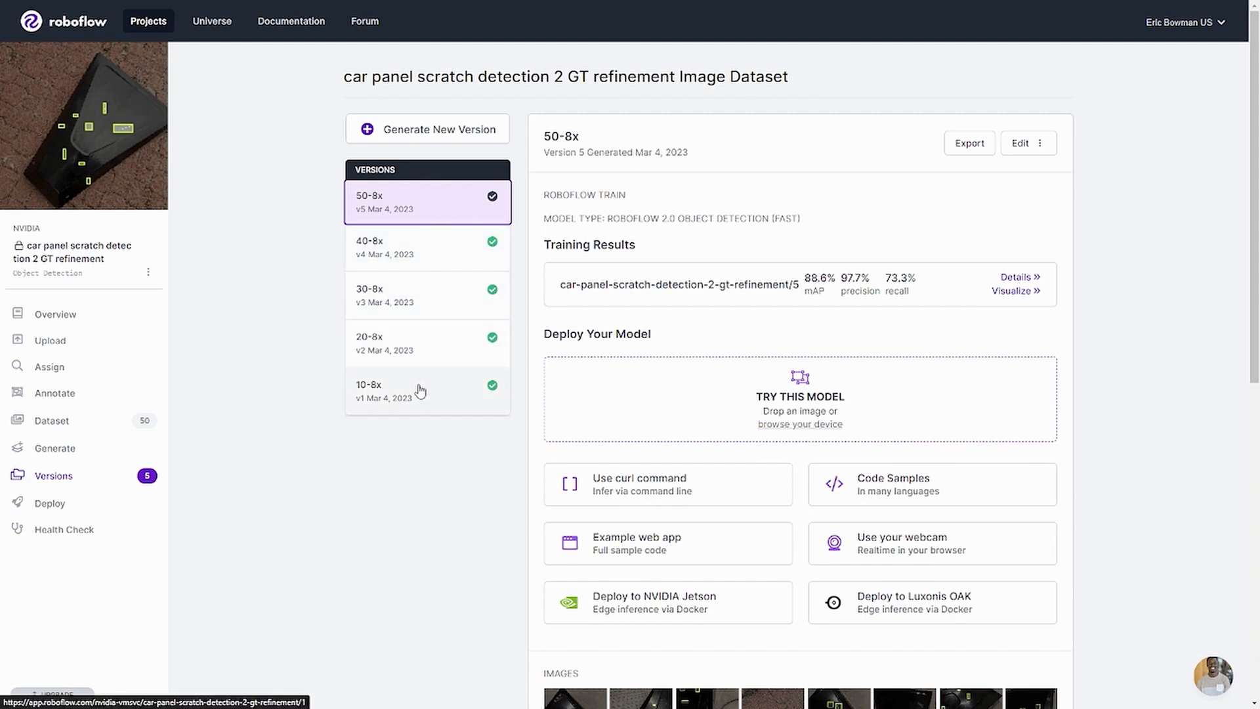
pyautogui.moveTo(424, 391)
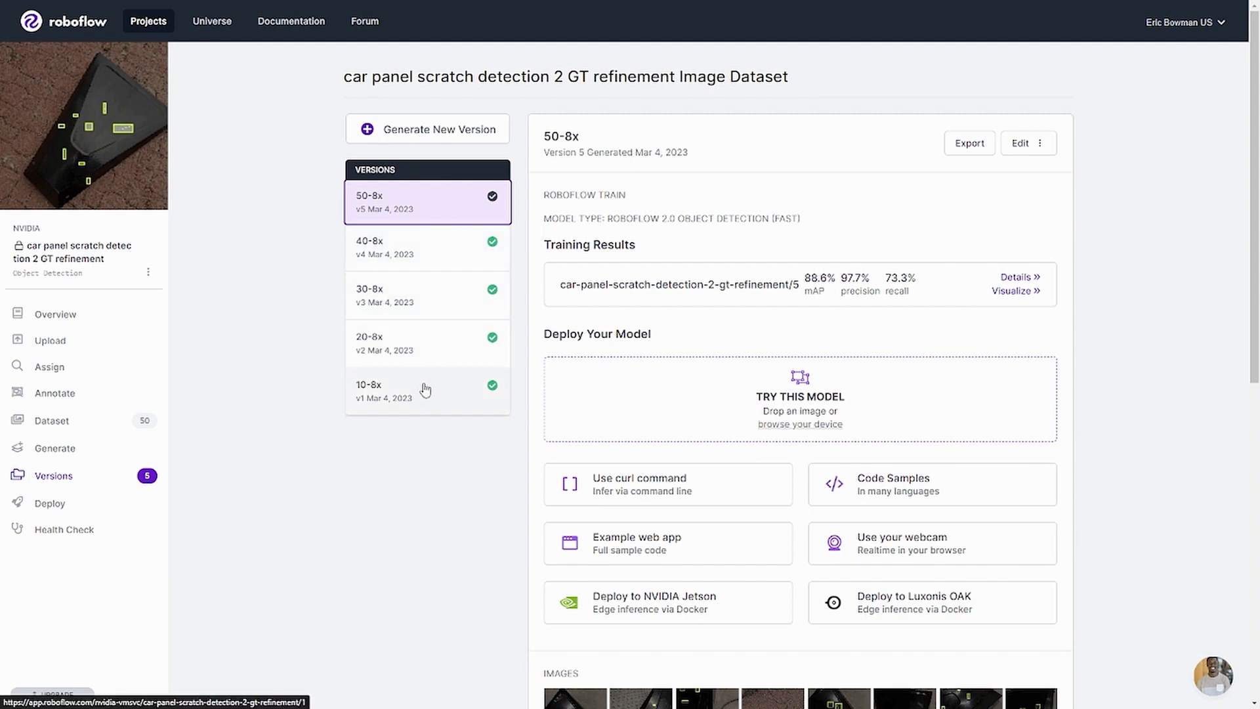
# Step: Test the 10-8x model on the real panel photo, finding four scratches at 50% confidence
pyautogui.click(425, 394)
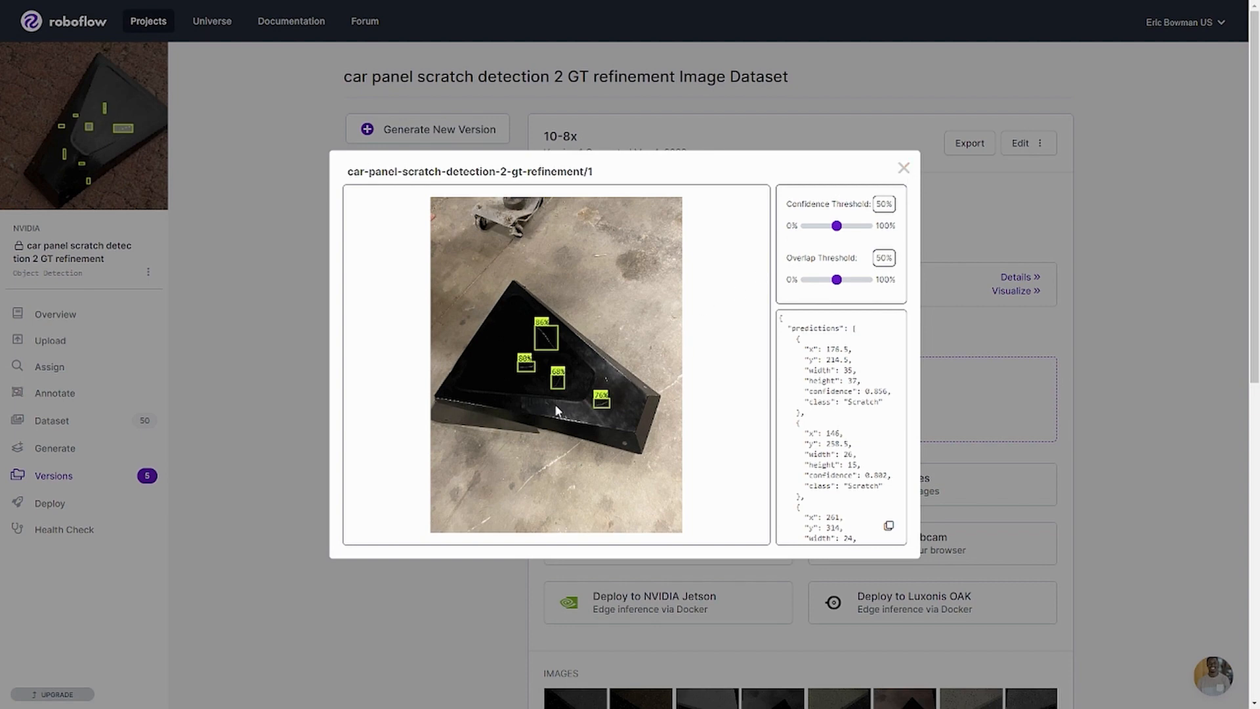
pyautogui.click(903, 168)
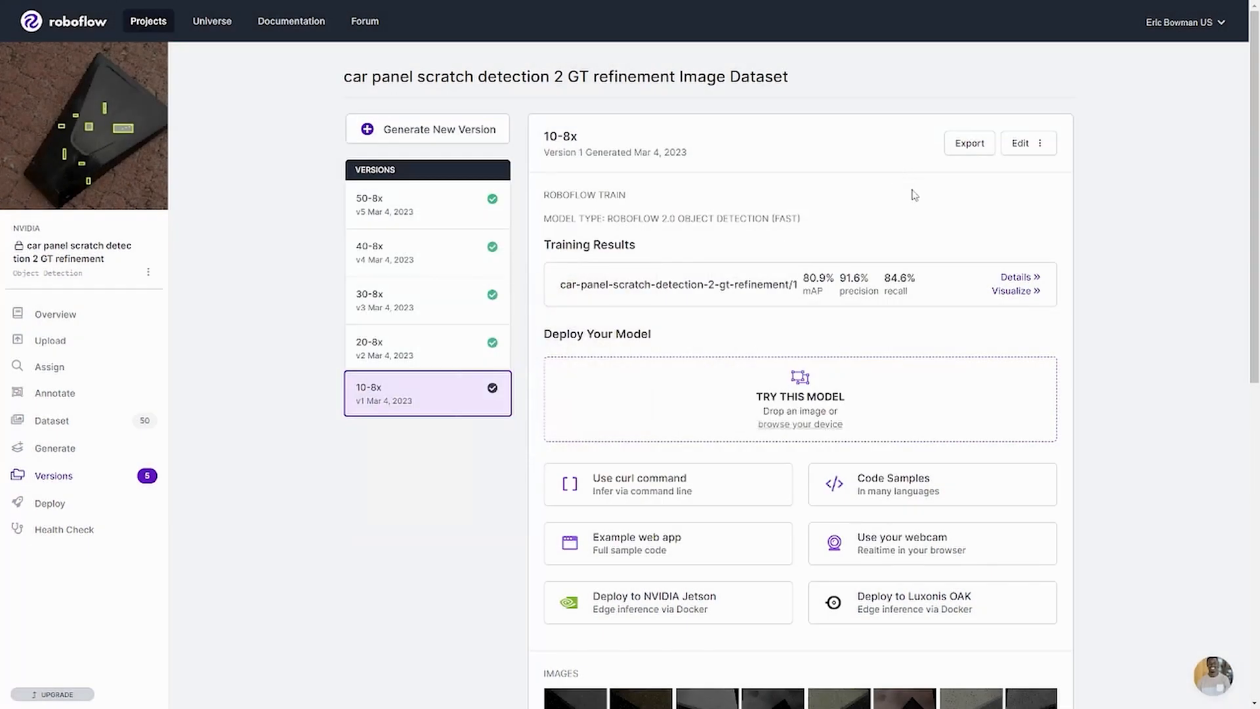
pyautogui.moveTo(1149, 346)
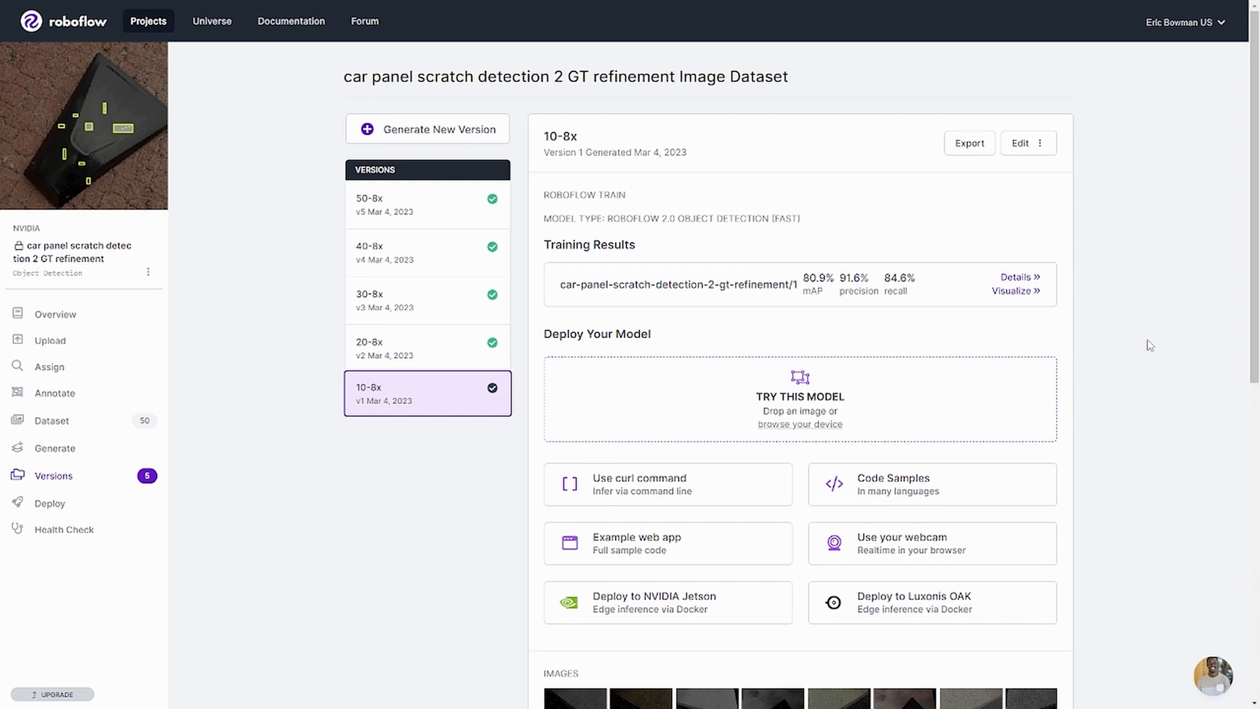
pyautogui.moveTo(424, 225)
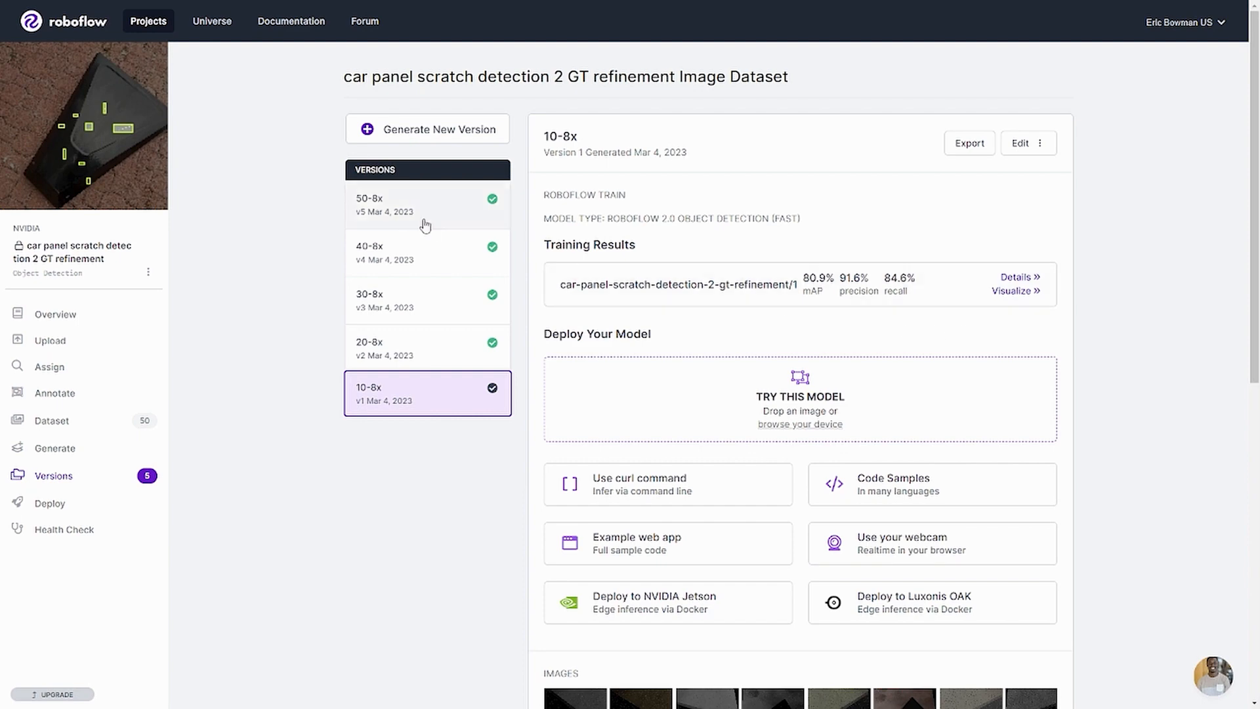
# Step: Select the 50-8x version of the GT refinement dataset
pyautogui.click(402, 203)
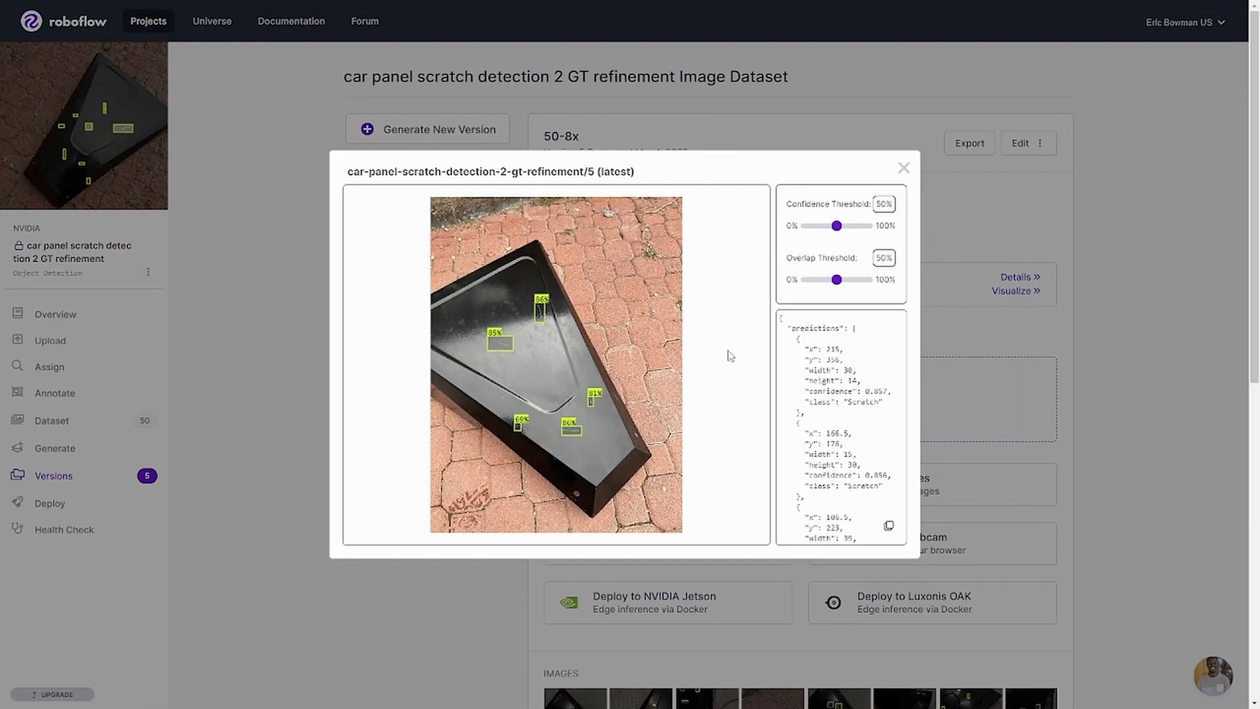
# Step: Lower the confidence threshold stepwise to 1% to reveal extra scratch detections, then dismiss the results
pyautogui.moveTo(839, 225); pyautogui.dragTo(829, 226)
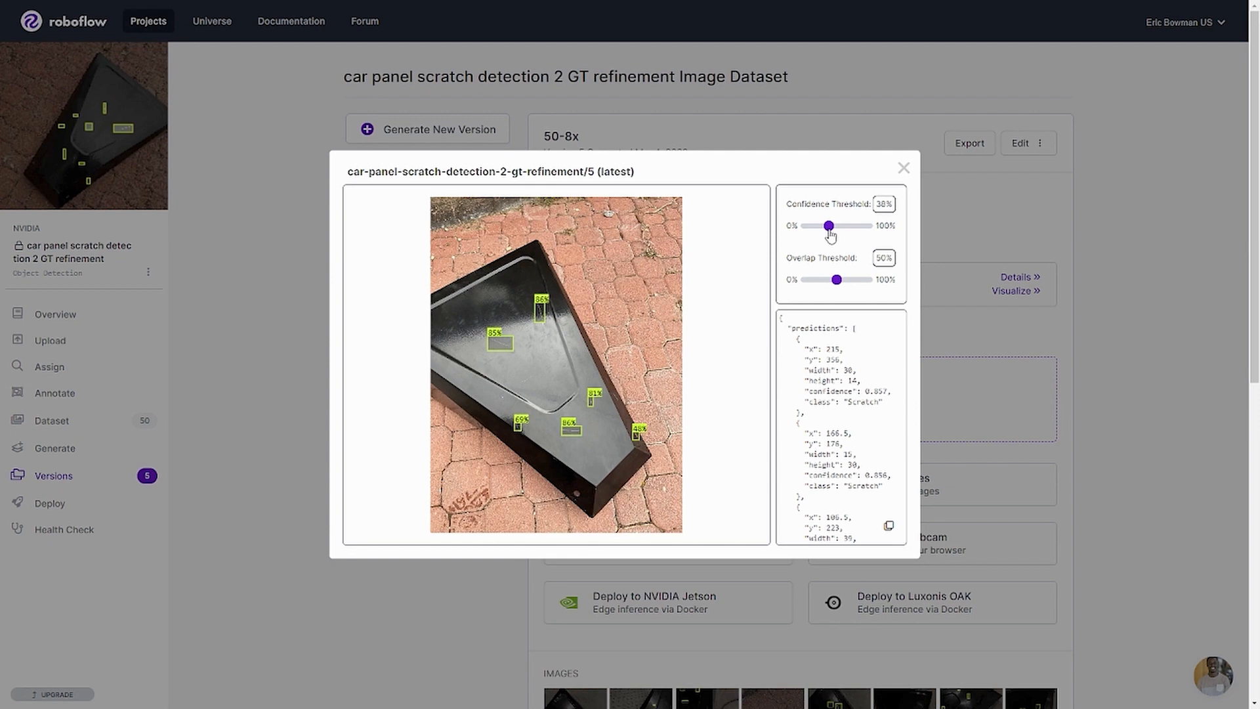
pyautogui.moveTo(830, 226); pyautogui.dragTo(813, 226)
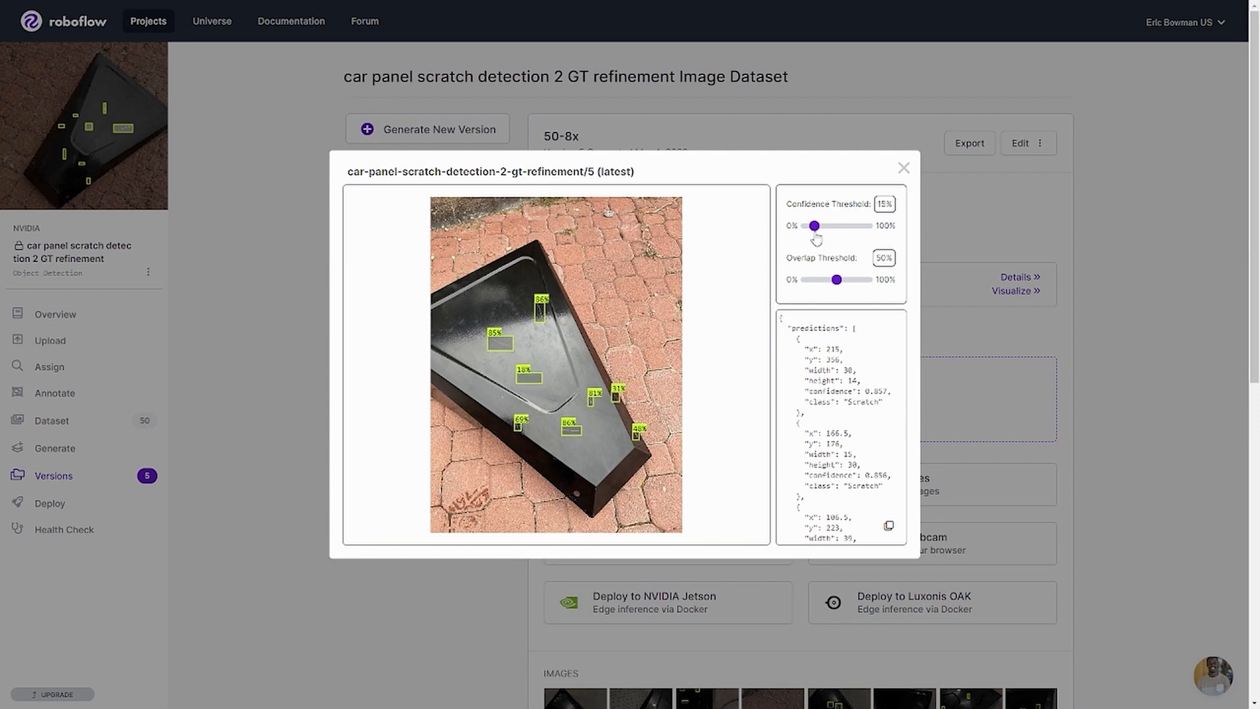
pyautogui.moveTo(814, 224); pyautogui.dragTo(804, 224)
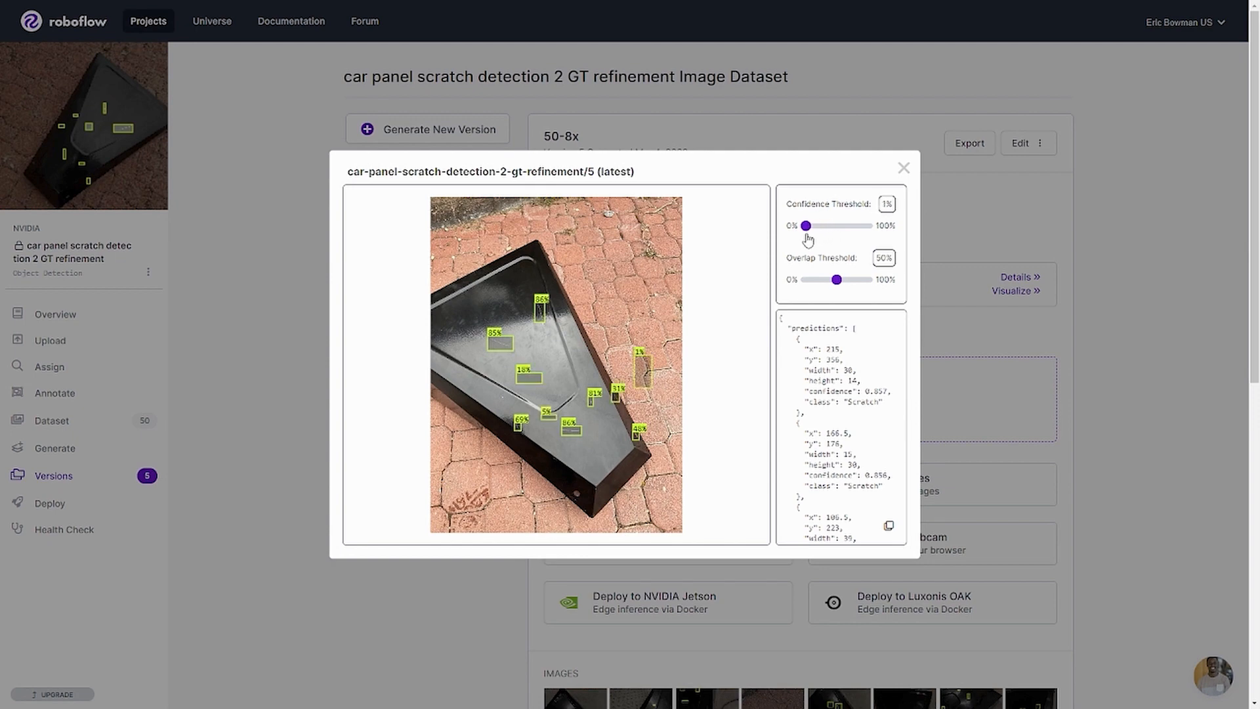
pyautogui.moveTo(805, 226); pyautogui.dragTo(812, 226)
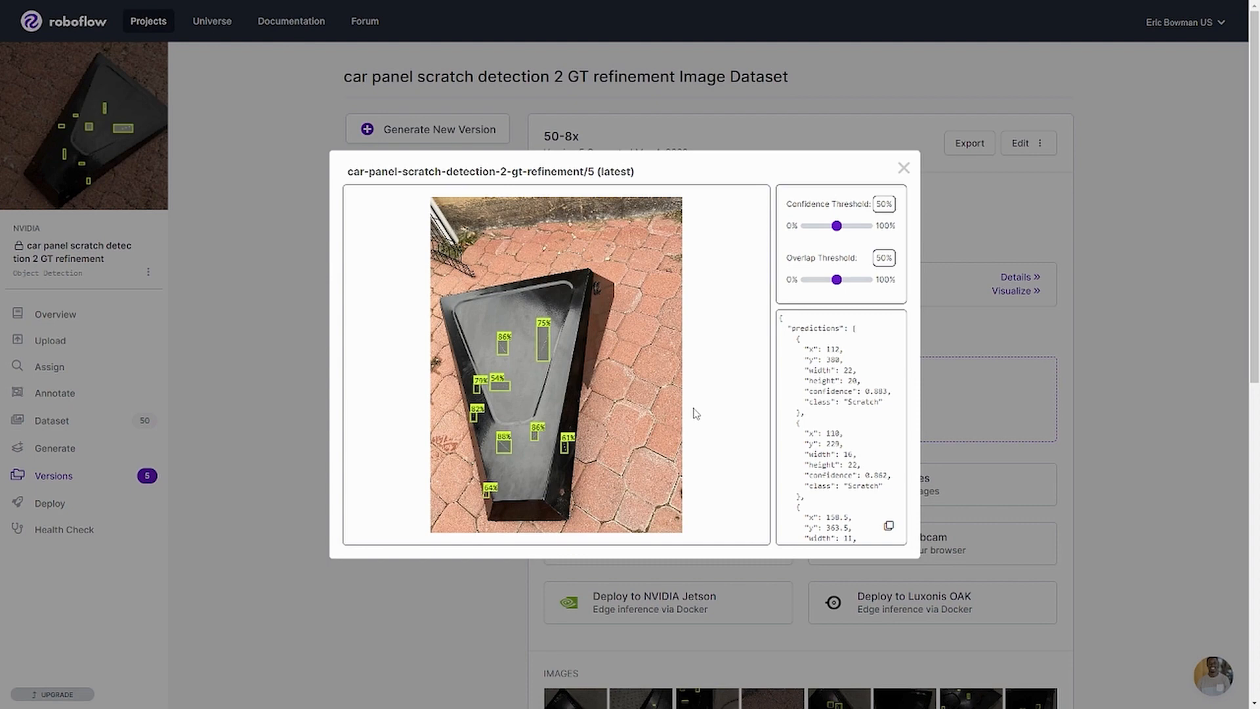
pyautogui.moveTo(511, 178)
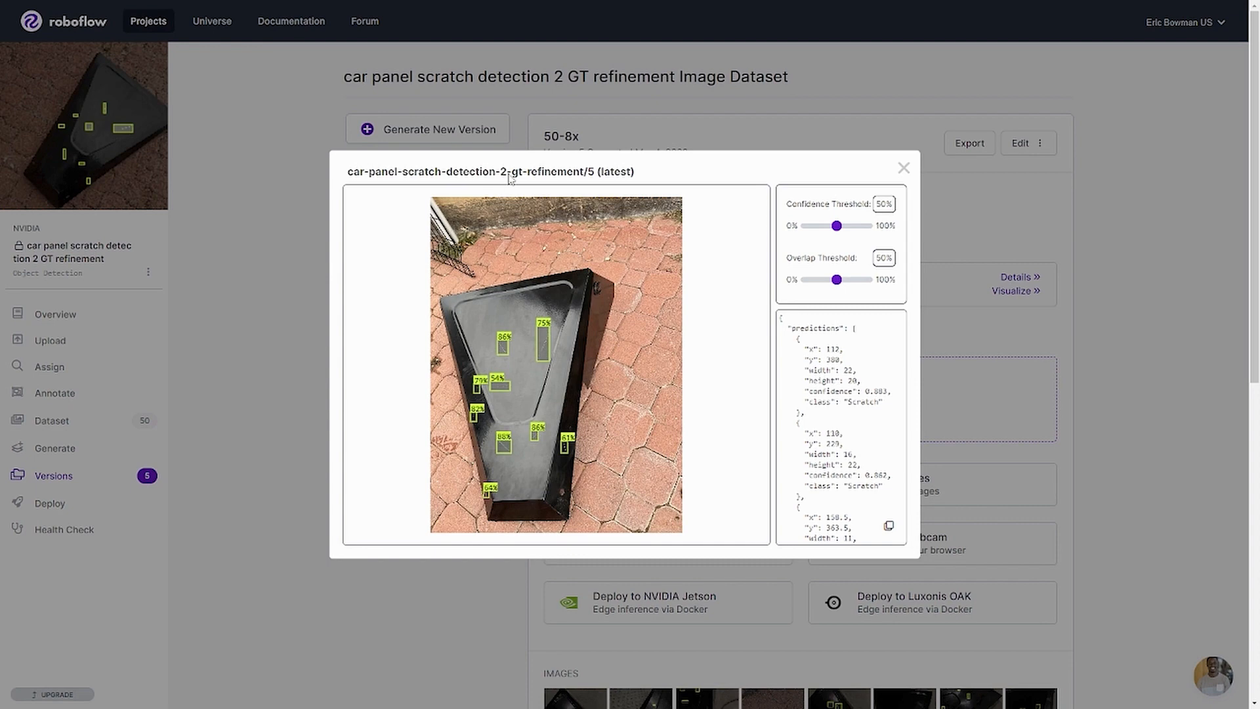
pyautogui.click(903, 168)
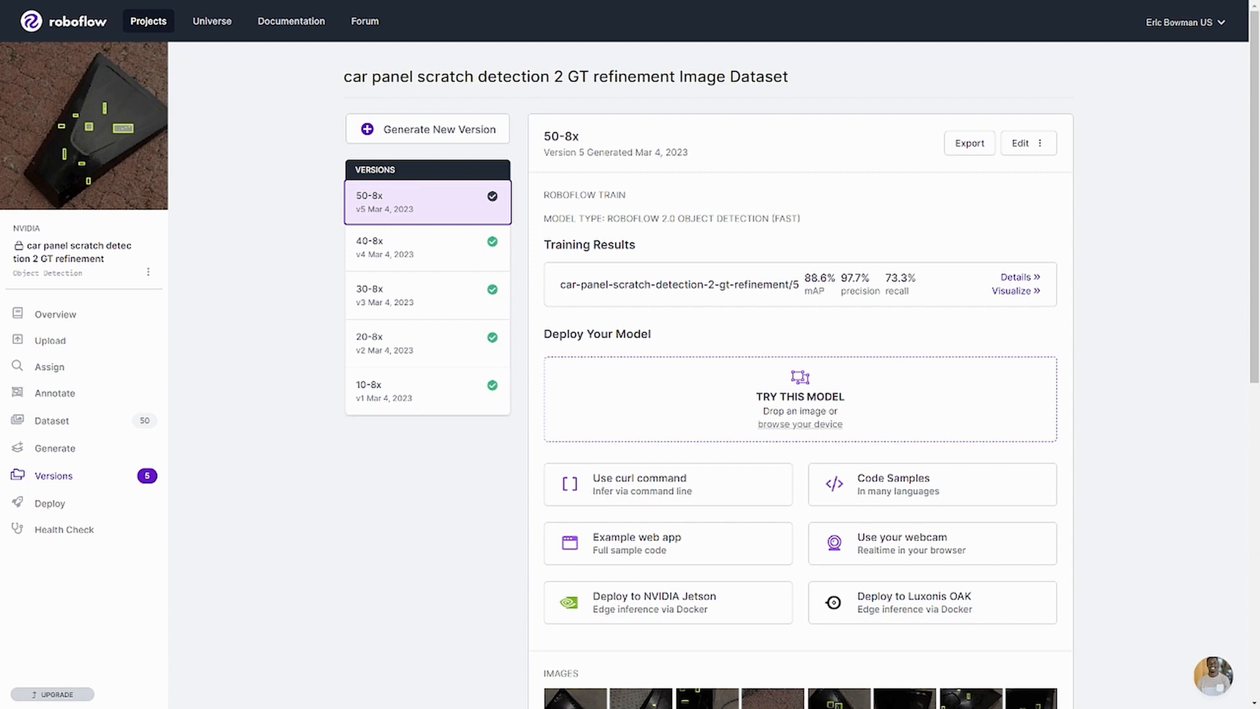
pyautogui.moveTo(366, 471)
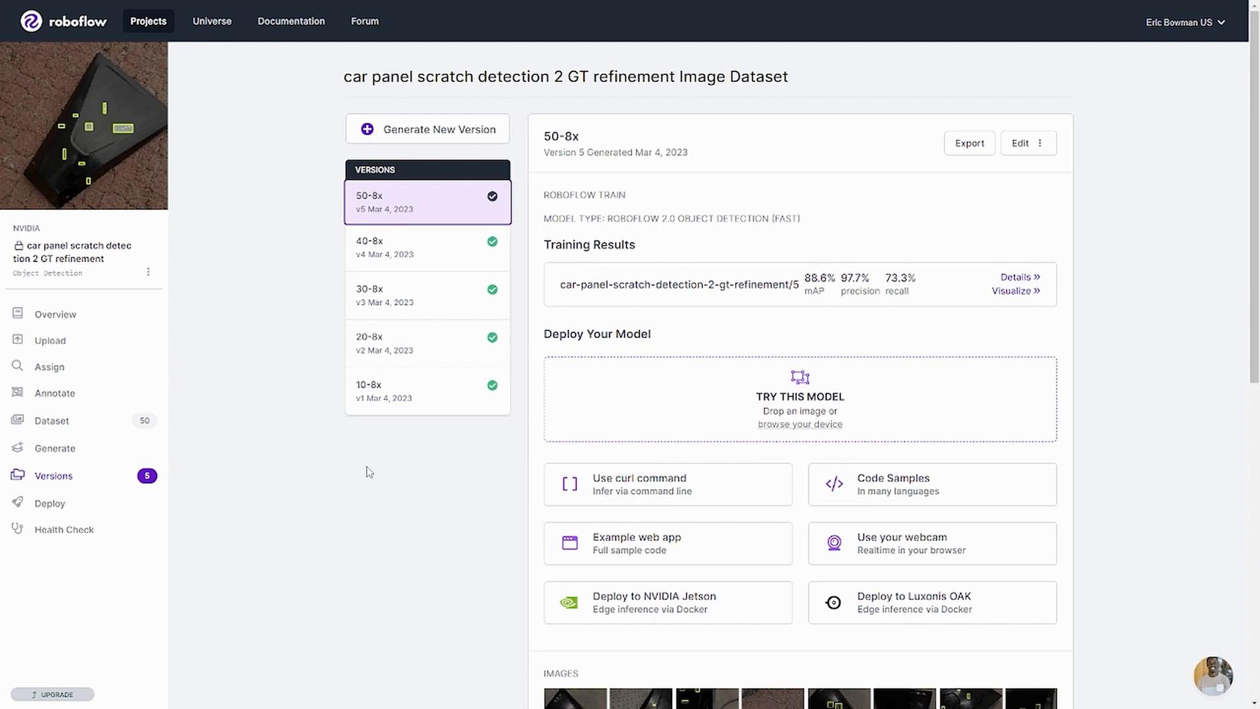
pyautogui.moveTo(704, 155)
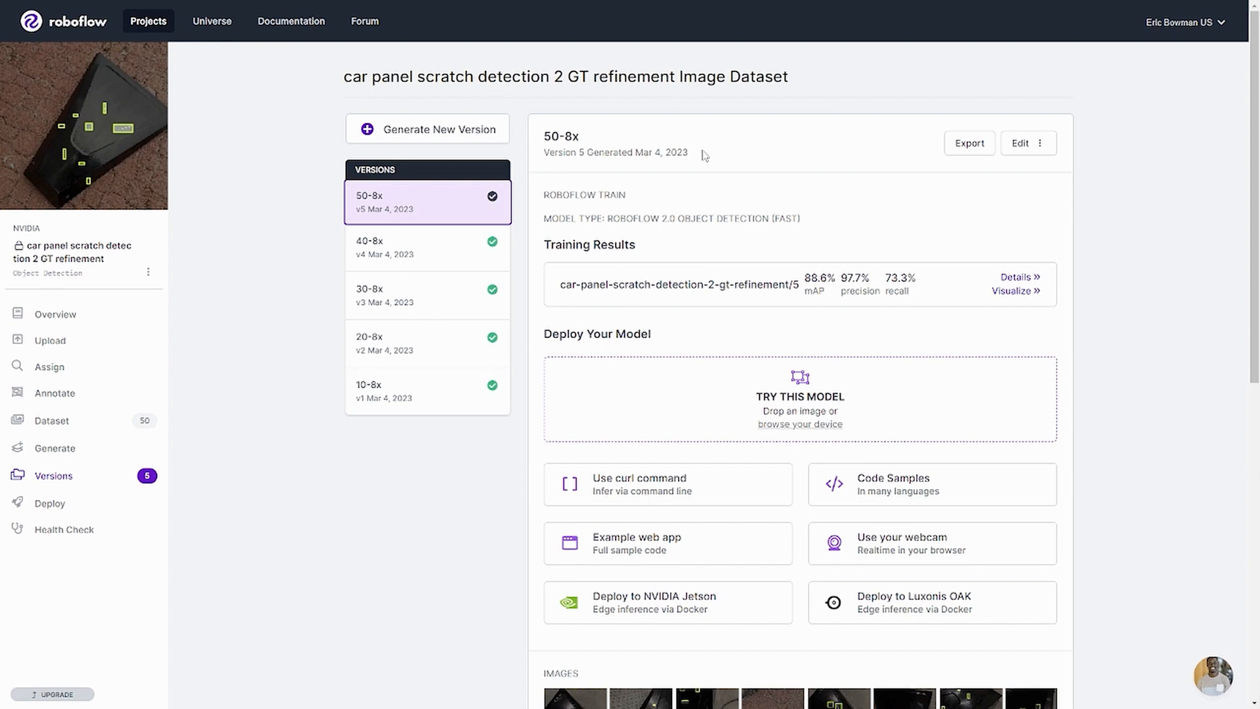